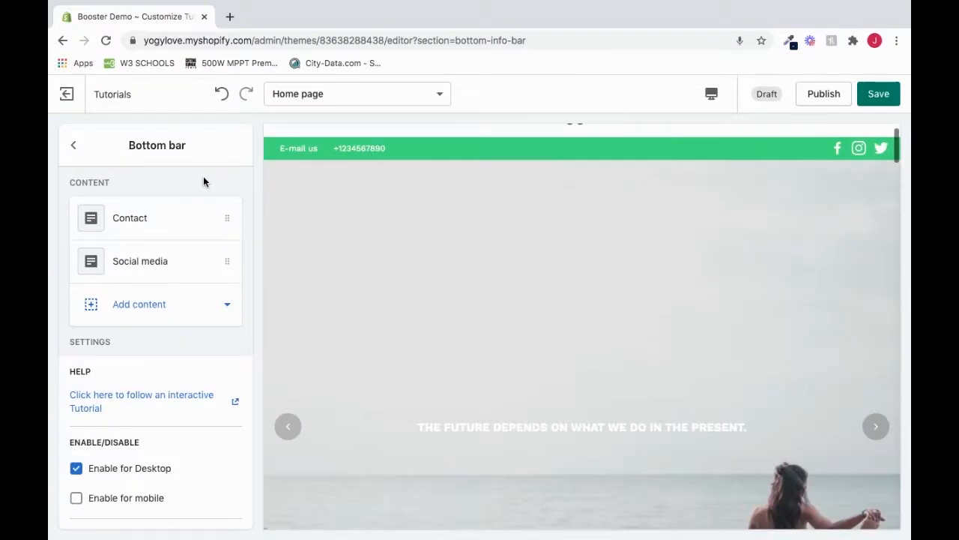
{"action": "mouse_move", "coordinate": [139, 271]}
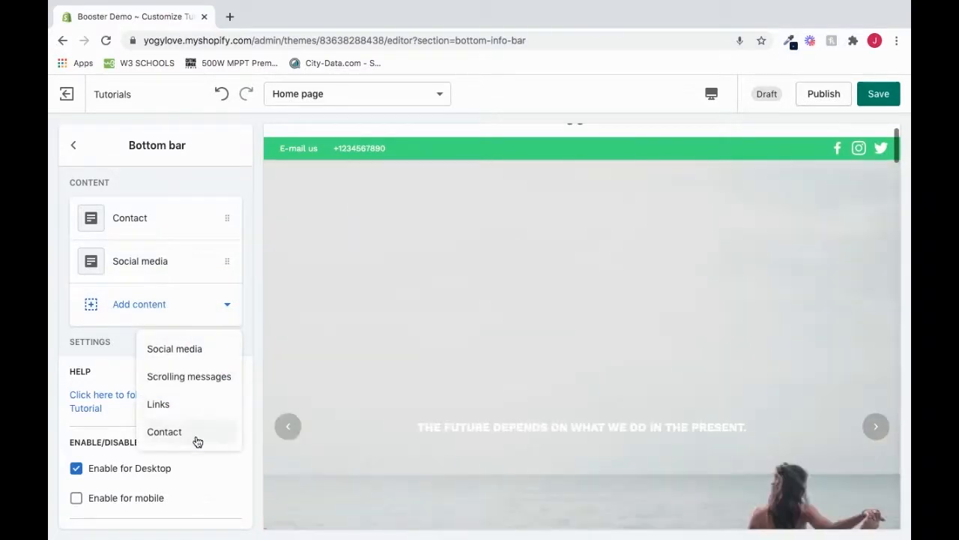
{"action": "mouse_move", "coordinate": [123, 370]}
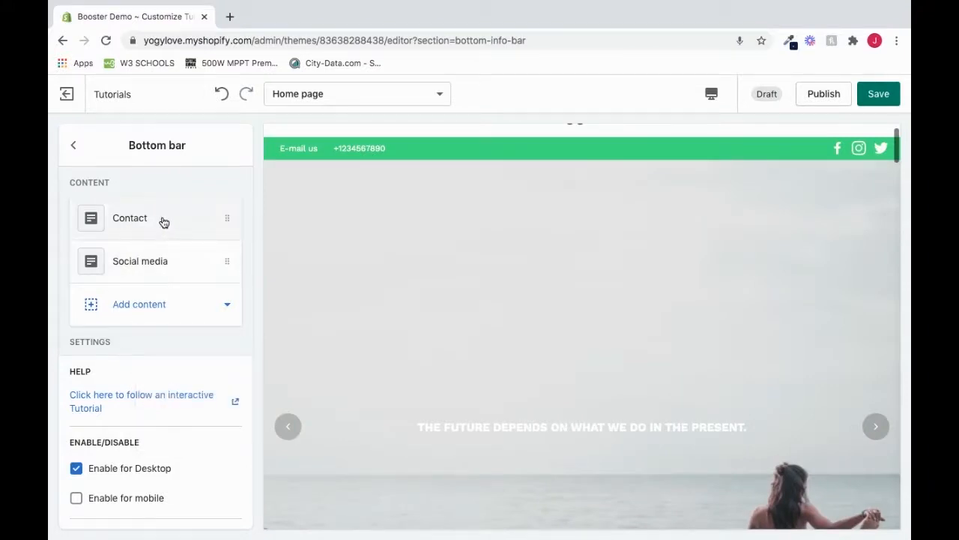
In the Contact block, switch Show for desktop off and back on, leaving email and phone visible
{"action": "left_click", "coordinate": [129, 217]}
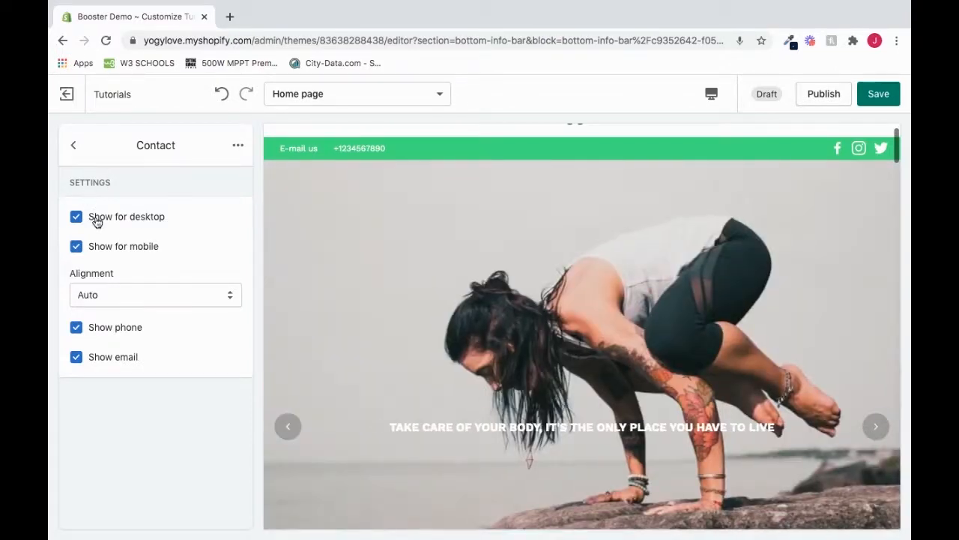
{"action": "mouse_move", "coordinate": [105, 250]}
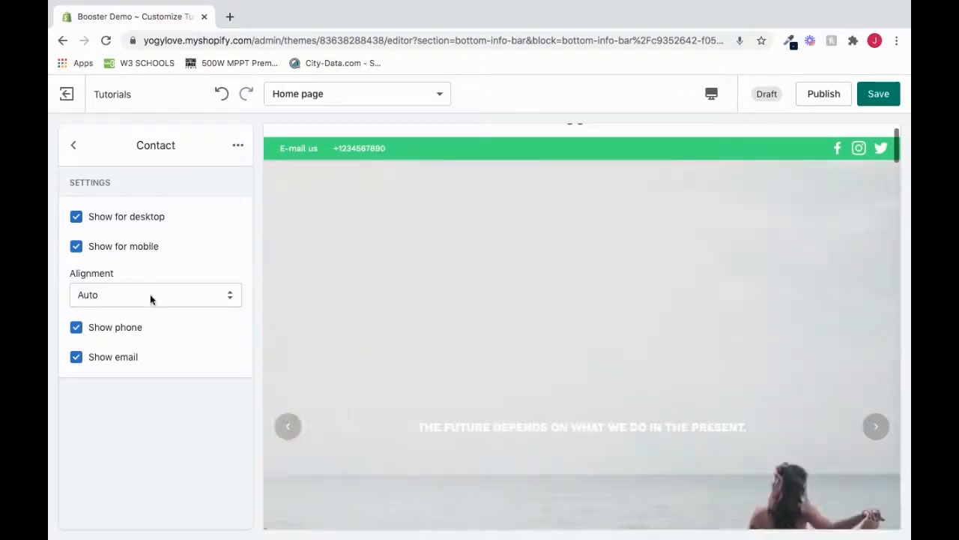
{"action": "mouse_move", "coordinate": [180, 234]}
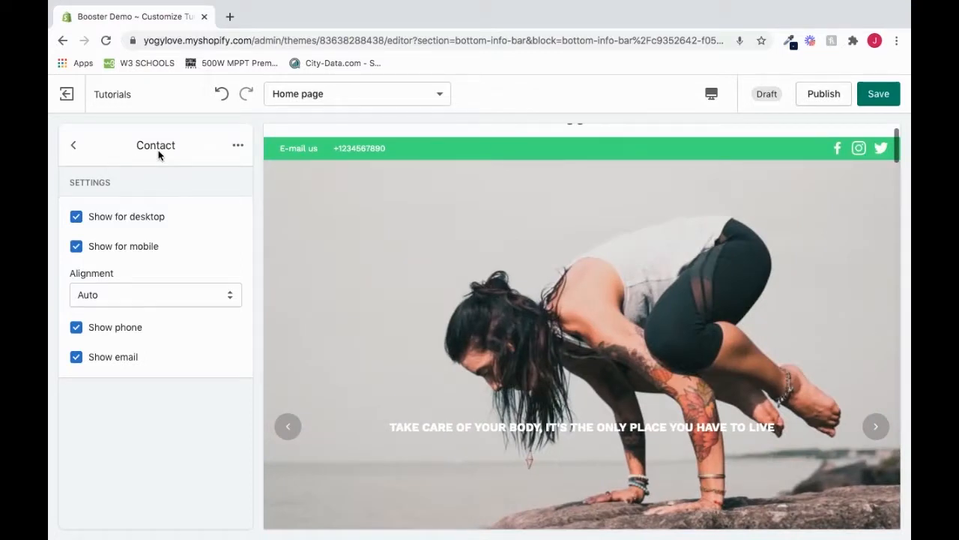
{"action": "scroll", "scroll_direction": "up", "scroll_amount": 3}
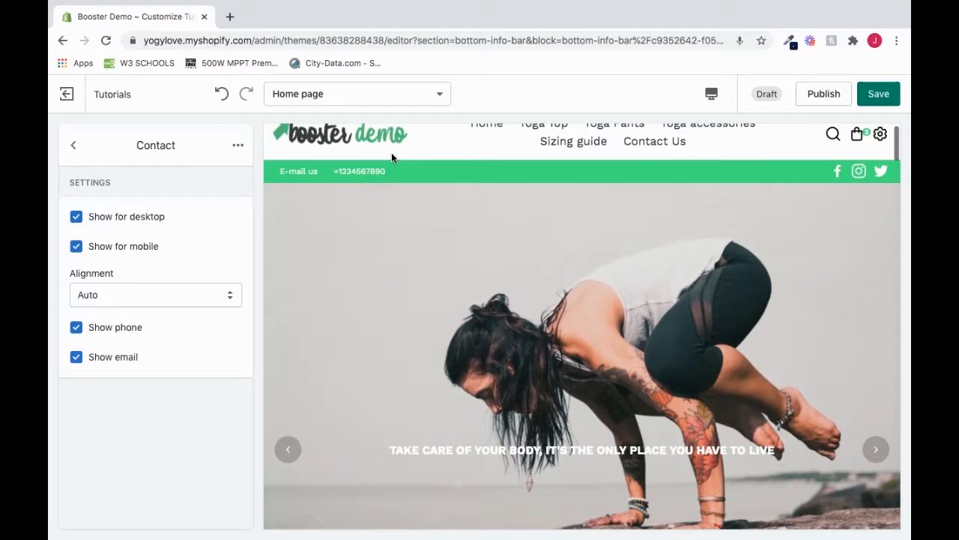
{"action": "mouse_move", "coordinate": [75, 216]}
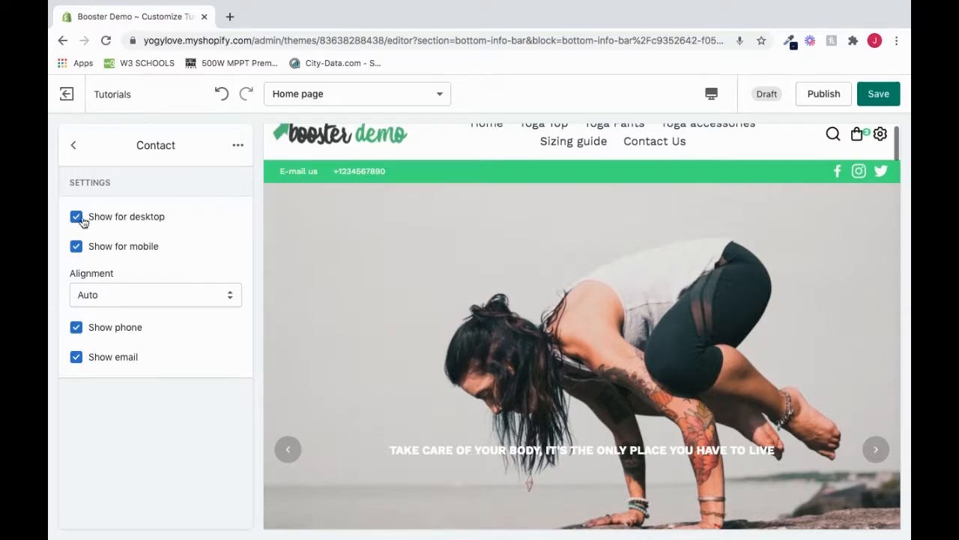
{"action": "mouse_move", "coordinate": [352, 174]}
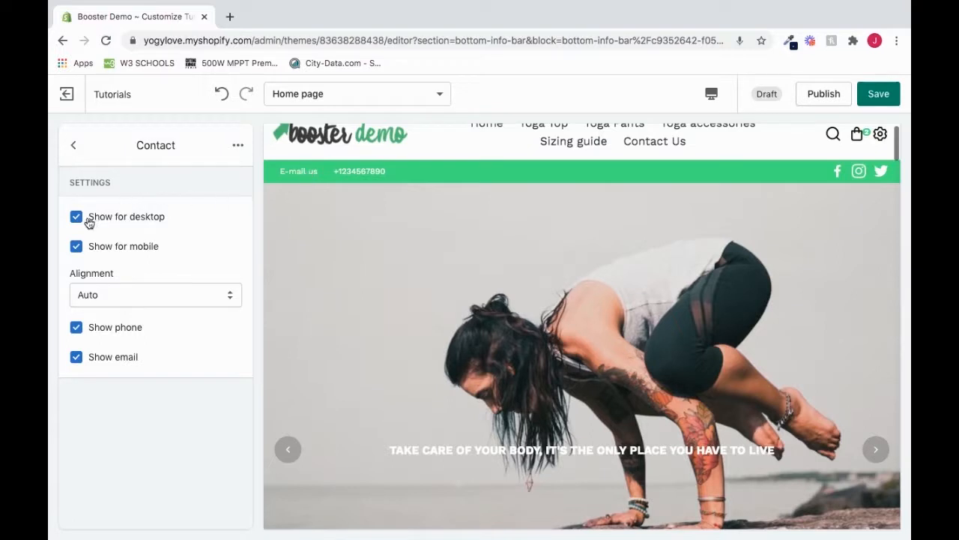
{"action": "left_click", "coordinate": [75, 216]}
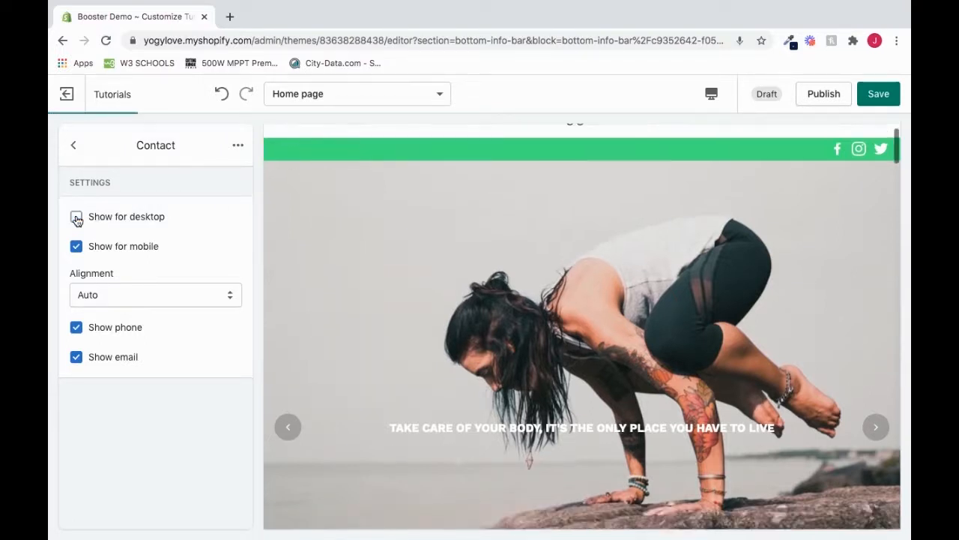
{"action": "left_click", "coordinate": [75, 216]}
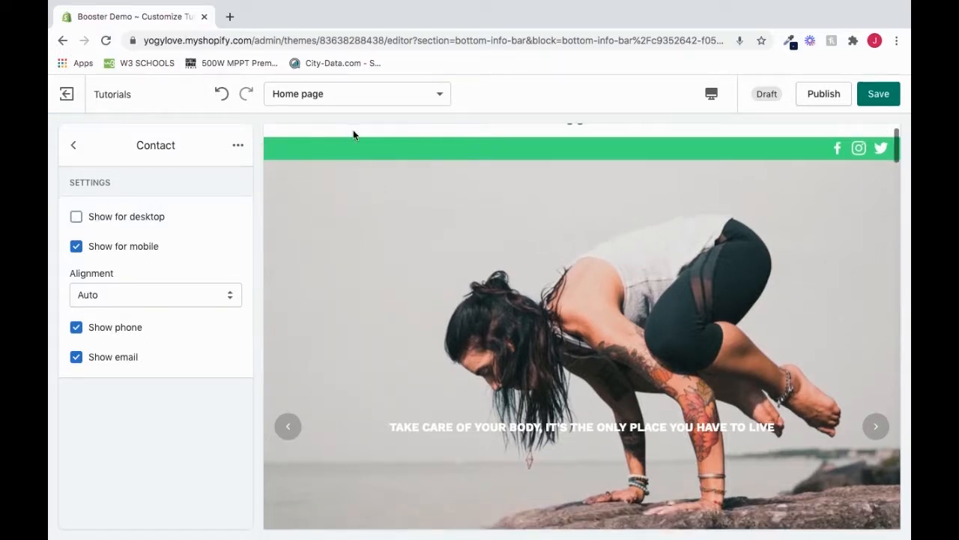
{"action": "left_click", "coordinate": [75, 216]}
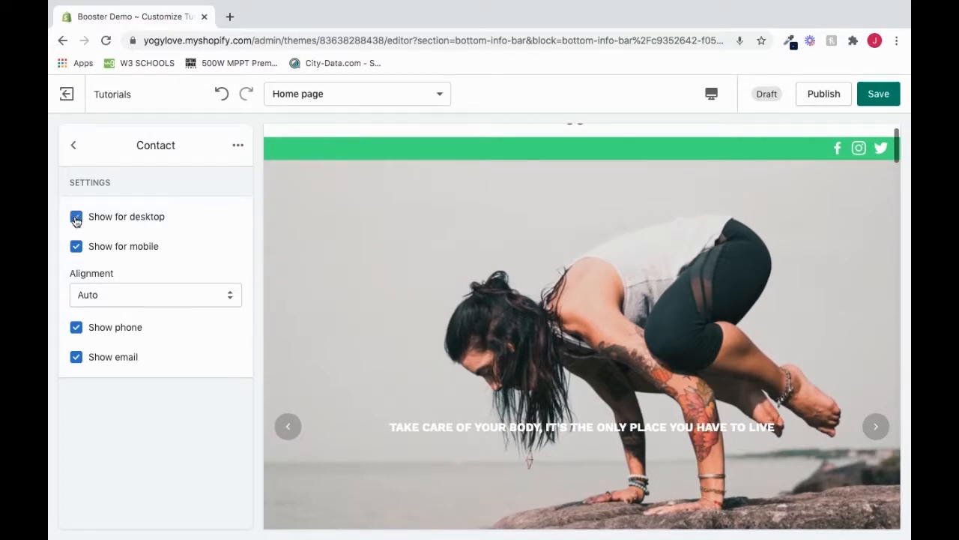
{"action": "left_click", "coordinate": [75, 216]}
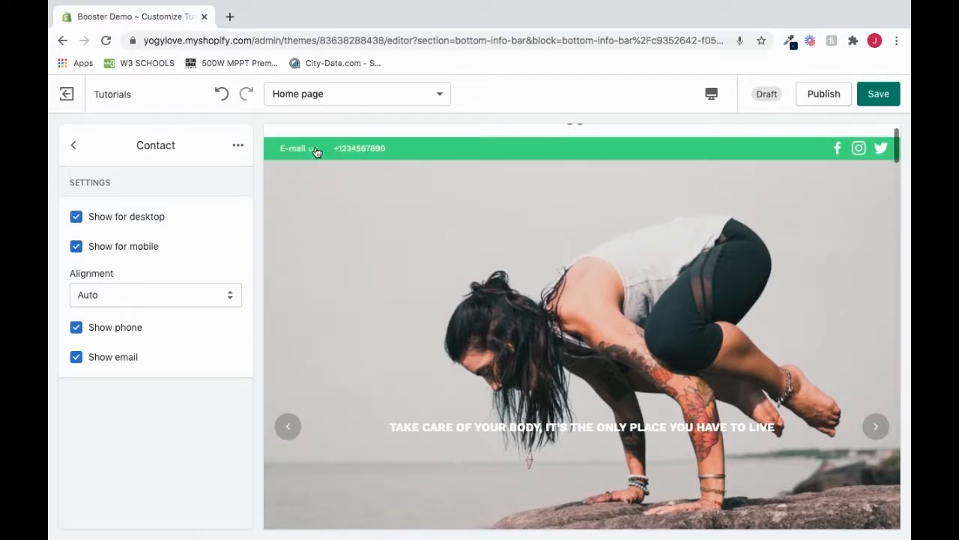
{"action": "mouse_move", "coordinate": [333, 129]}
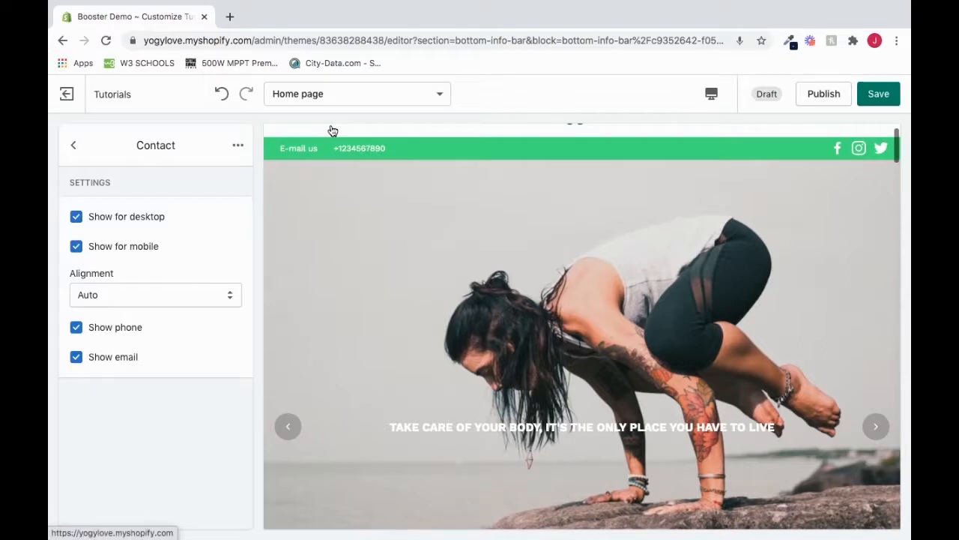
{"action": "mouse_move", "coordinate": [152, 249]}
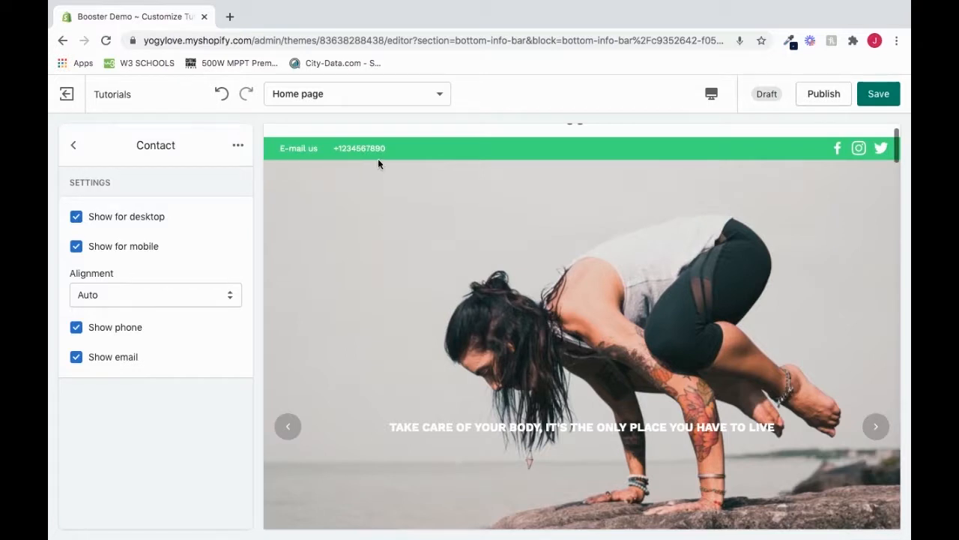
{"action": "mouse_move", "coordinate": [407, 159]}
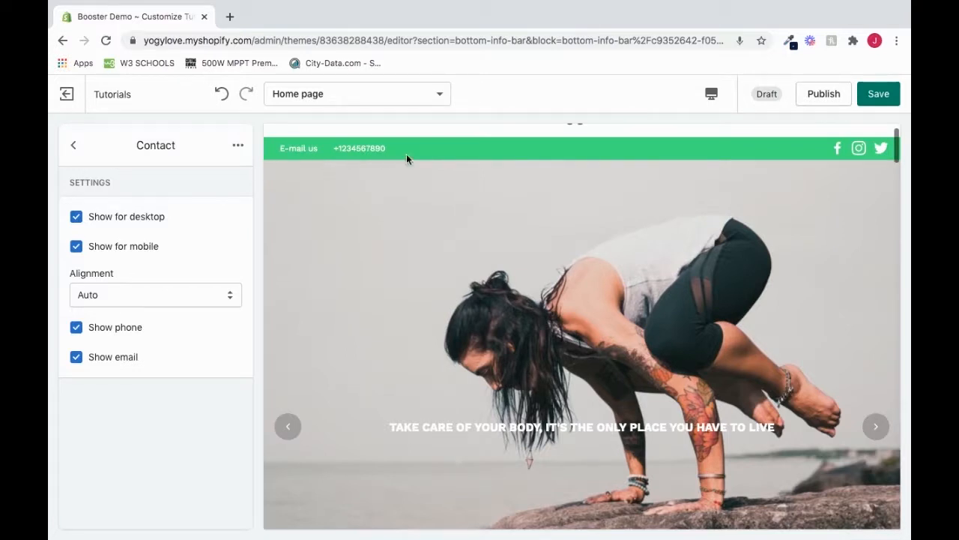
{"action": "mouse_move", "coordinate": [210, 221]}
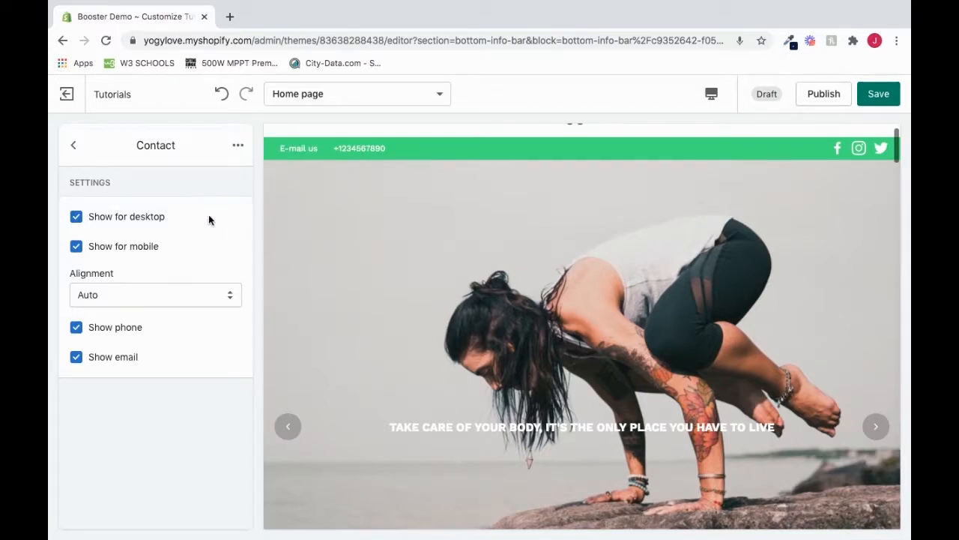
{"action": "mouse_move", "coordinate": [90, 283]}
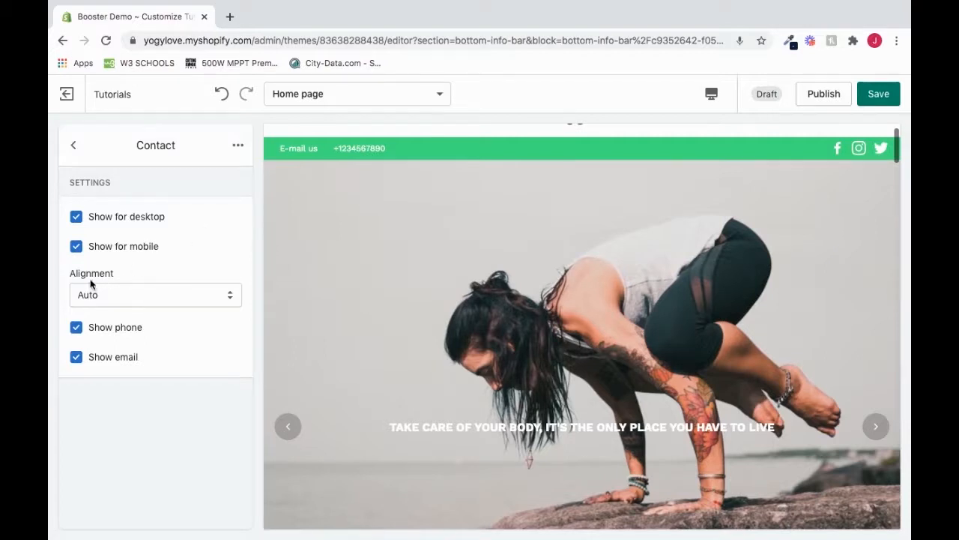
{"action": "mouse_move", "coordinate": [107, 303]}
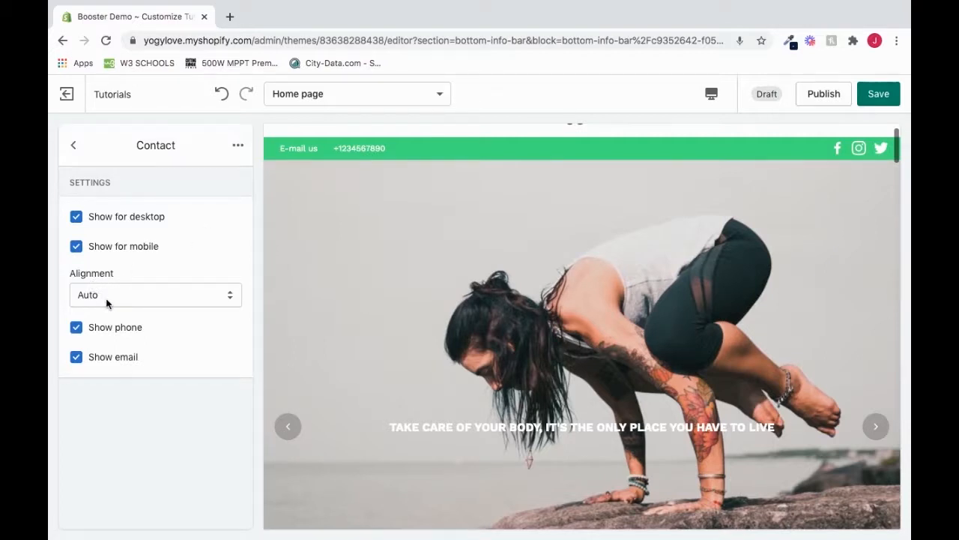
{"action": "left_click", "coordinate": [156, 294]}
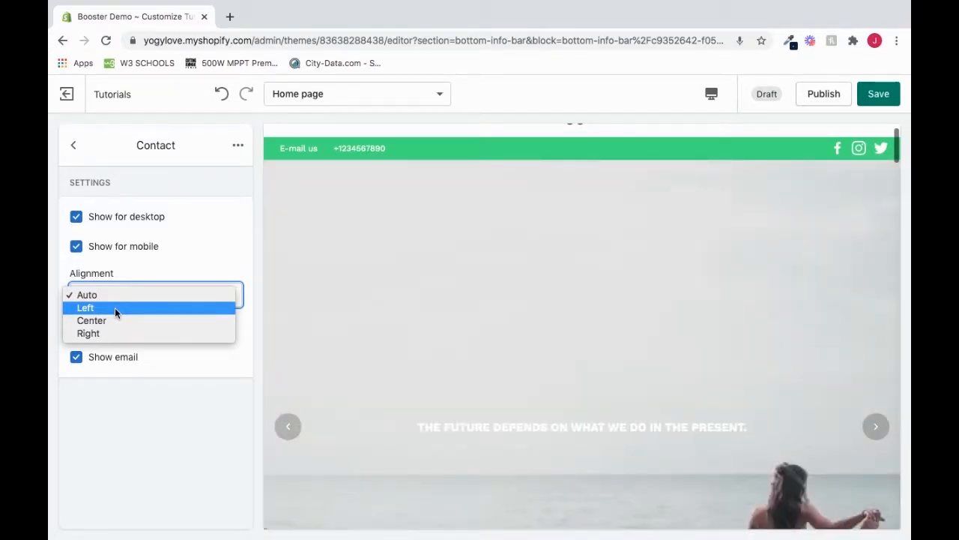
{"action": "left_click", "coordinate": [87, 294]}
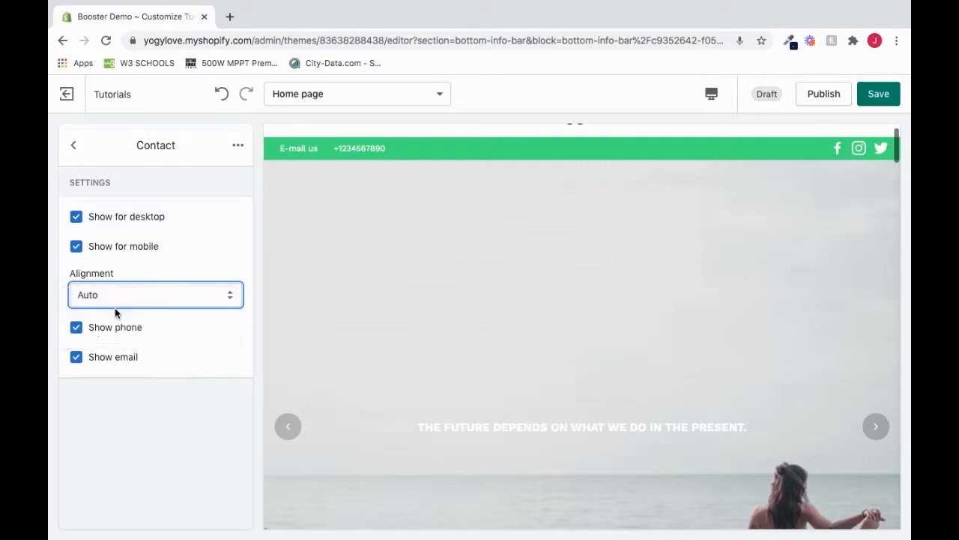
{"action": "left_click", "coordinate": [156, 294]}
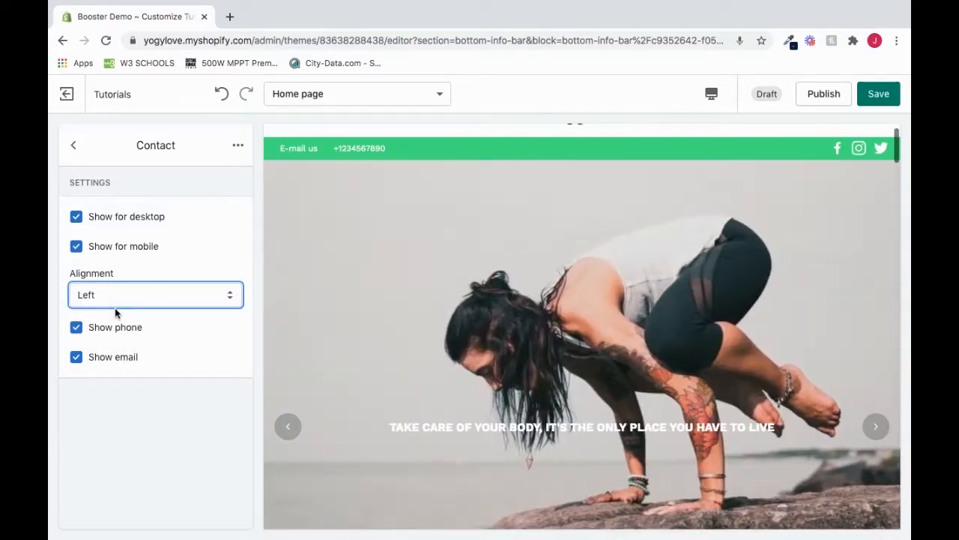
{"action": "left_click", "coordinate": [156, 294]}
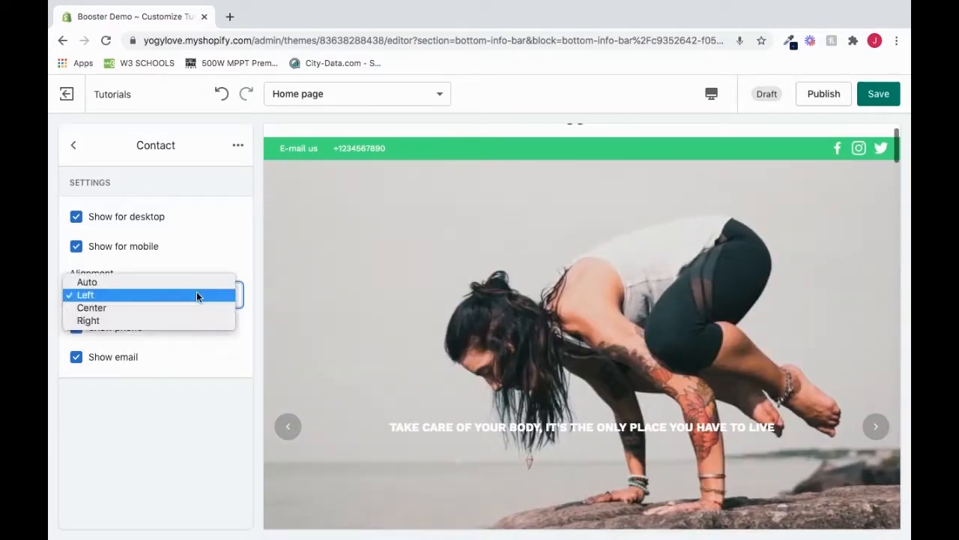
{"action": "left_click", "coordinate": [91, 308]}
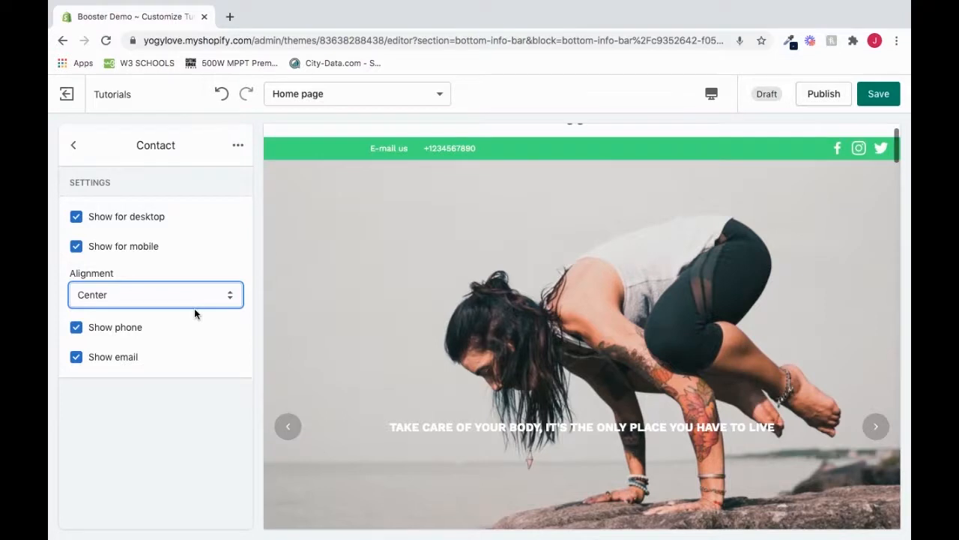
{"action": "left_click", "coordinate": [156, 294]}
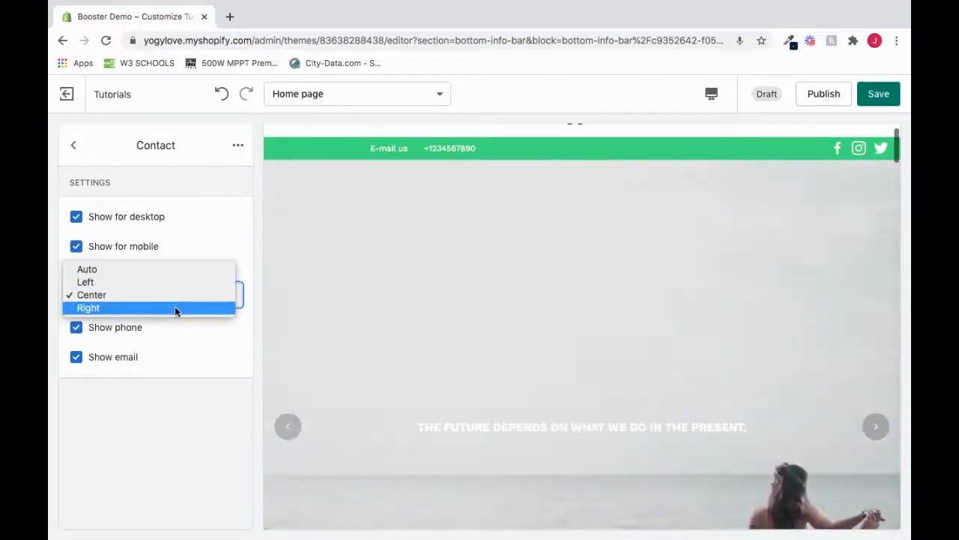
{"action": "left_click", "coordinate": [88, 308]}
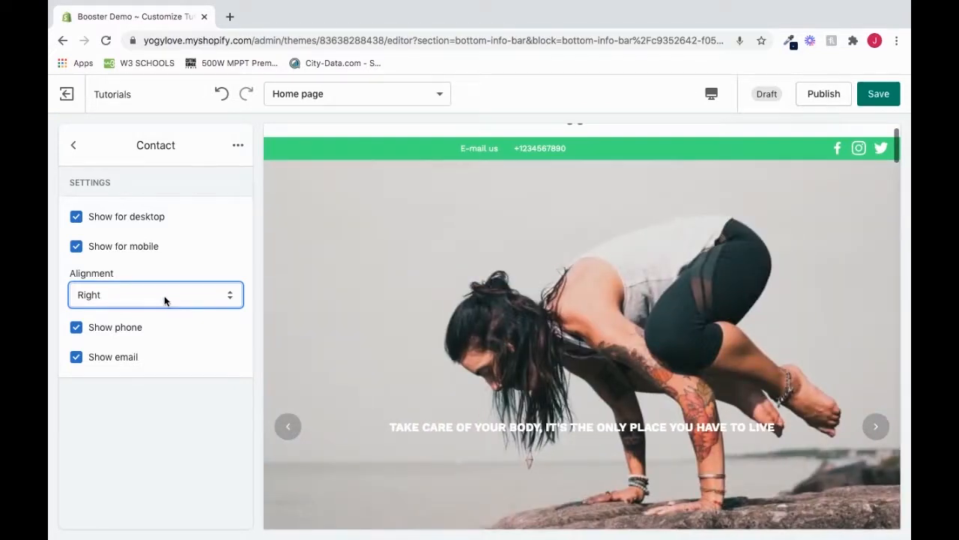
{"action": "left_click", "coordinate": [156, 294]}
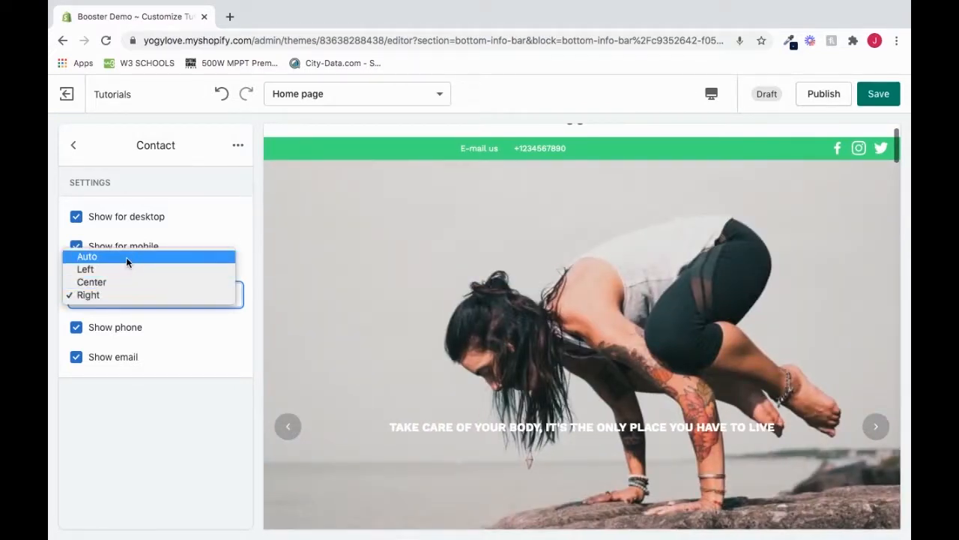
{"action": "left_click", "coordinate": [87, 257]}
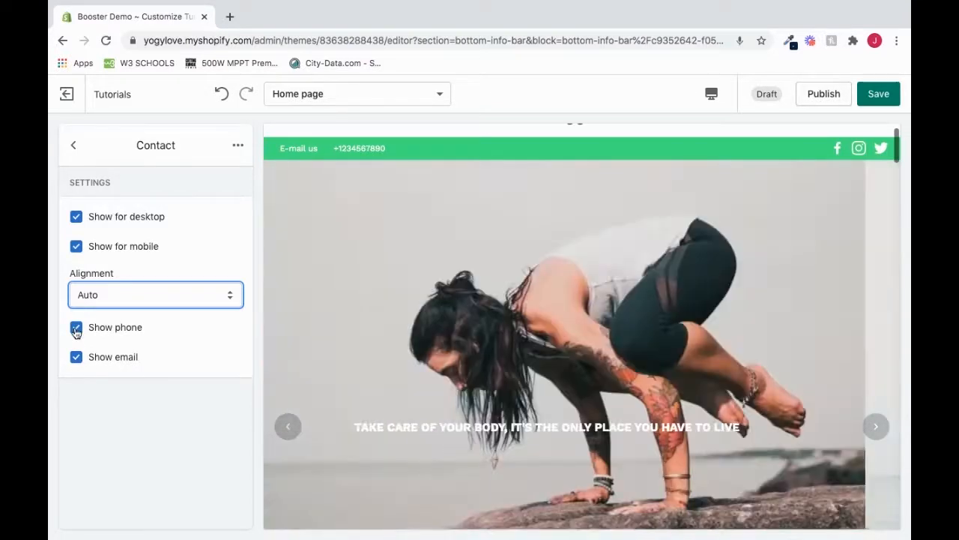
Toggle Show phone and Show email off and on, ending with both visible in the bar
{"action": "left_click", "coordinate": [75, 327]}
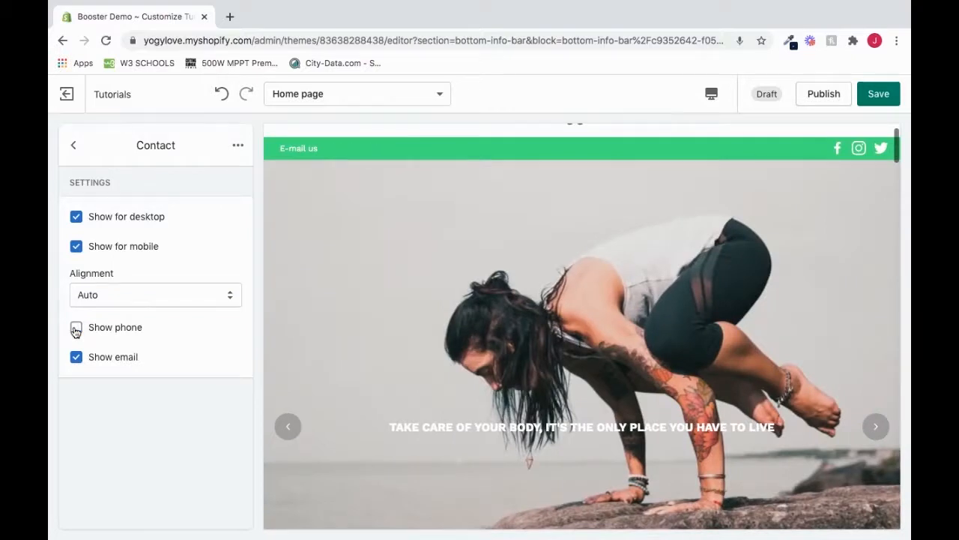
{"action": "left_click", "coordinate": [75, 327]}
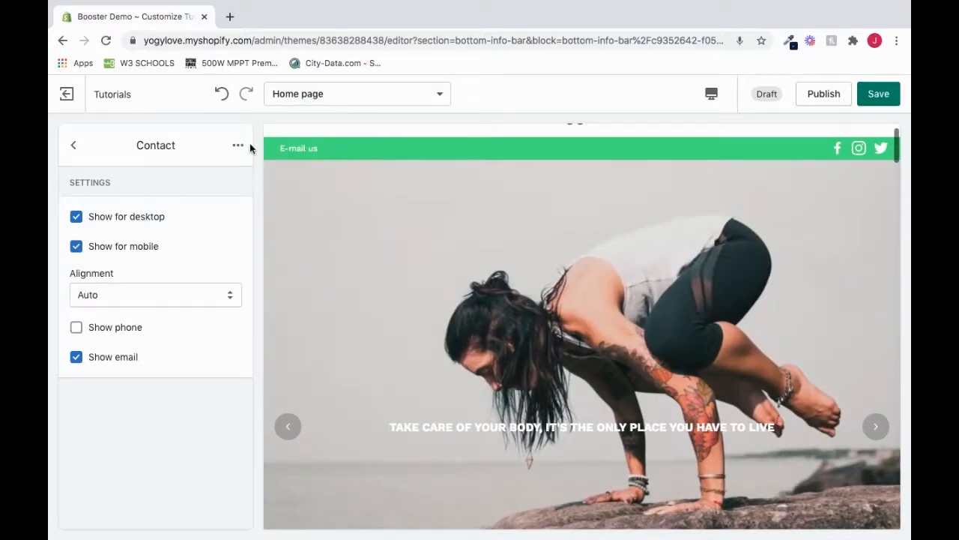
{"action": "mouse_move", "coordinate": [193, 372]}
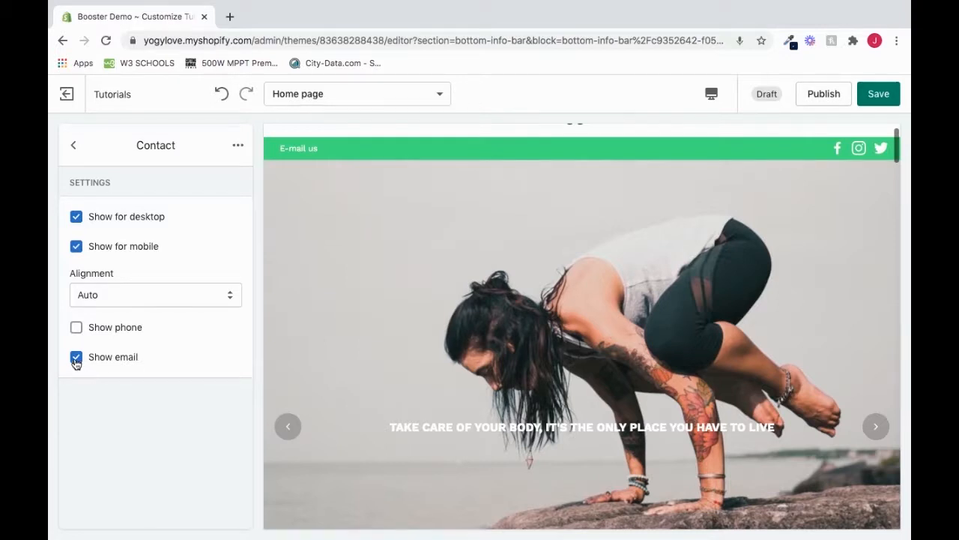
{"action": "left_click", "coordinate": [75, 357]}
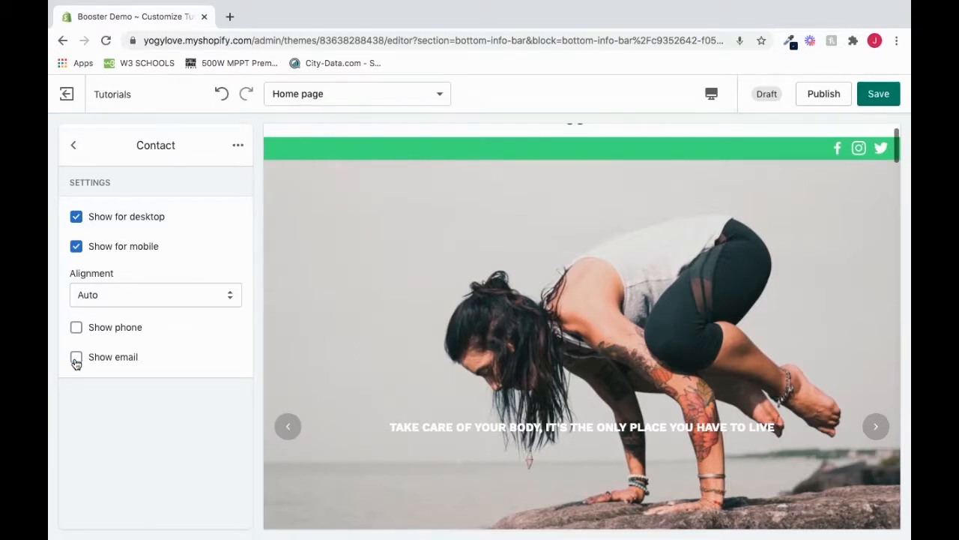
{"action": "left_click", "coordinate": [75, 326]}
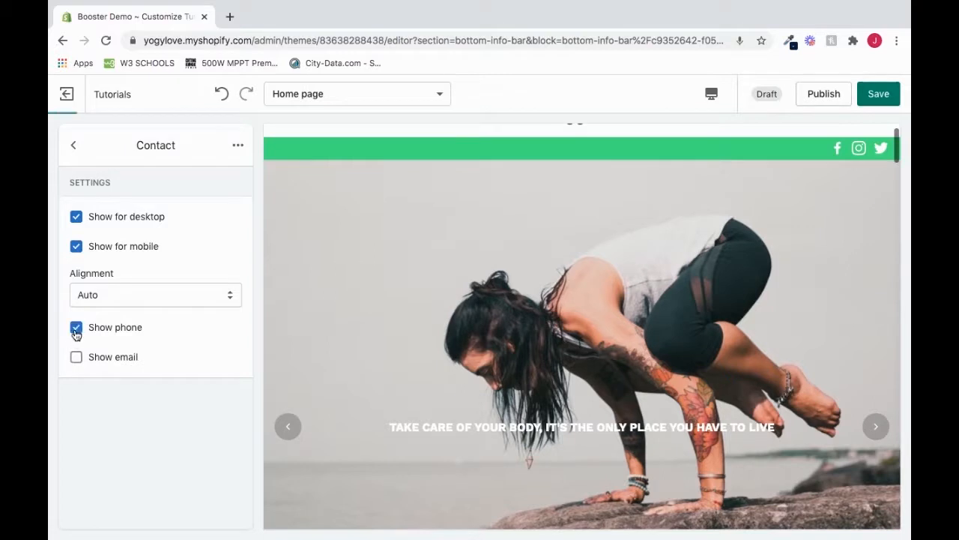
{"action": "left_click", "coordinate": [75, 327]}
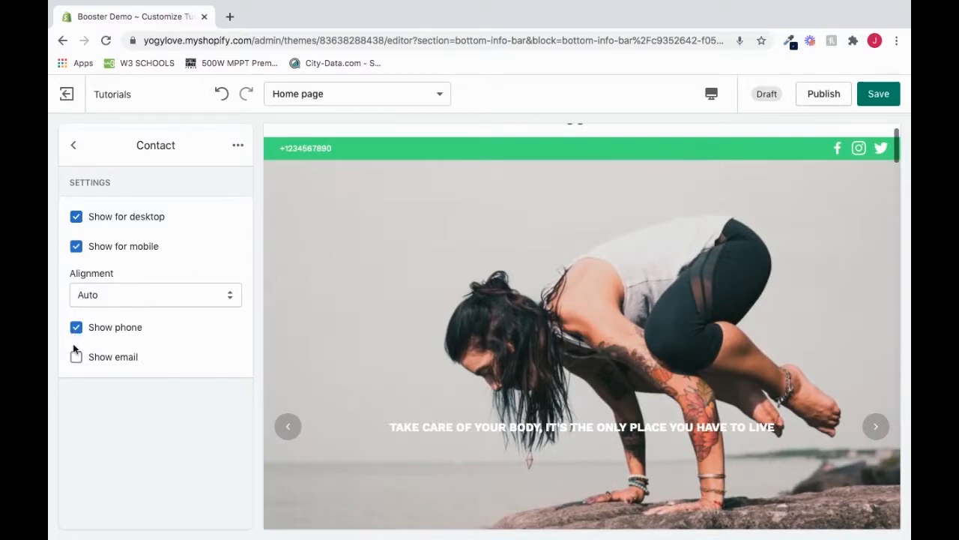
{"action": "left_click", "coordinate": [75, 357]}
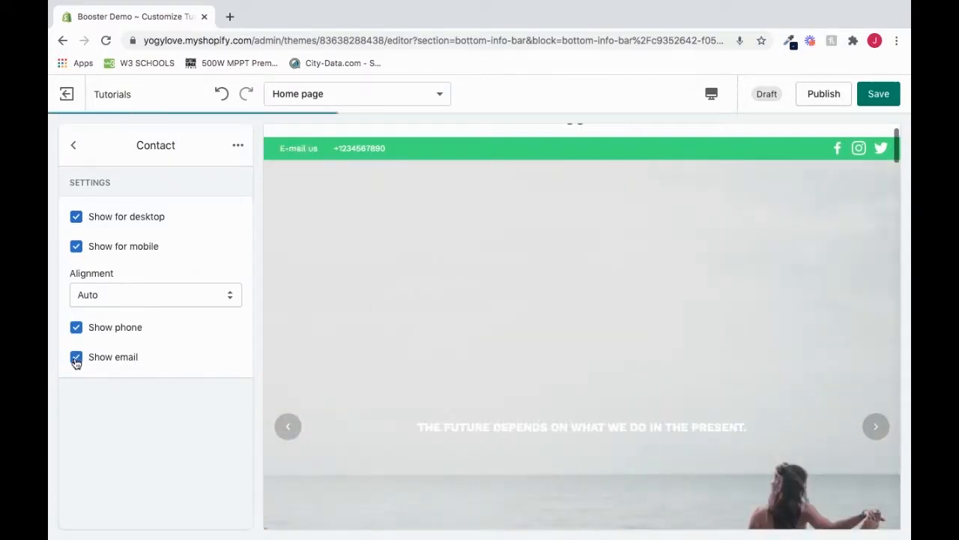
{"action": "mouse_move", "coordinate": [368, 162]}
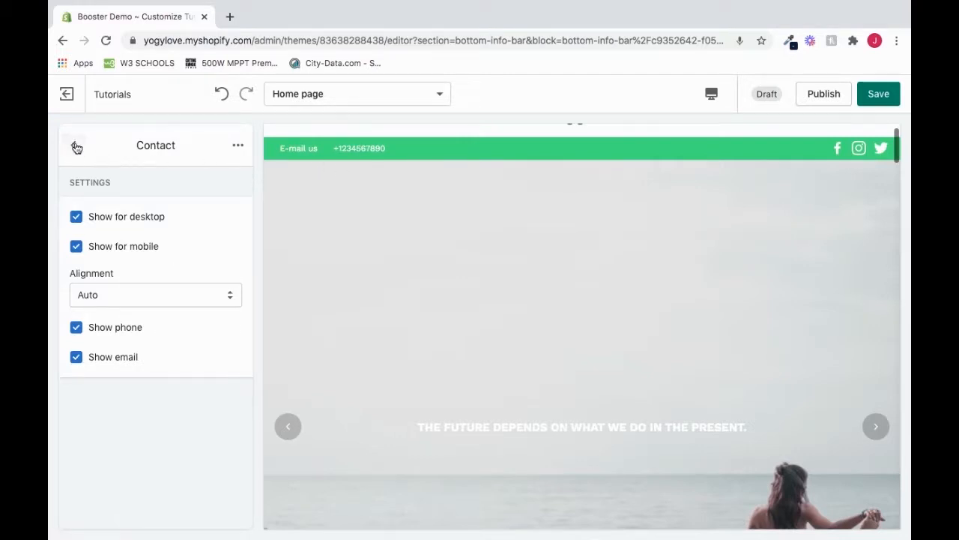
Review the Social media block's settings and return to the Bottom bar content list
{"action": "left_click", "coordinate": [75, 144]}
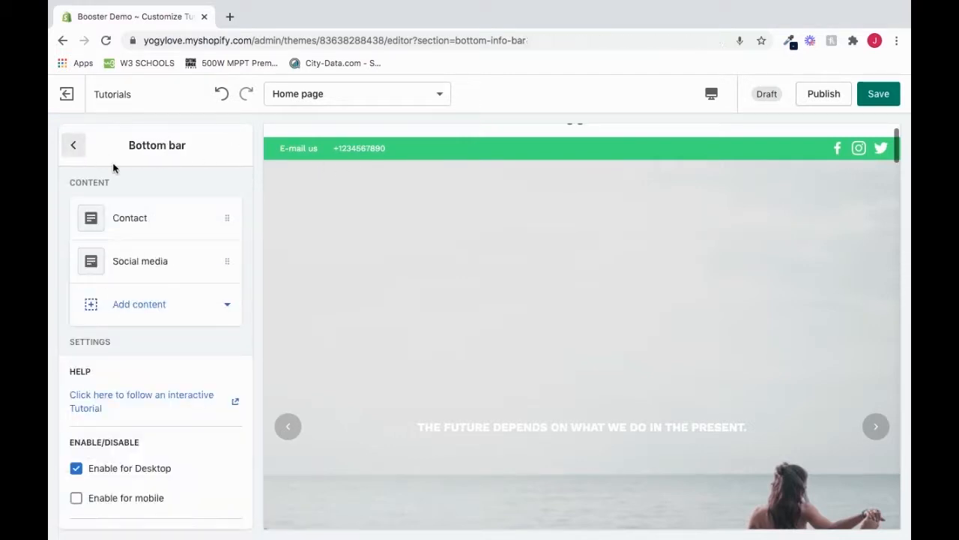
{"action": "mouse_move", "coordinate": [157, 270]}
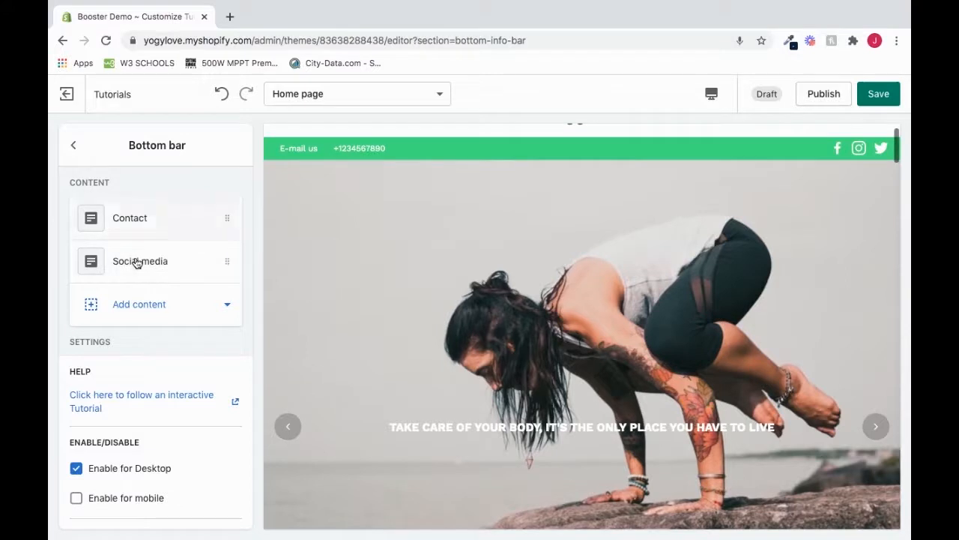
{"action": "left_click", "coordinate": [139, 261]}
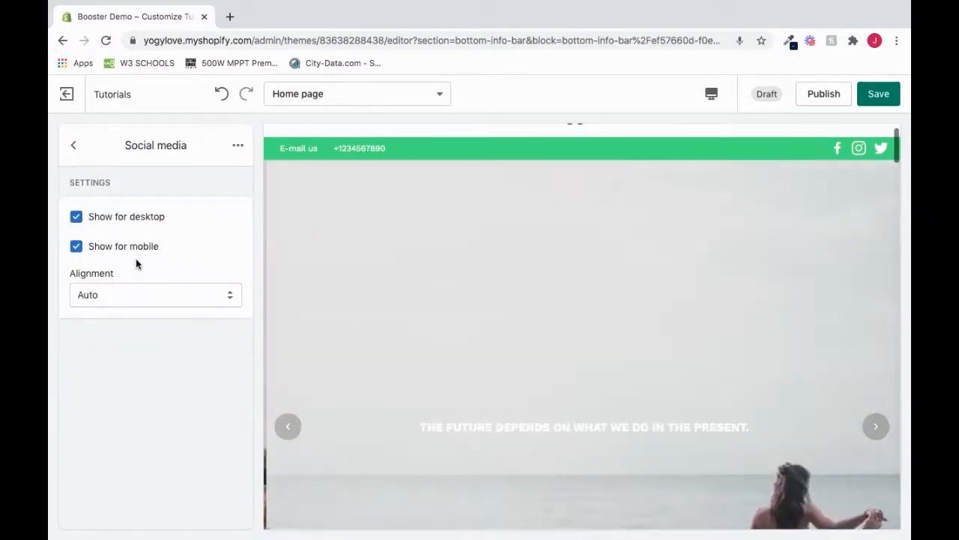
{"action": "mouse_move", "coordinate": [180, 218]}
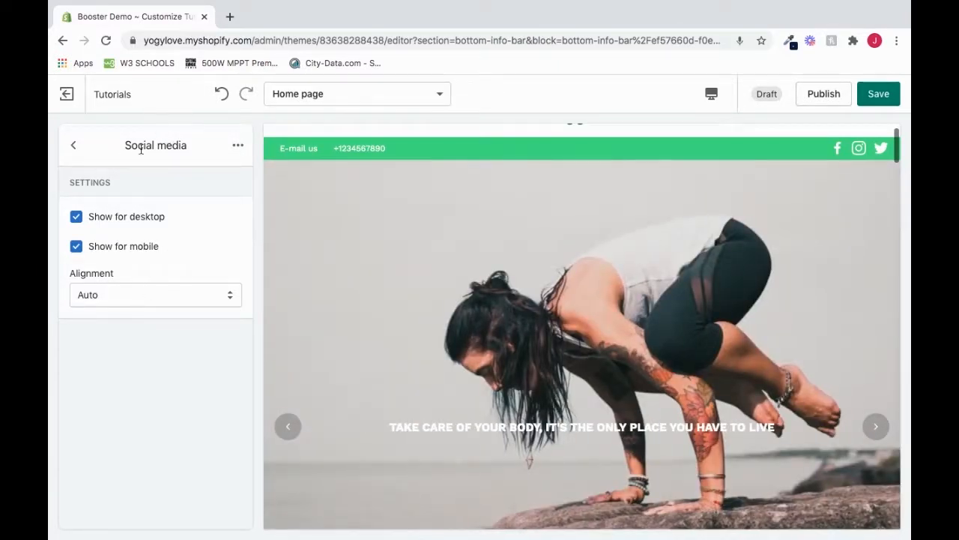
{"action": "left_click", "coordinate": [73, 144]}
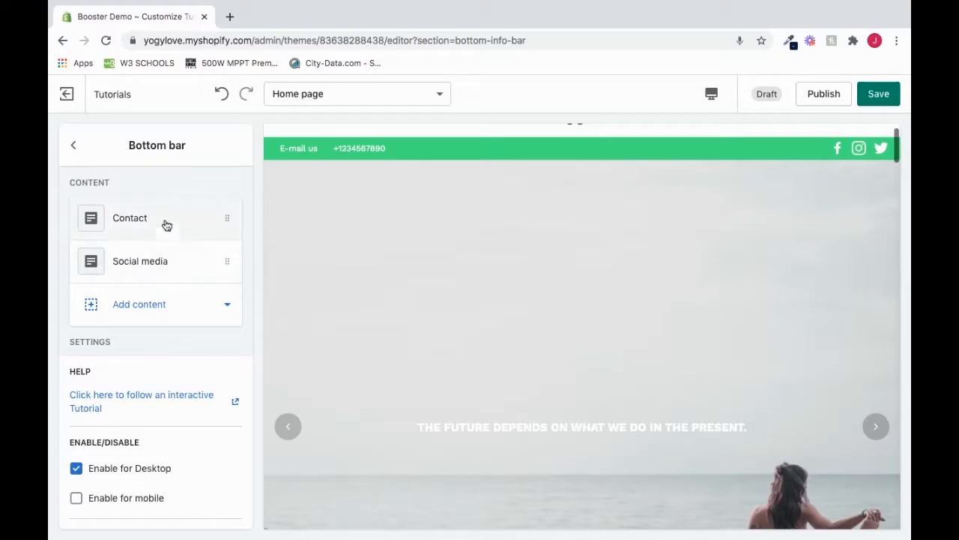
Remove the Social media block and add it back to the bottom bar
{"action": "left_click", "coordinate": [140, 261]}
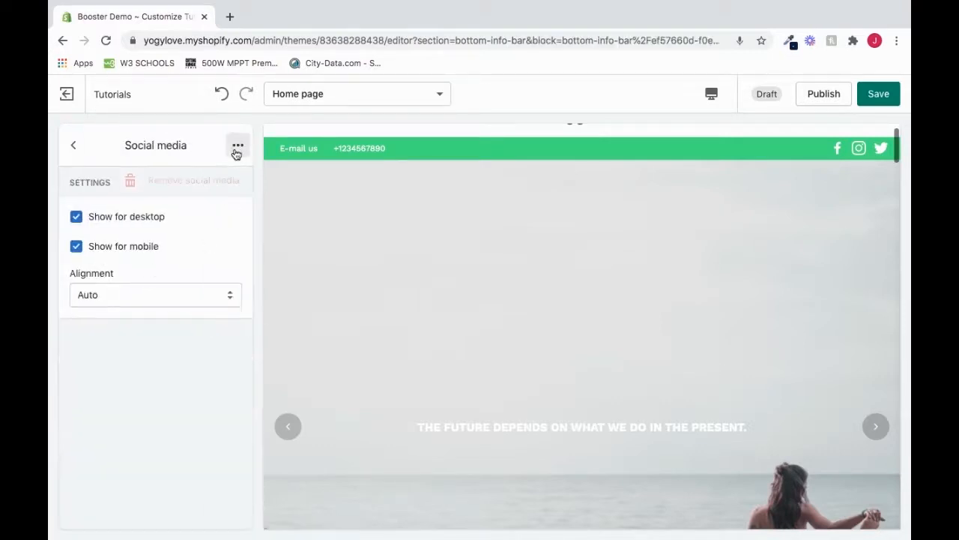
{"action": "left_click", "coordinate": [74, 144]}
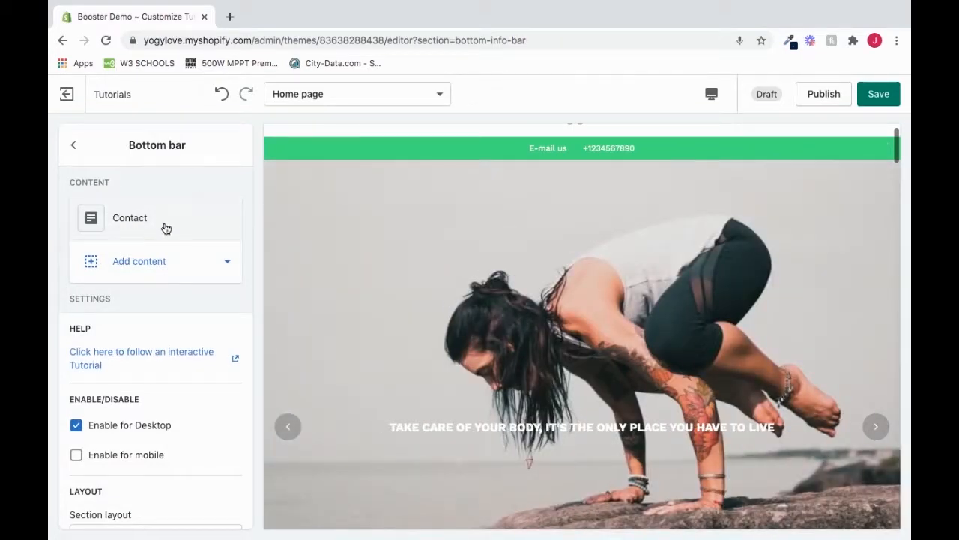
{"action": "mouse_move", "coordinate": [555, 155]}
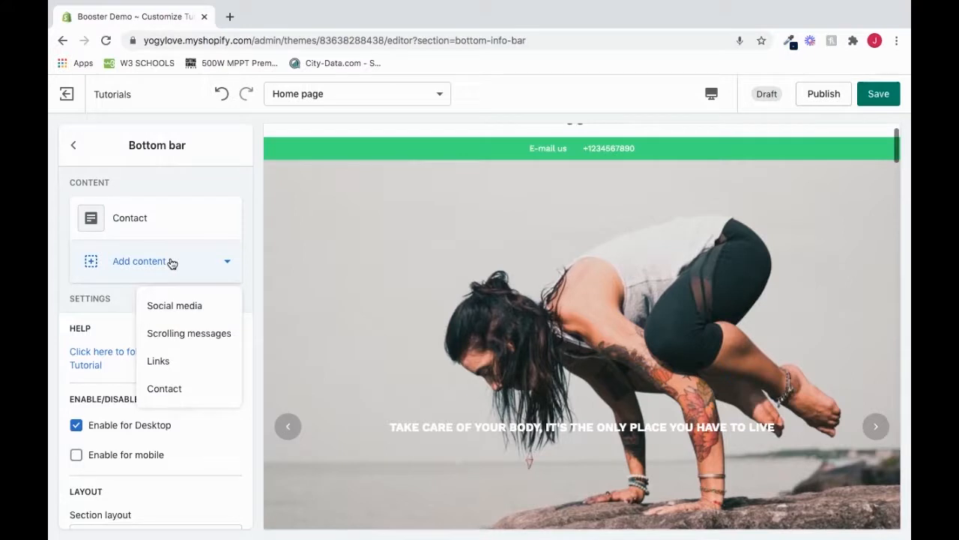
{"action": "left_click", "coordinate": [174, 306]}
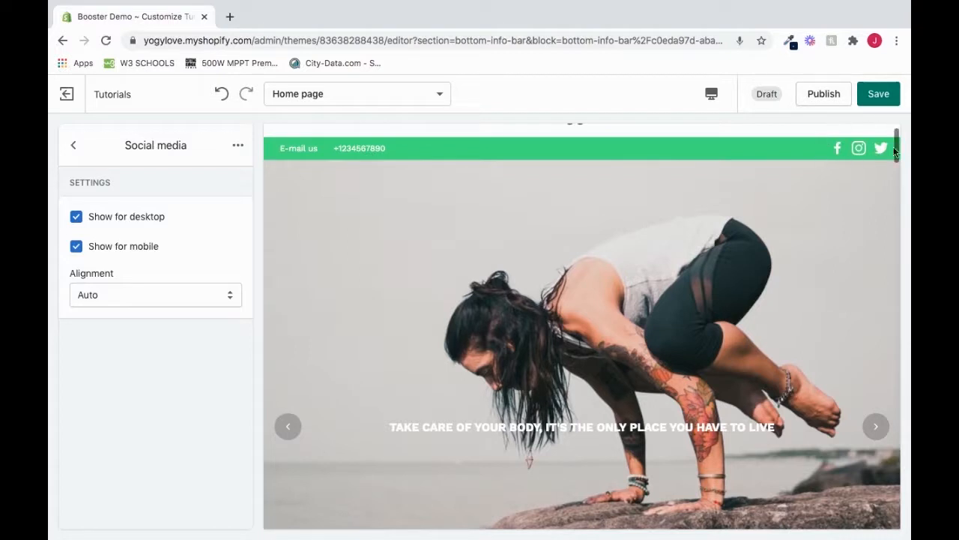
{"action": "mouse_move", "coordinate": [828, 177]}
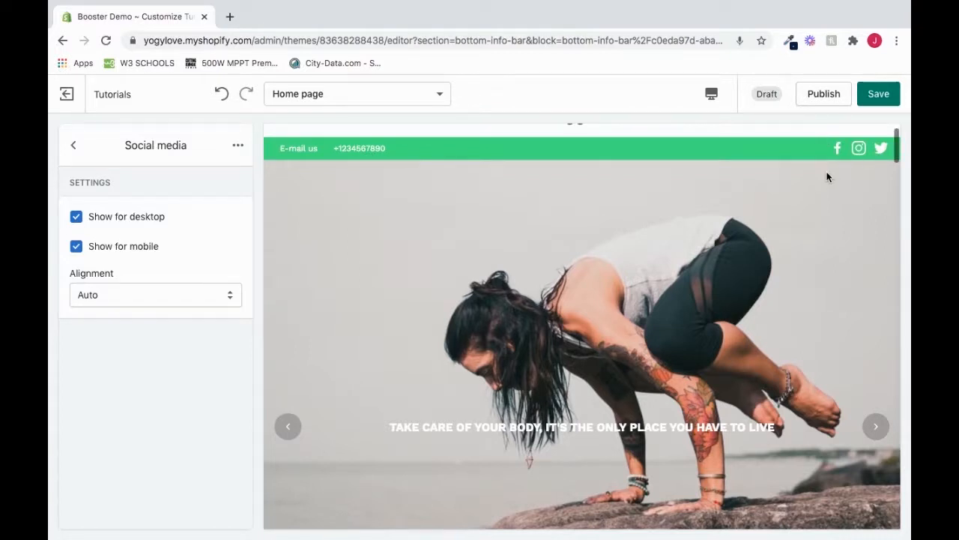
{"action": "mouse_move", "coordinate": [305, 186]}
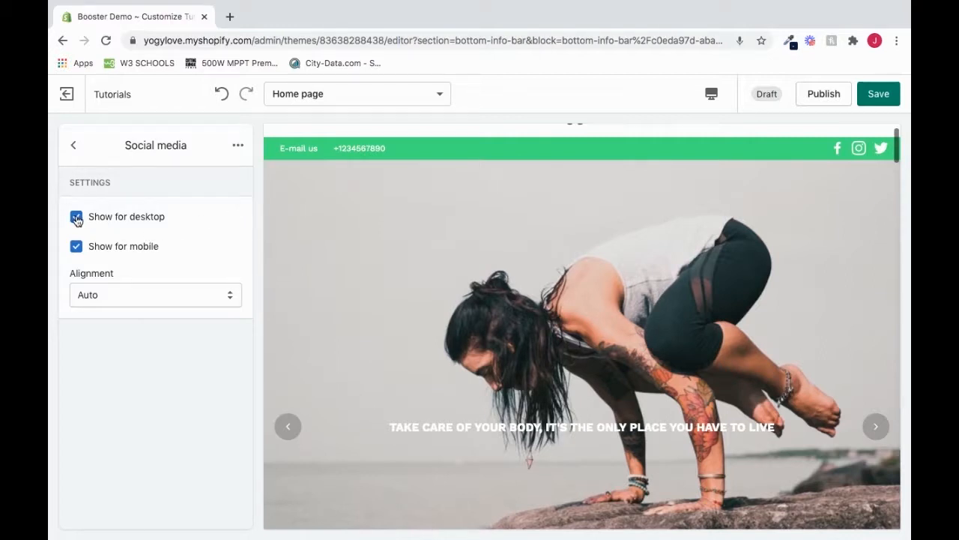
Toggle the social icons' desktop visibility, keep alignment on Auto, and return to the block list
{"action": "left_click", "coordinate": [75, 216]}
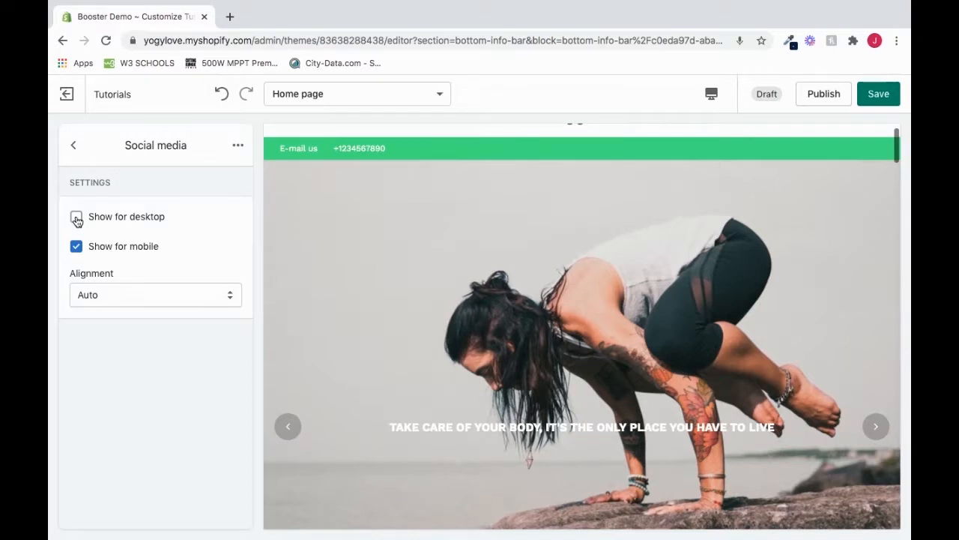
{"action": "left_click", "coordinate": [75, 216]}
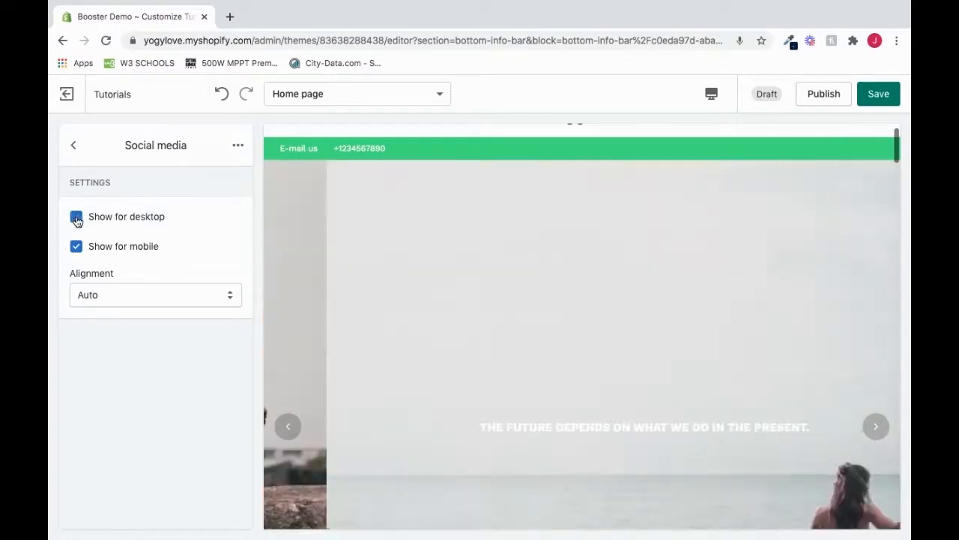
{"action": "left_click", "coordinate": [76, 216]}
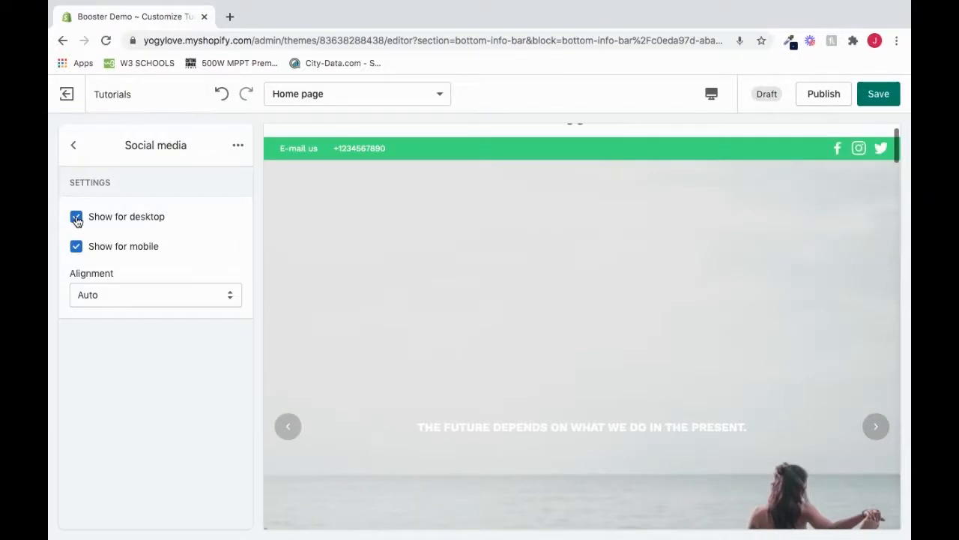
{"action": "left_click", "coordinate": [156, 294]}
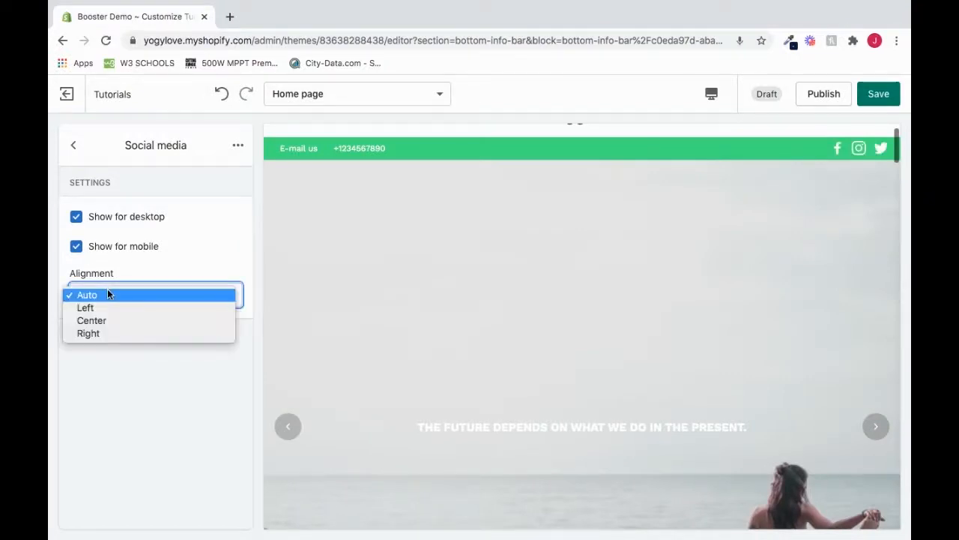
{"action": "mouse_move", "coordinate": [92, 321]}
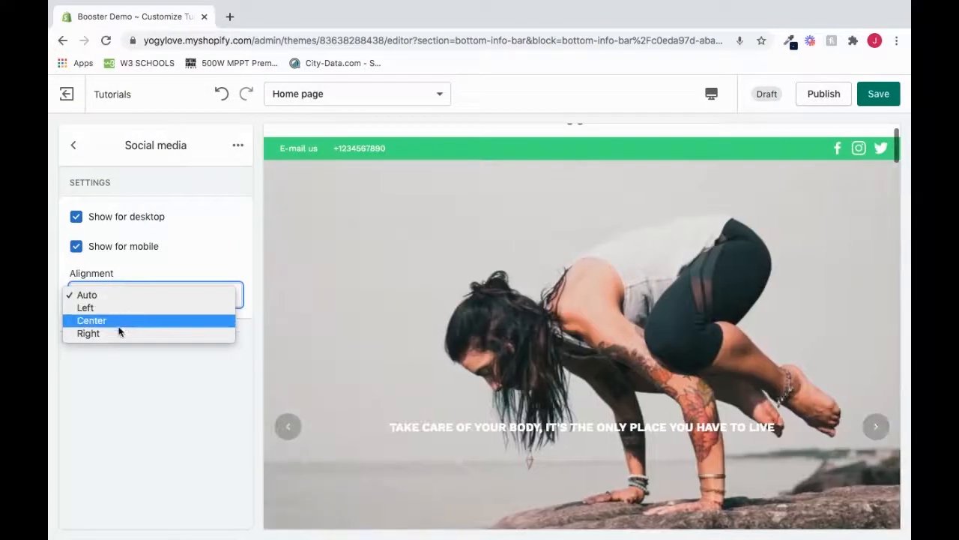
{"action": "mouse_move", "coordinate": [119, 333]}
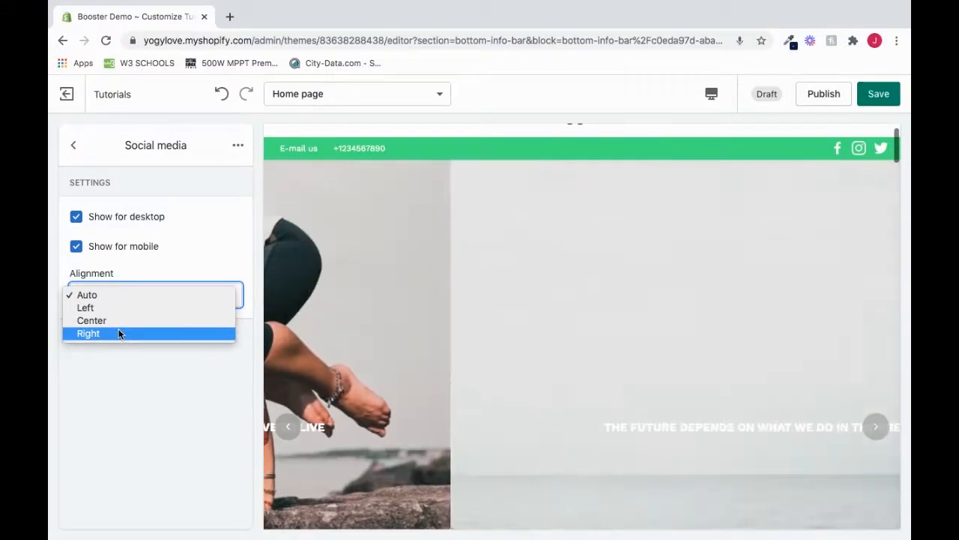
{"action": "left_click", "coordinate": [87, 294]}
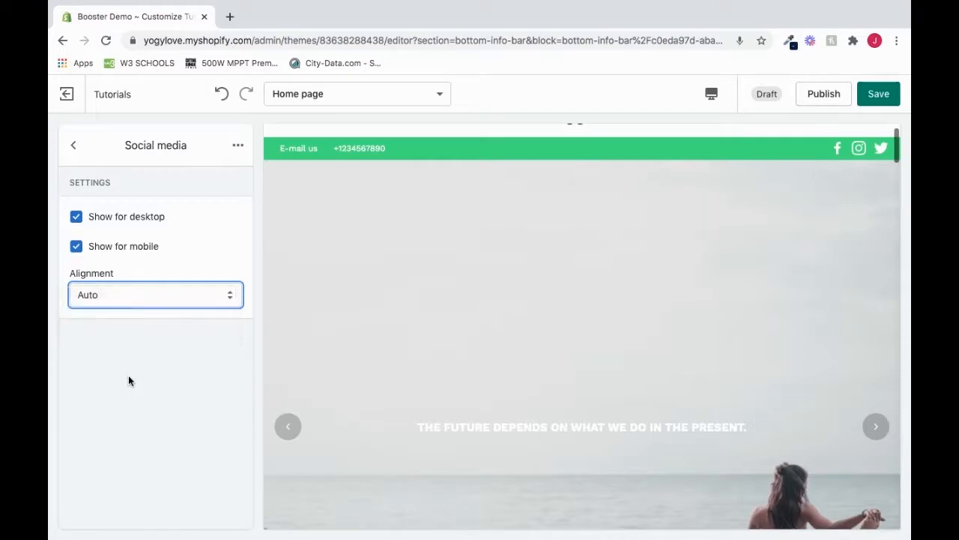
{"action": "left_click", "coordinate": [75, 145]}
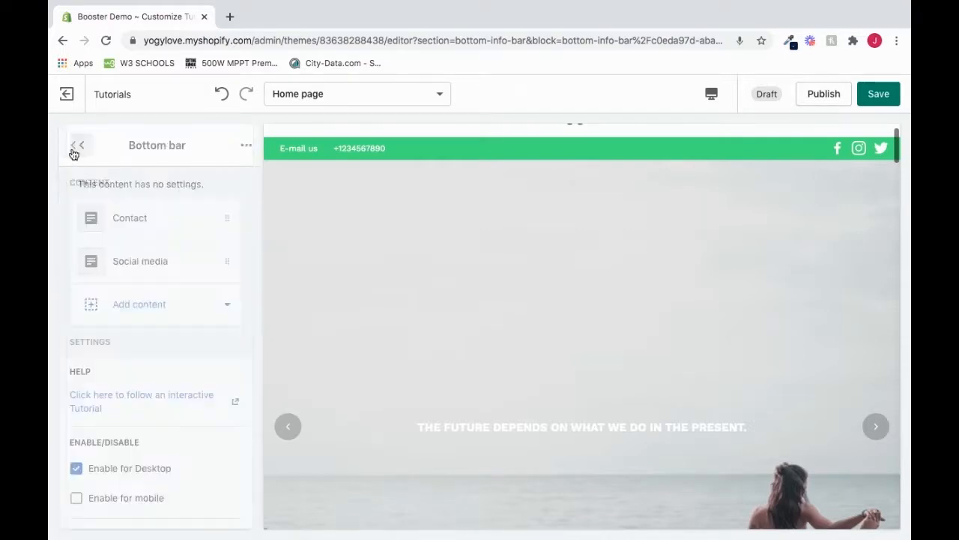
Add a Scrolling messages block with its default sample messages to the bottom bar
{"action": "left_click", "coordinate": [73, 146]}
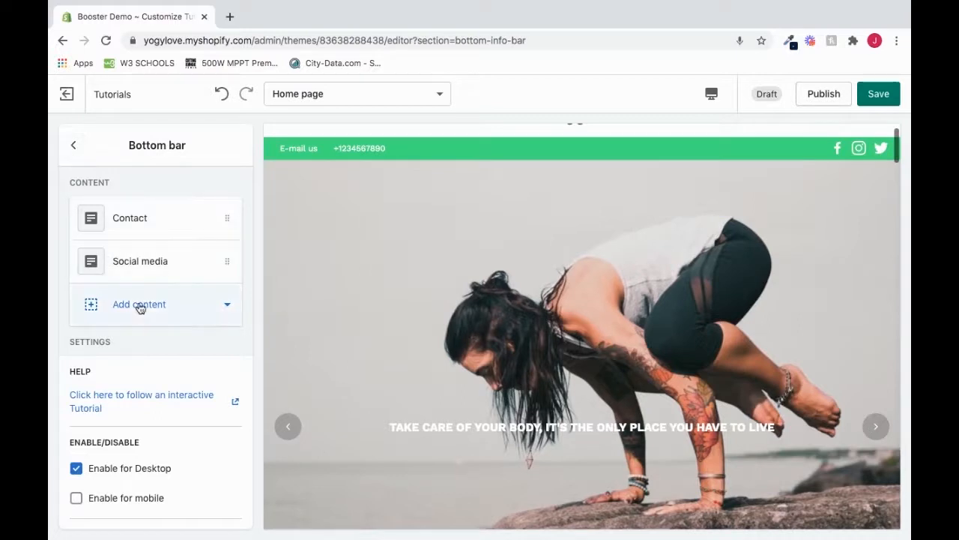
{"action": "left_click", "coordinate": [138, 303]}
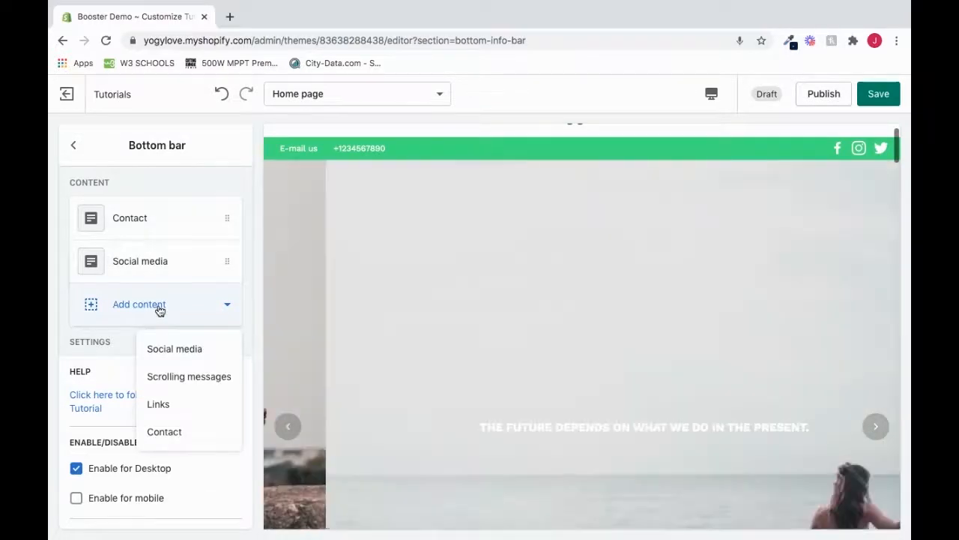
{"action": "mouse_move", "coordinate": [189, 376]}
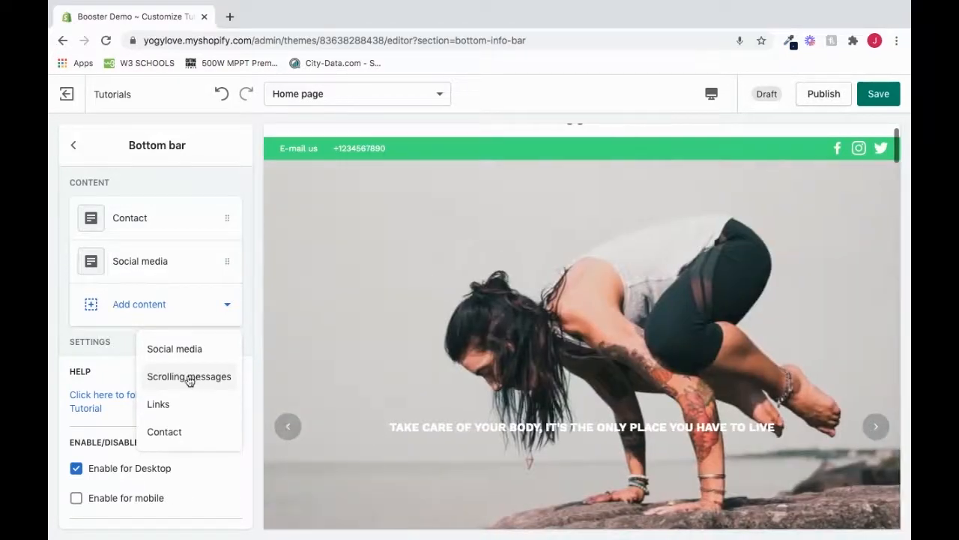
{"action": "left_click", "coordinate": [188, 376]}
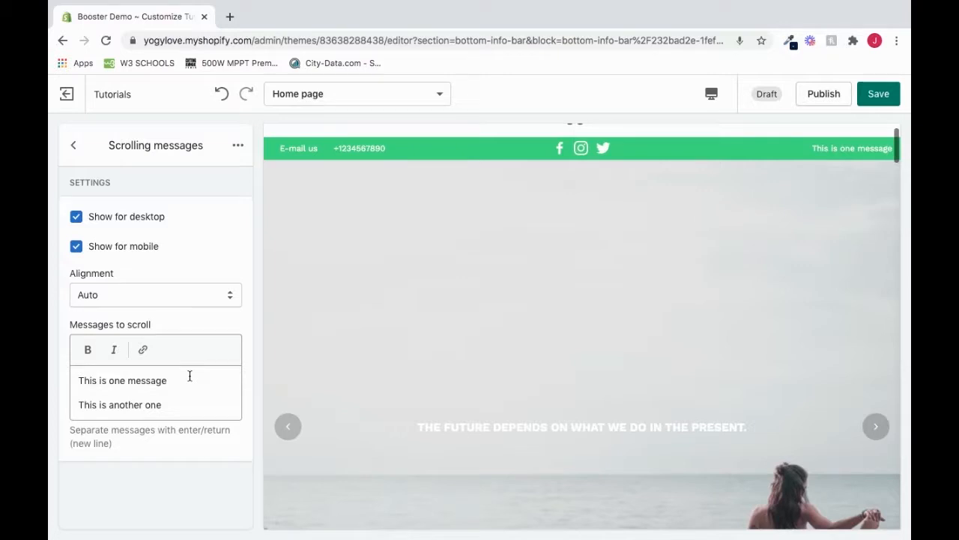
{"action": "double_click", "coordinate": [145, 381]}
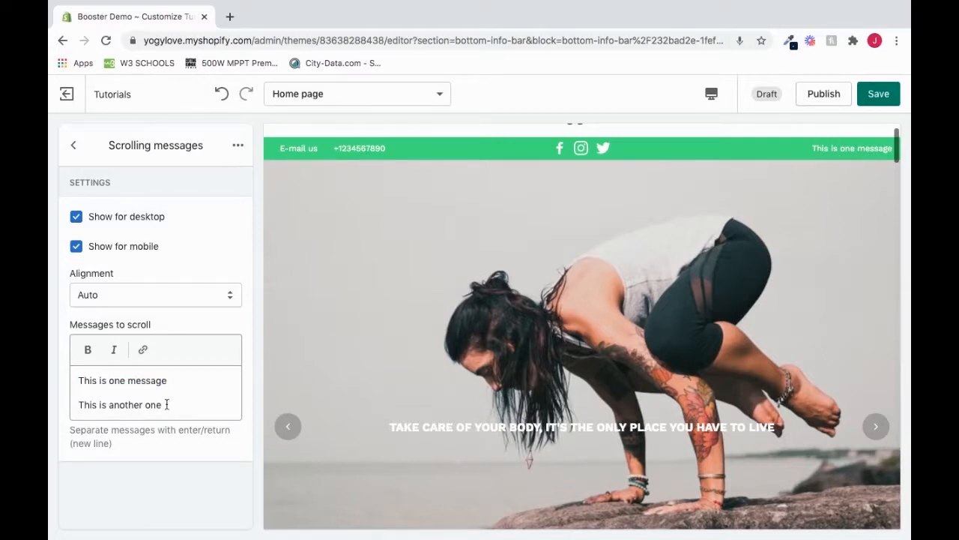
{"action": "double_click", "coordinate": [145, 380]}
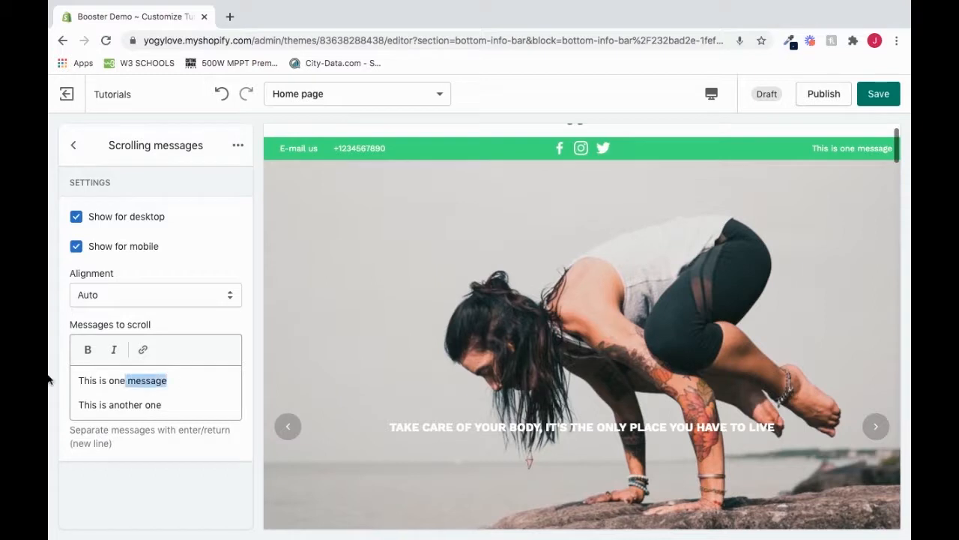
{"action": "left_click", "coordinate": [87, 349]}
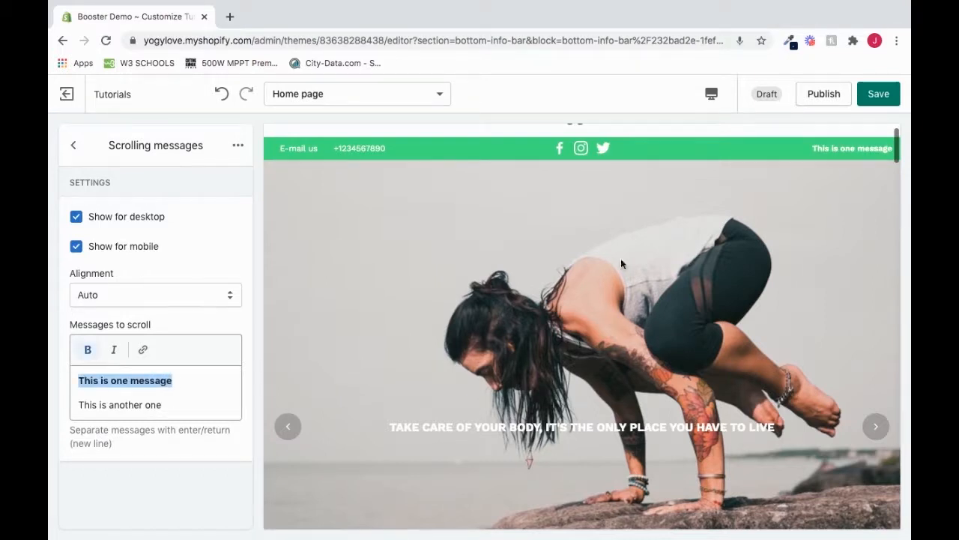
{"action": "mouse_move", "coordinate": [189, 357]}
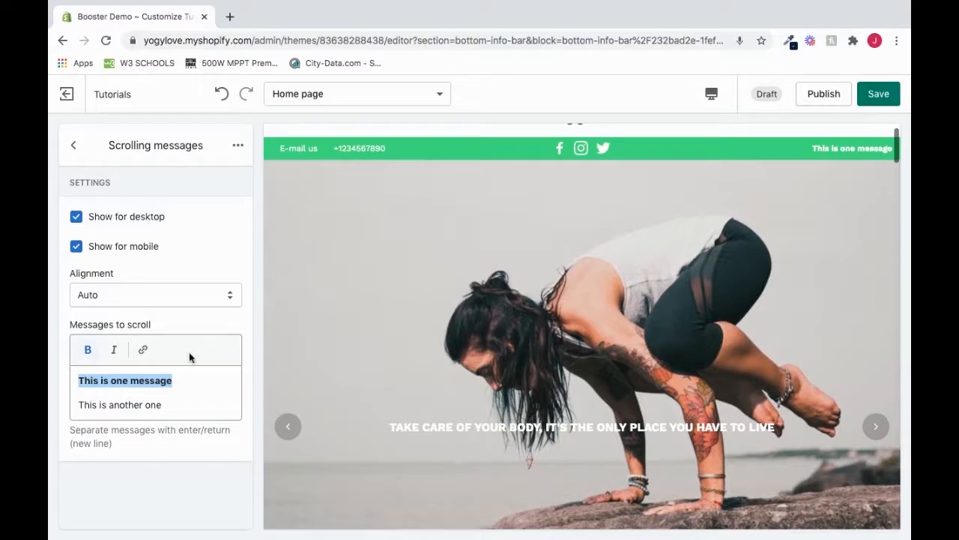
{"action": "mouse_move", "coordinate": [114, 349]}
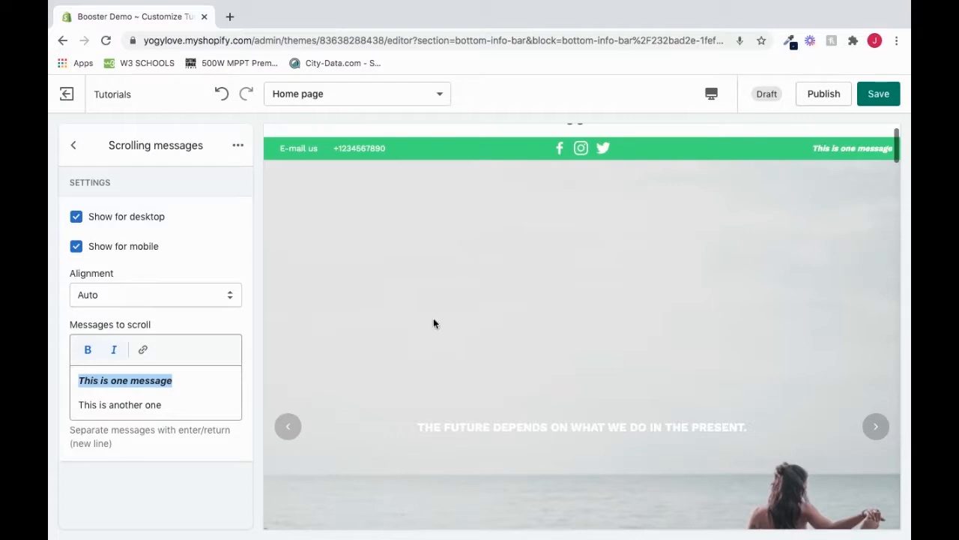
{"action": "mouse_move", "coordinate": [114, 349]}
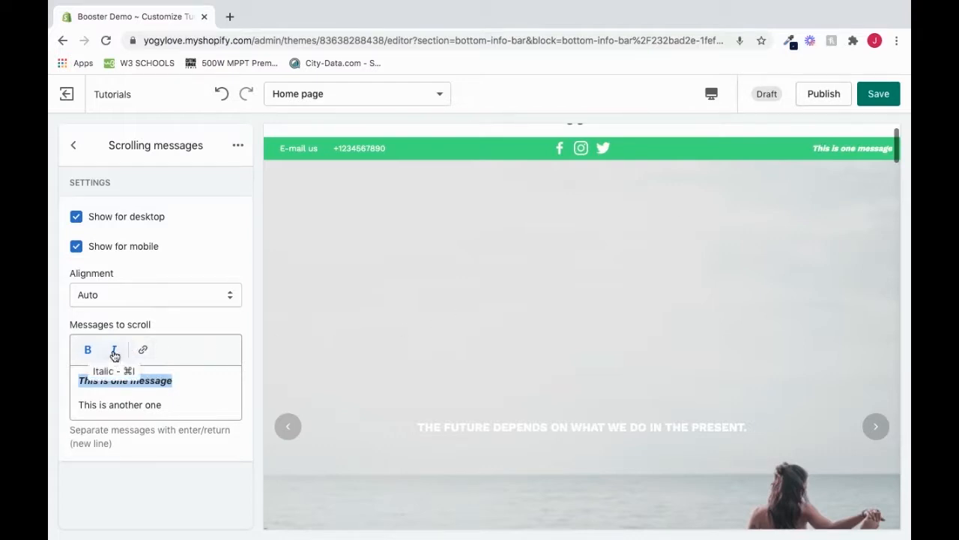
{"action": "left_click", "coordinate": [114, 350]}
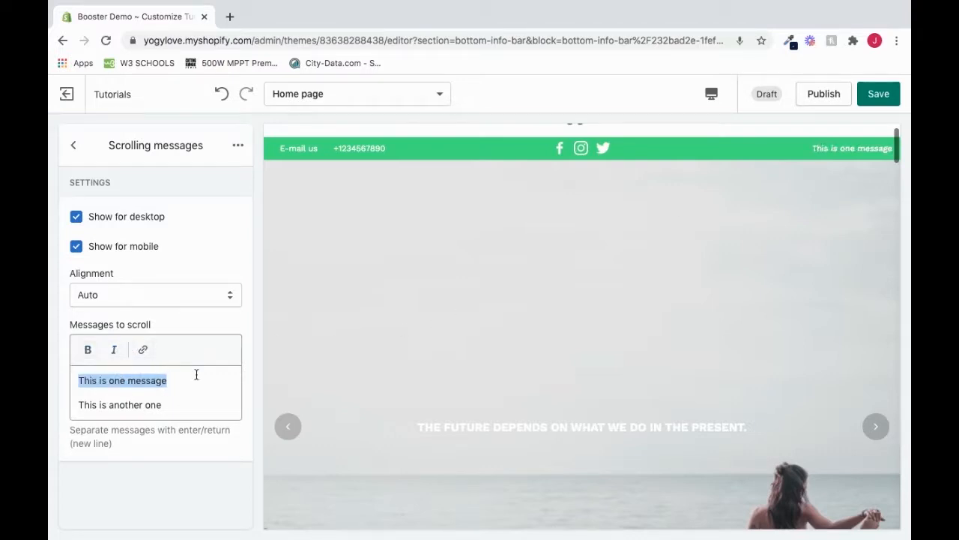
{"action": "mouse_move", "coordinate": [142, 349]}
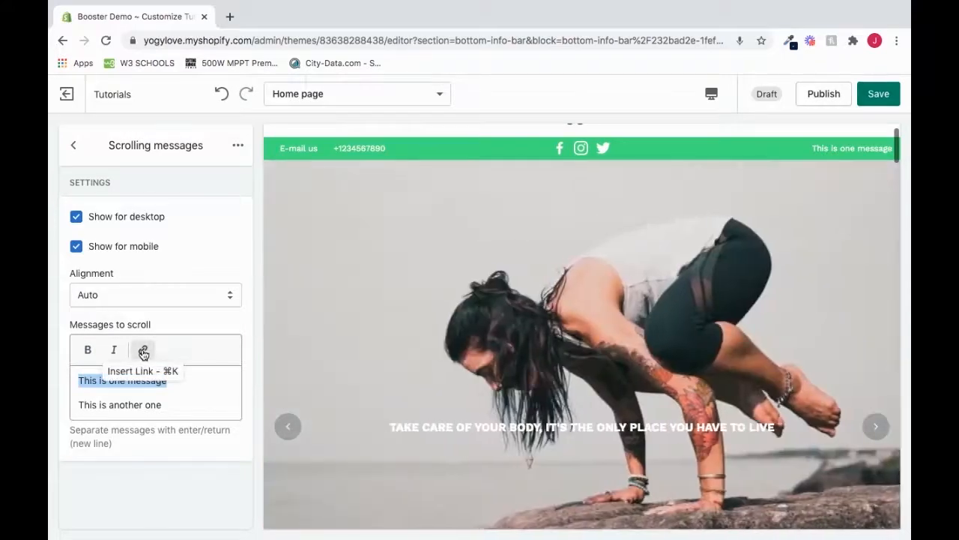
Insert a link on the first message pointing to the Bodybuilding Pants product
{"action": "left_click", "coordinate": [143, 349]}
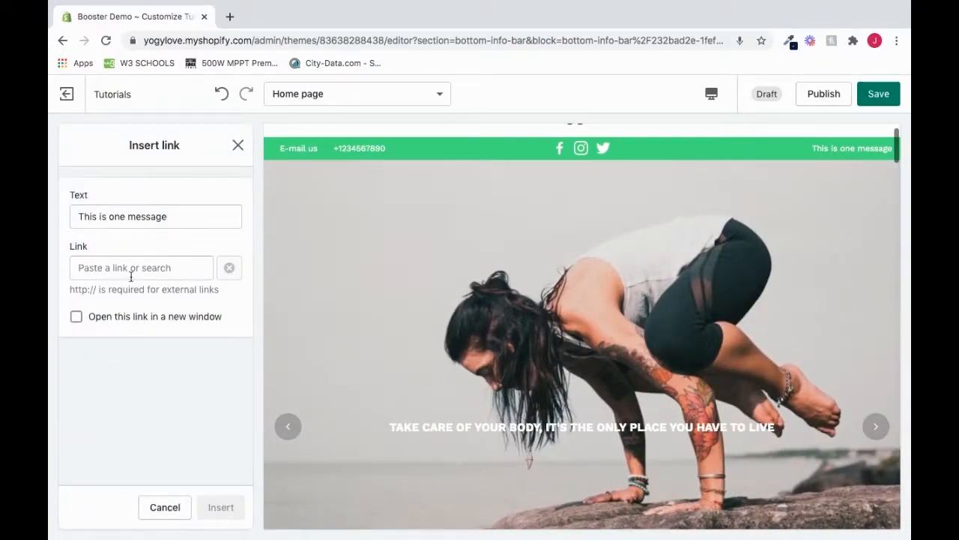
{"action": "left_click", "coordinate": [141, 267]}
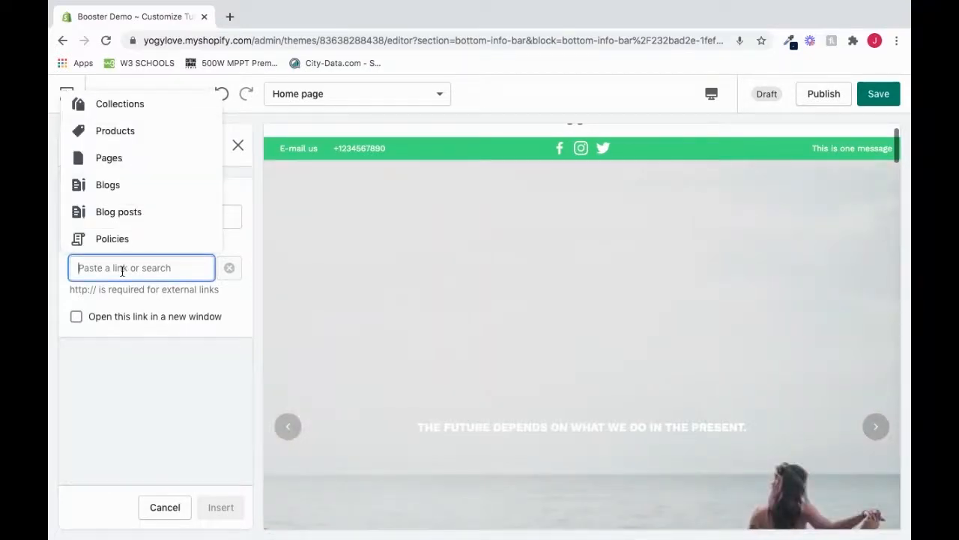
{"action": "mouse_move", "coordinate": [114, 130]}
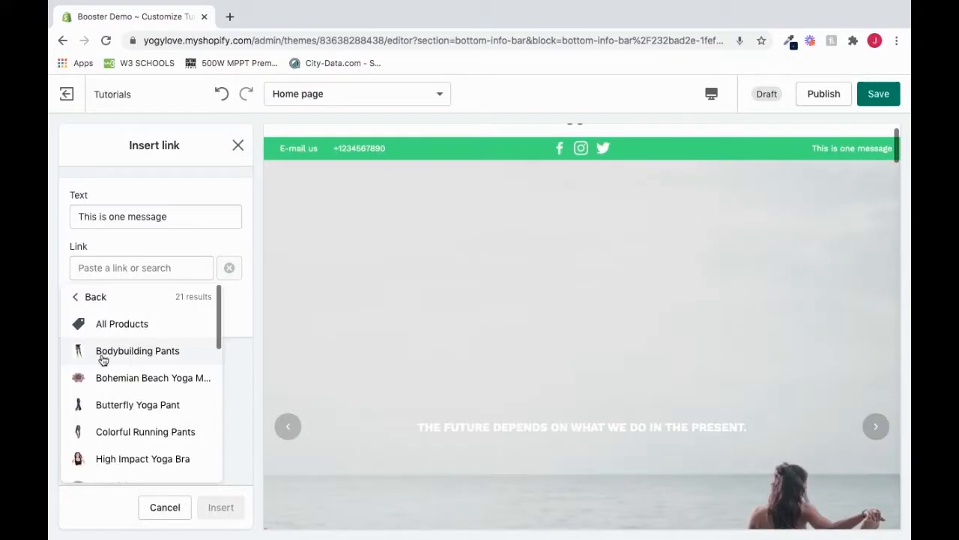
{"action": "left_click", "coordinate": [138, 351]}
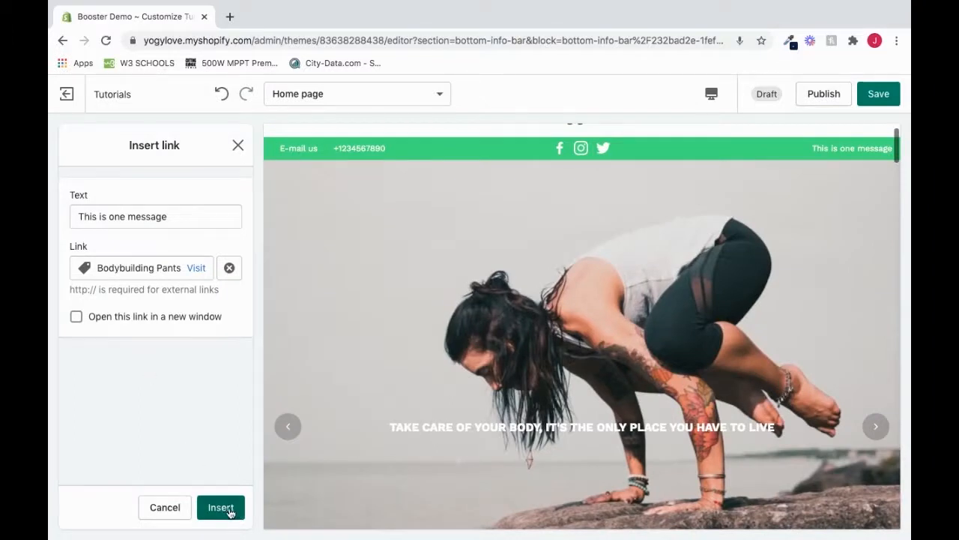
{"action": "mouse_move", "coordinate": [192, 420]}
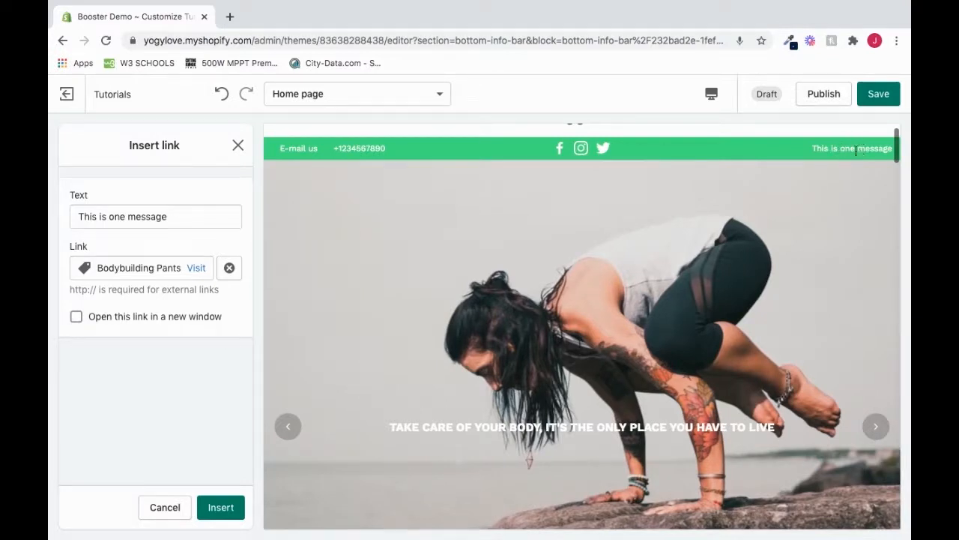
{"action": "mouse_move", "coordinate": [847, 166]}
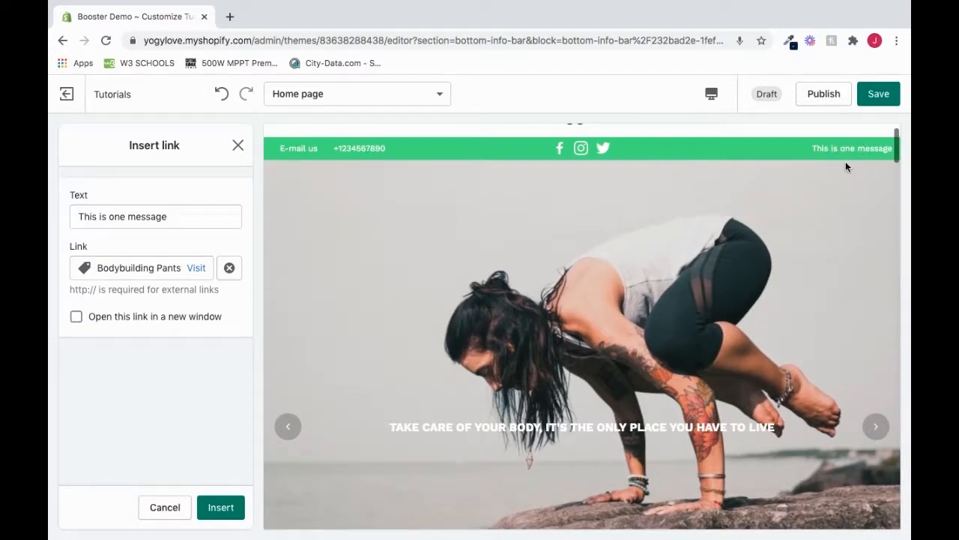
{"action": "mouse_move", "coordinate": [793, 156]}
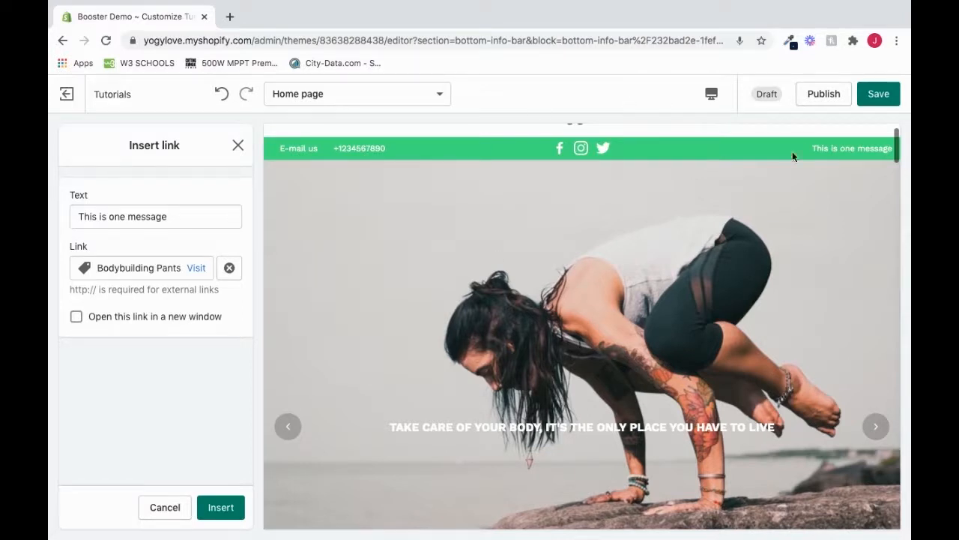
{"action": "mouse_move", "coordinate": [570, 207]}
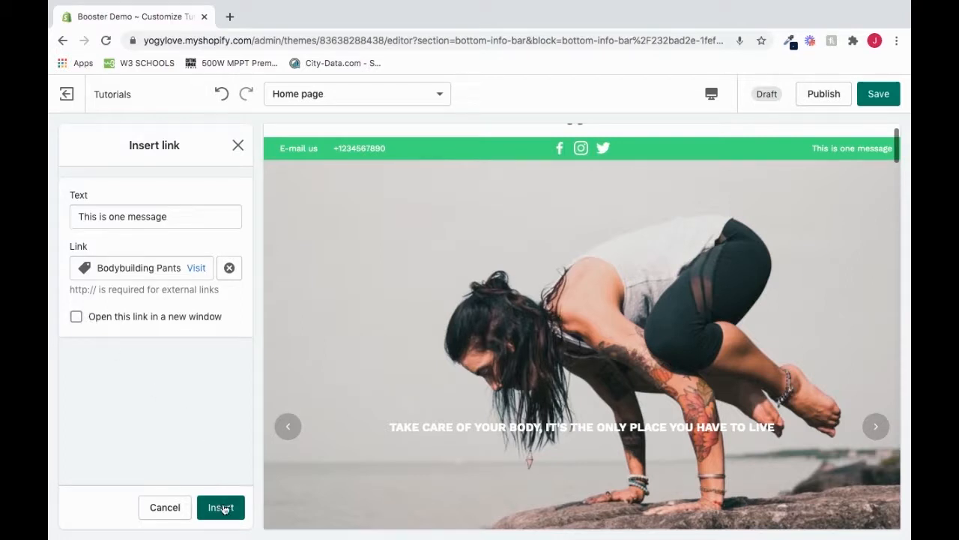
{"action": "left_click", "coordinate": [220, 507]}
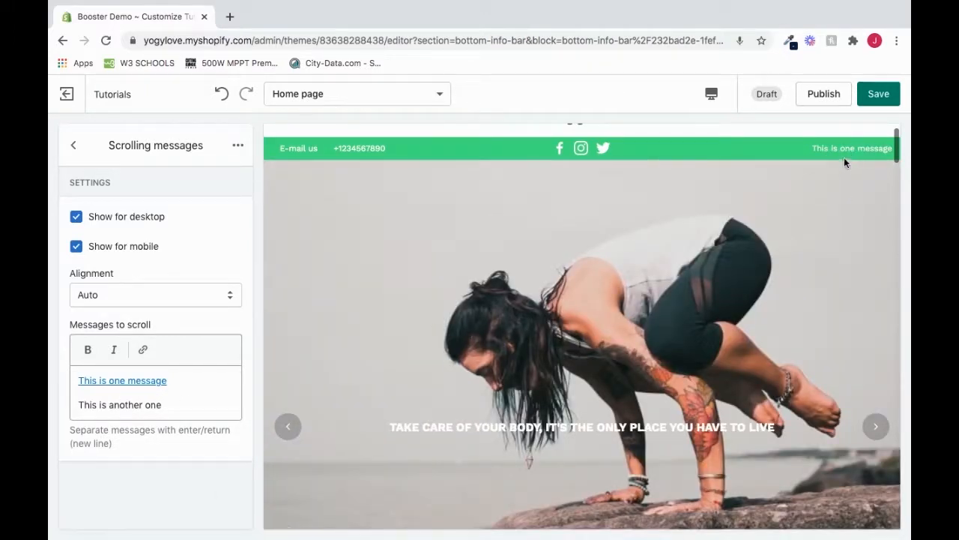
{"action": "mouse_move", "coordinate": [827, 155]}
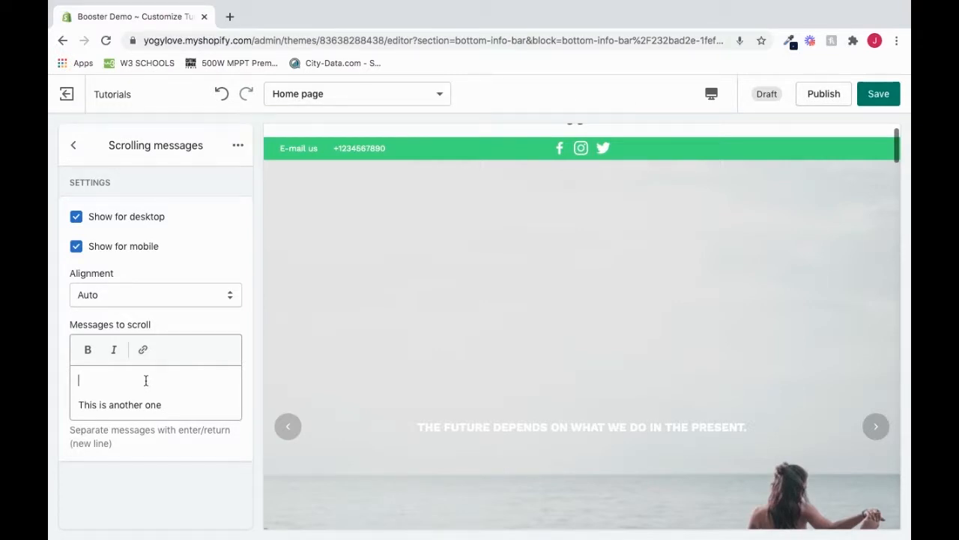
Write the messages 'I'm number one', 'I'm a scrolling message' and 'I am number two'
{"action": "type", "text": "I'm num"}
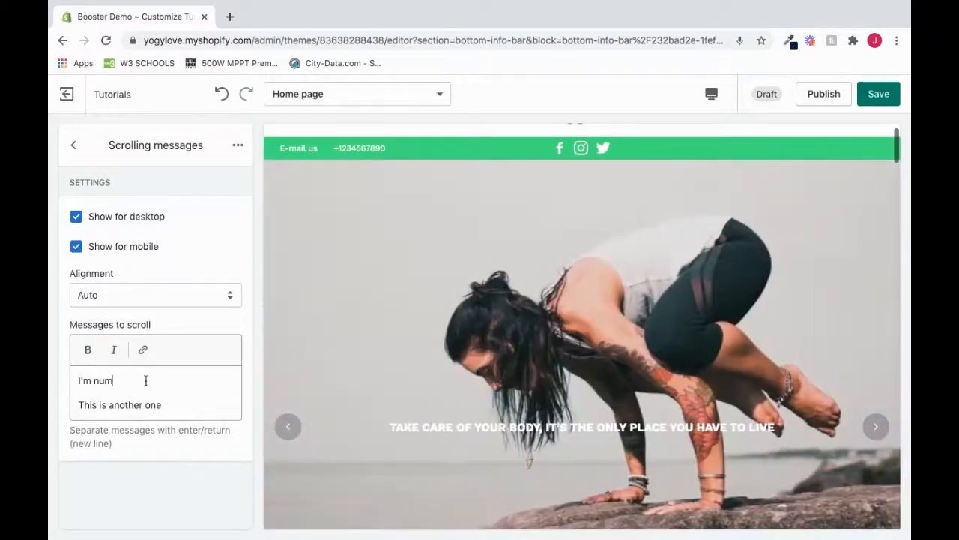
{"action": "type", "text": "ber one"}
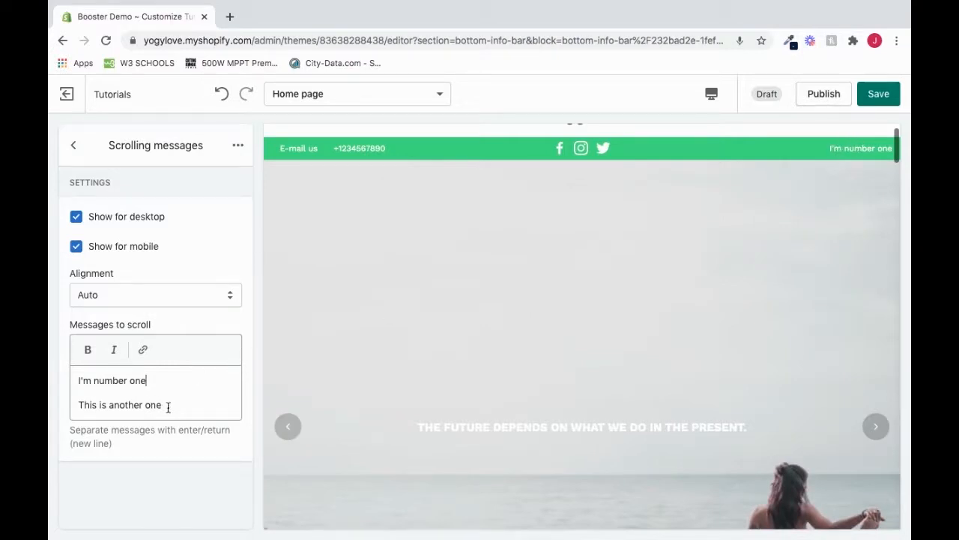
{"action": "key", "text": "Ctrl+a"}
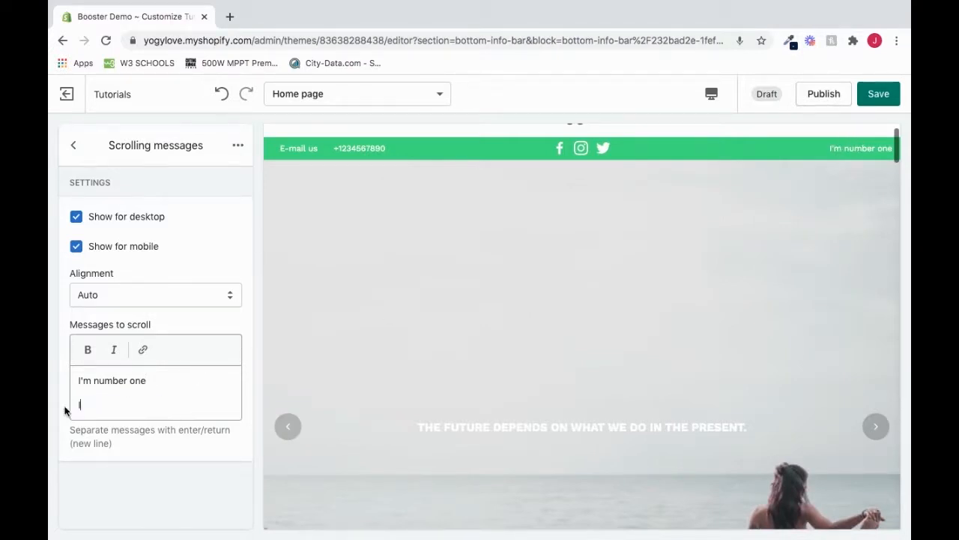
{"action": "type", "text": "I am number two"}
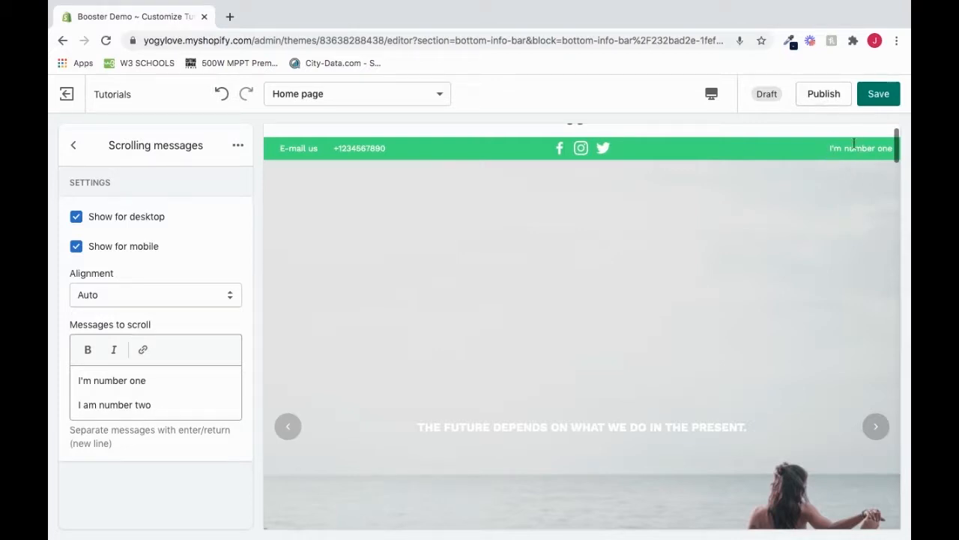
{"action": "mouse_move", "coordinate": [838, 164]}
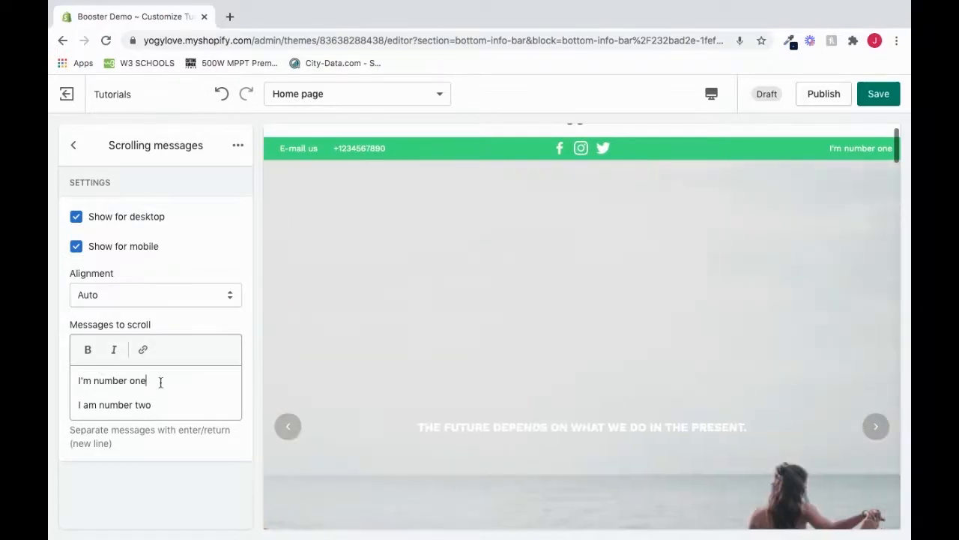
{"action": "key", "text": "return"}
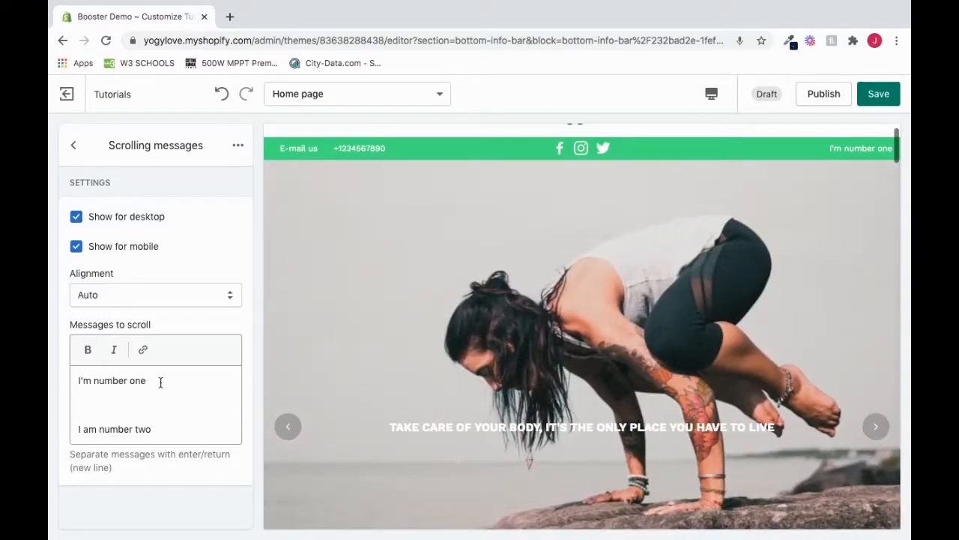
{"action": "type", "text": "I'm a scroll"}
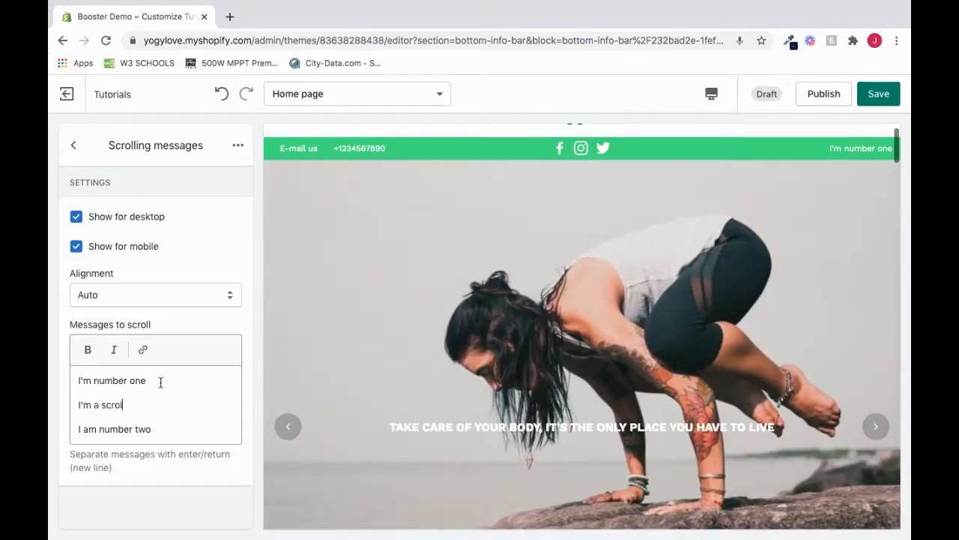
{"action": "type", "text": "ling message"}
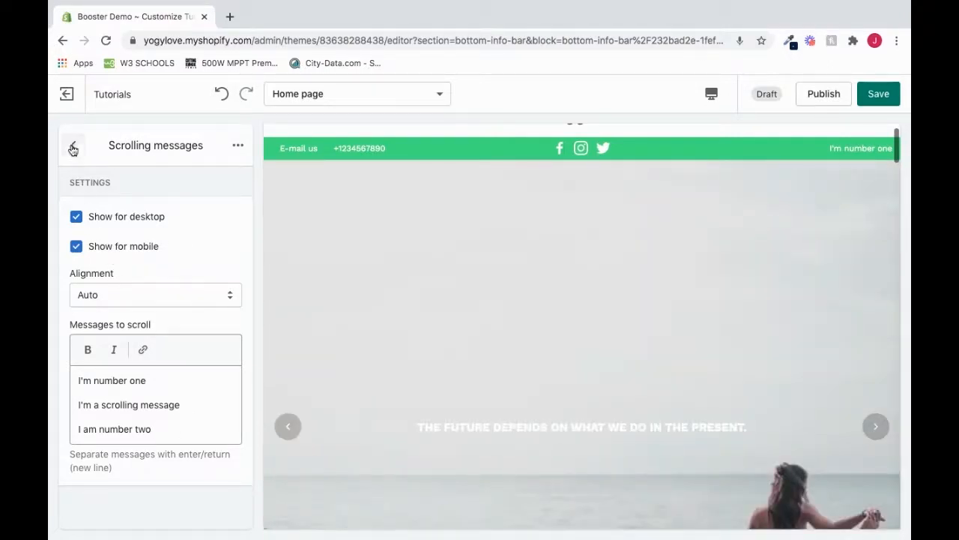
Delete the Scrolling messages block via its ⋯ menu, leaving Contact and Social media
{"action": "left_click", "coordinate": [73, 145]}
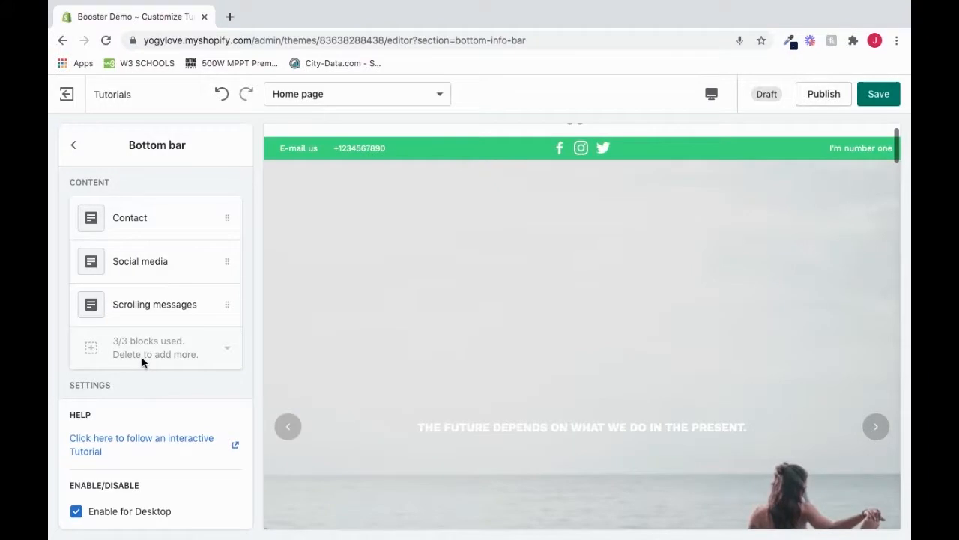
{"action": "mouse_move", "coordinate": [185, 314]}
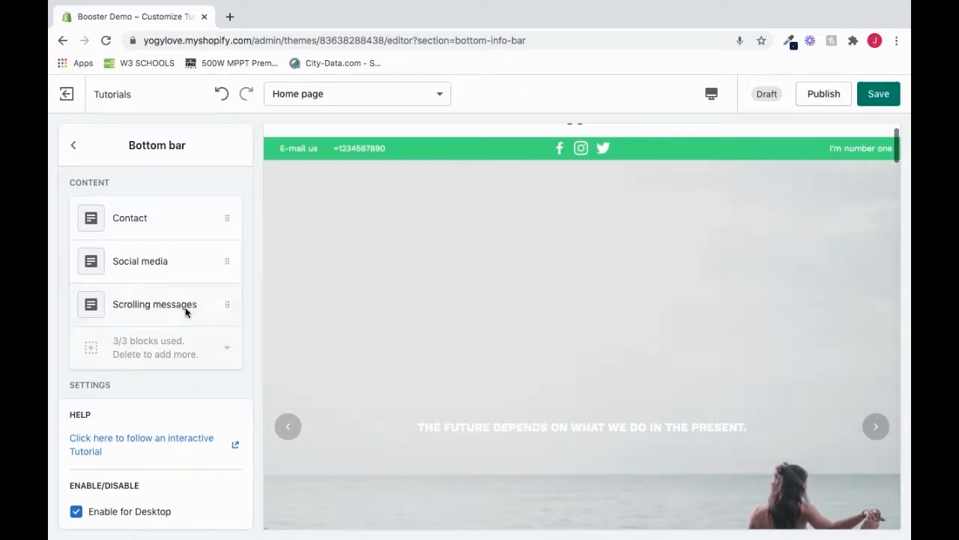
{"action": "left_click", "coordinate": [153, 302]}
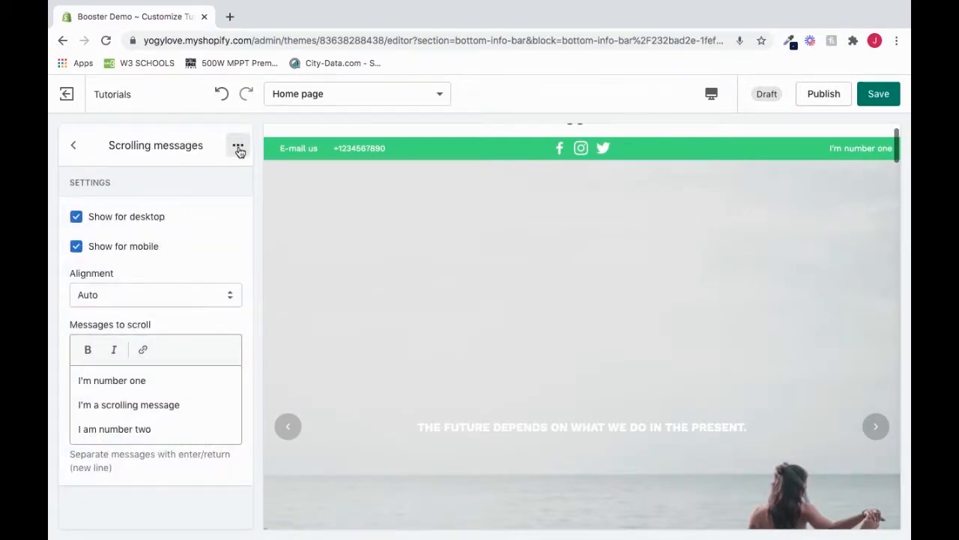
{"action": "left_click", "coordinate": [237, 144]}
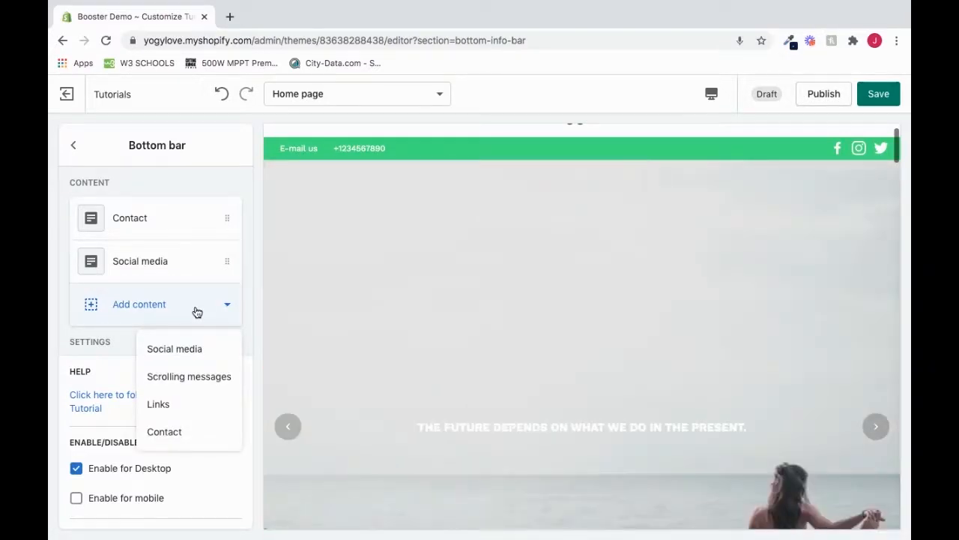
{"action": "mouse_move", "coordinate": [189, 405]}
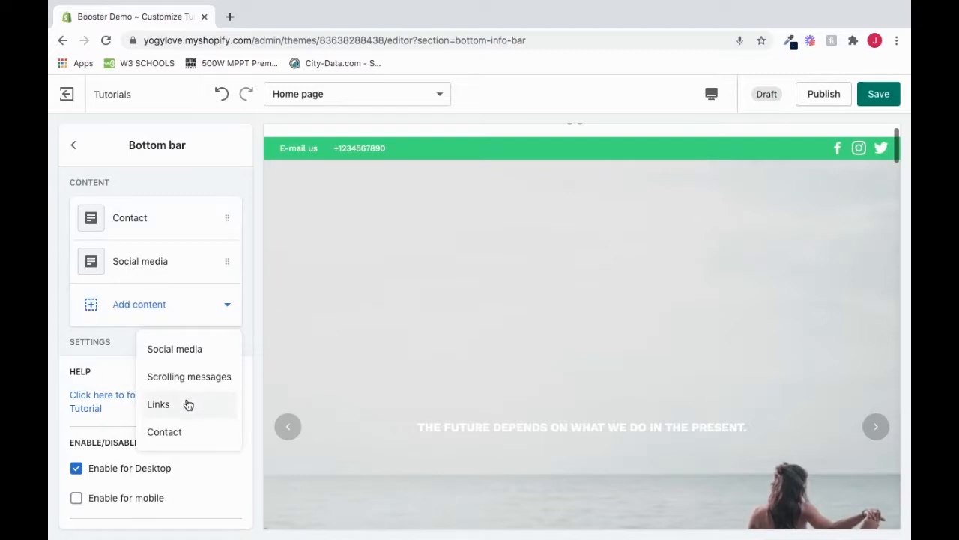
Add a Links block and bring up the menu choices for its link list
{"action": "left_click", "coordinate": [159, 405]}
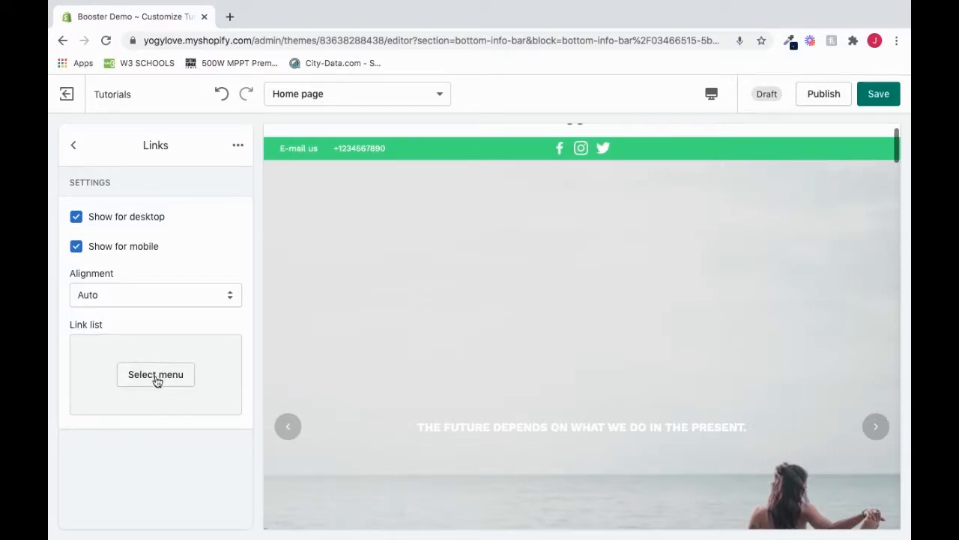
{"action": "left_click", "coordinate": [156, 374]}
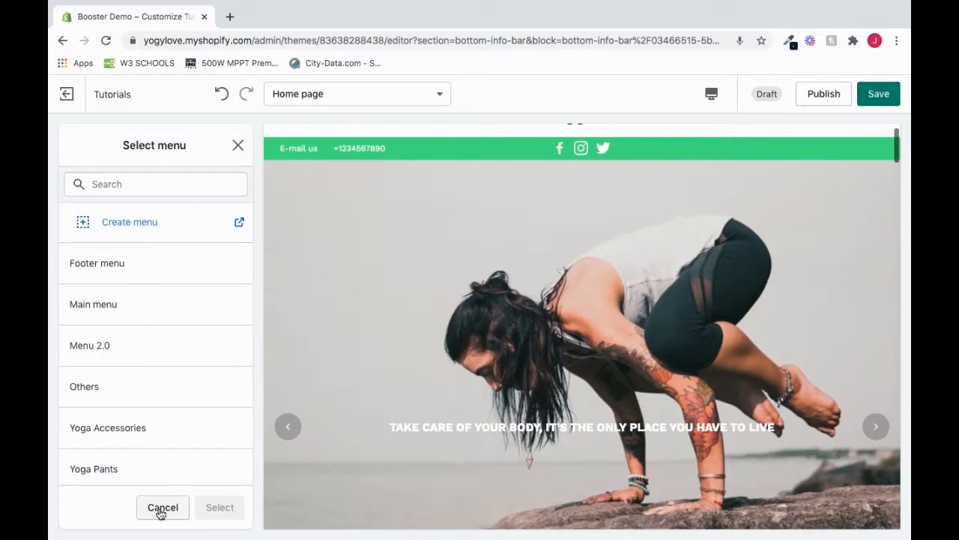
Set the Links block's link list to Main menu instead of Others
{"action": "left_click", "coordinate": [162, 506]}
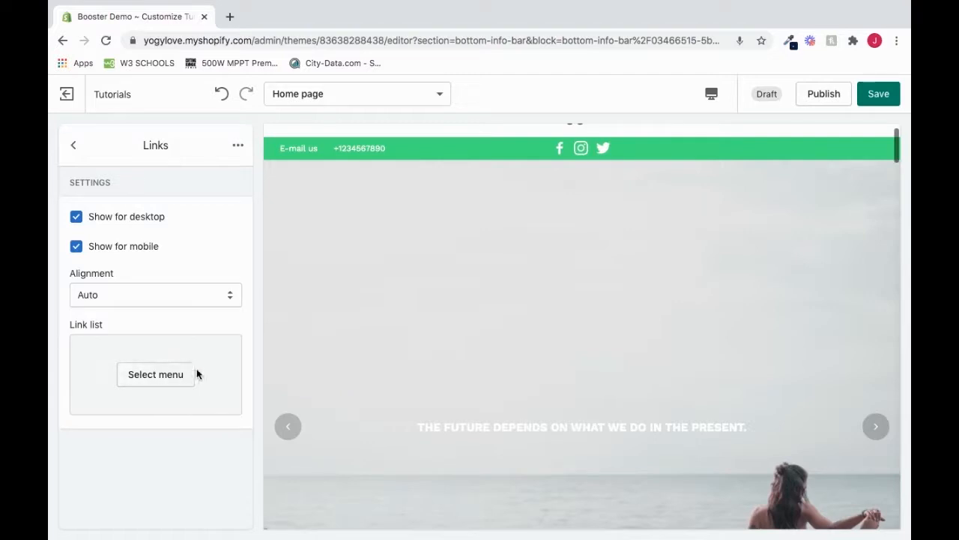
{"action": "left_click", "coordinate": [155, 375]}
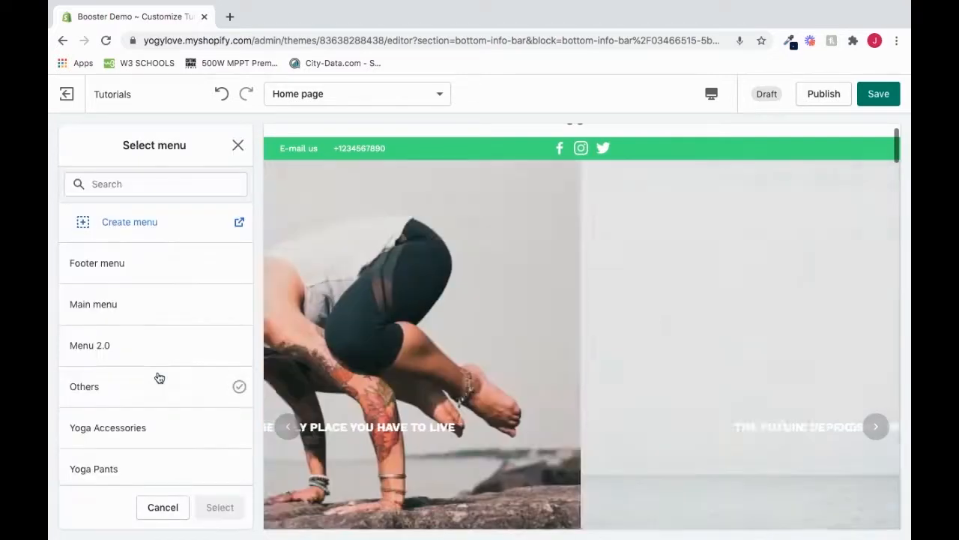
{"action": "left_click", "coordinate": [93, 303]}
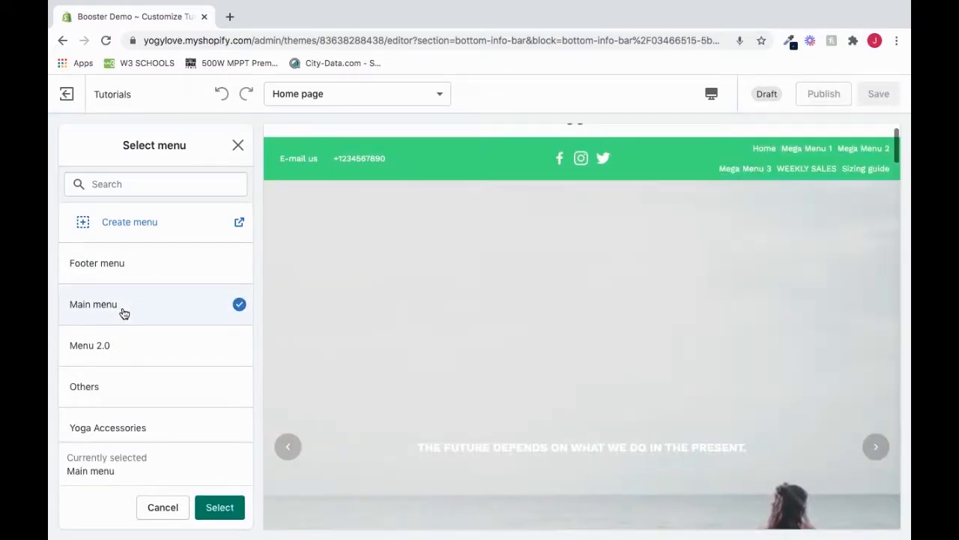
{"action": "mouse_move", "coordinate": [823, 153]}
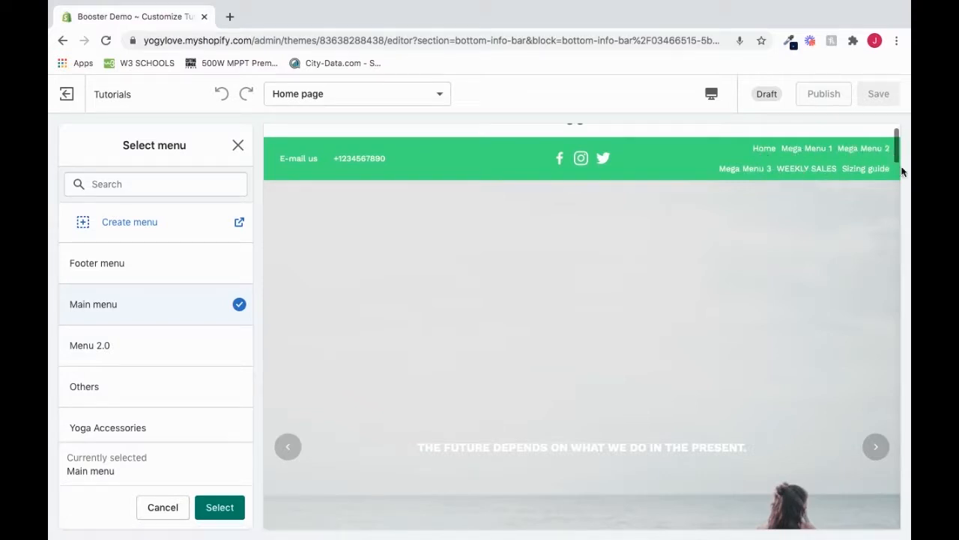
{"action": "mouse_move", "coordinate": [683, 281]}
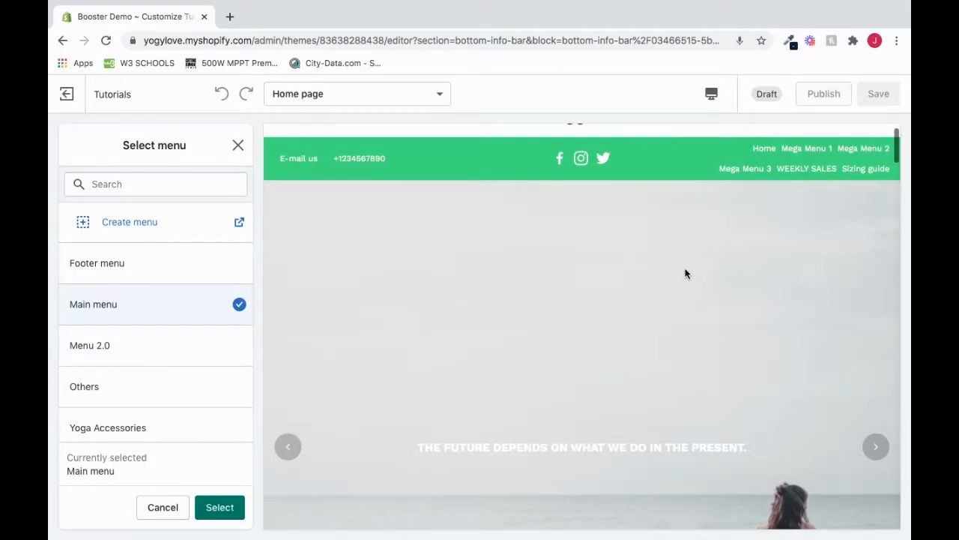
{"action": "mouse_move", "coordinate": [743, 155]}
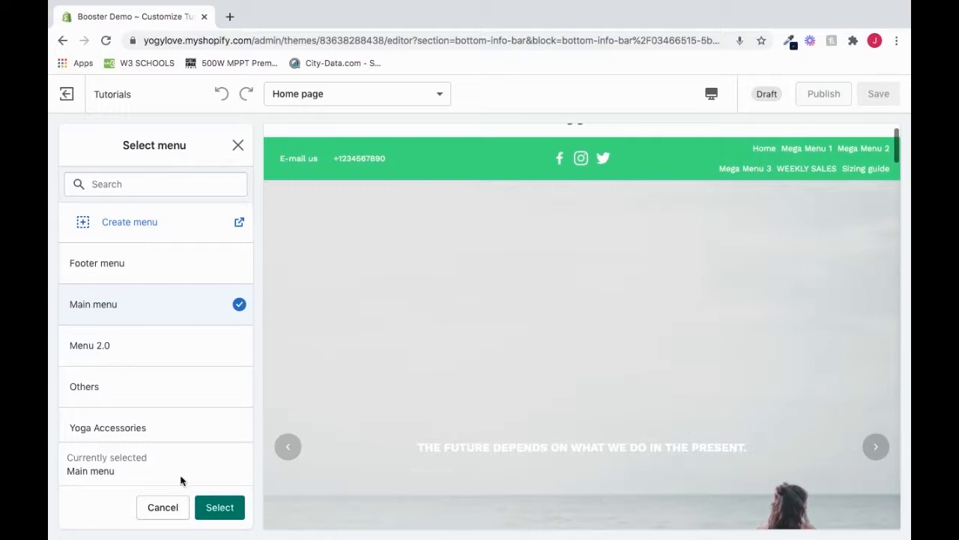
{"action": "left_click", "coordinate": [219, 506]}
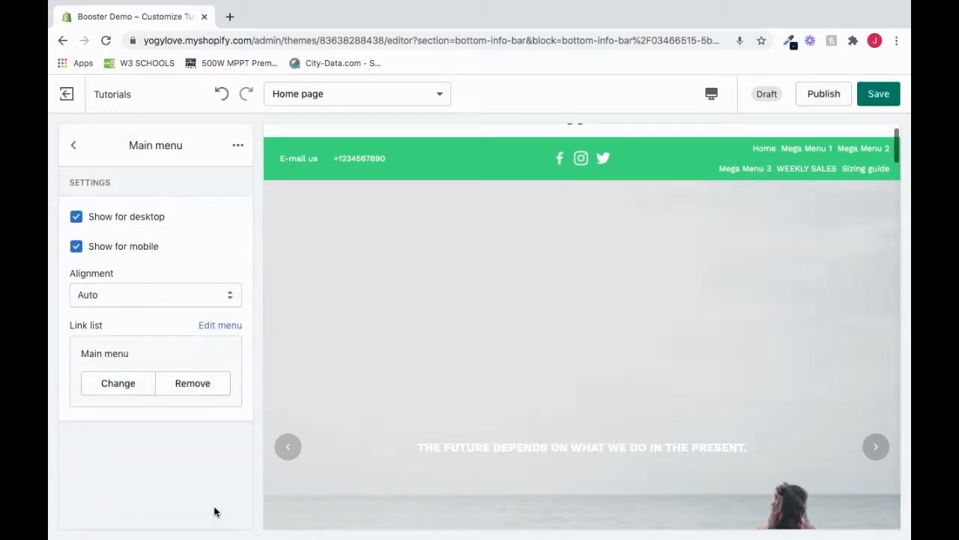
{"action": "mouse_move", "coordinate": [112, 294]}
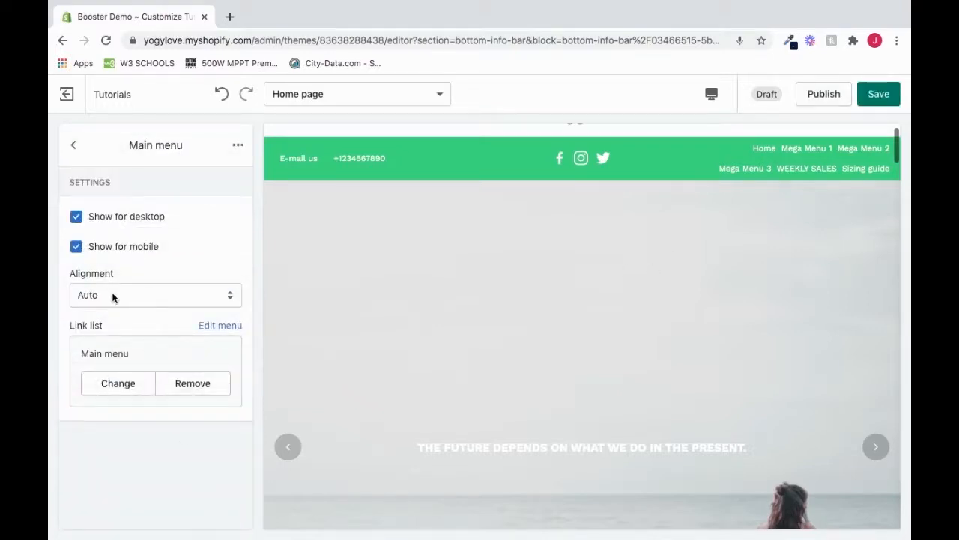
Set the main menu links' Alignment to Right
{"action": "left_click", "coordinate": [156, 293]}
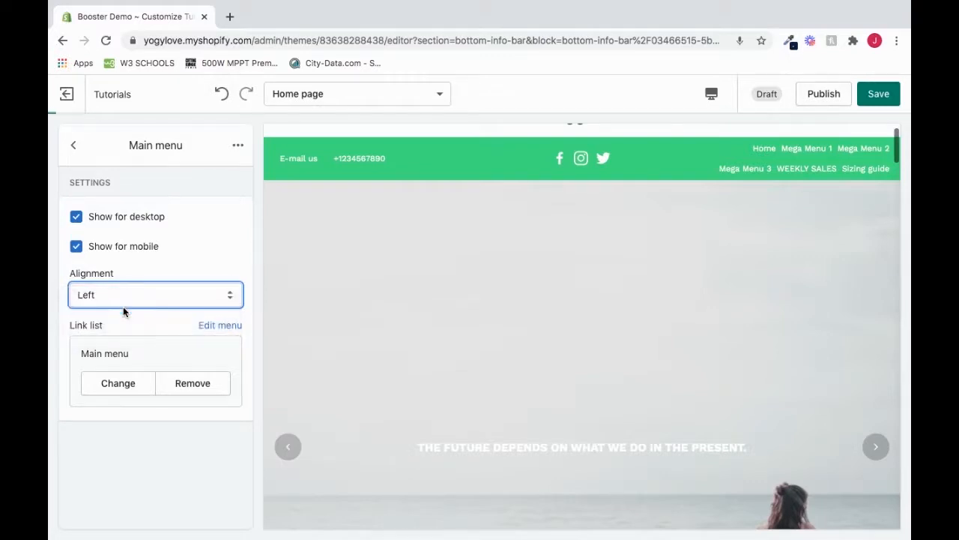
{"action": "left_click", "coordinate": [156, 294]}
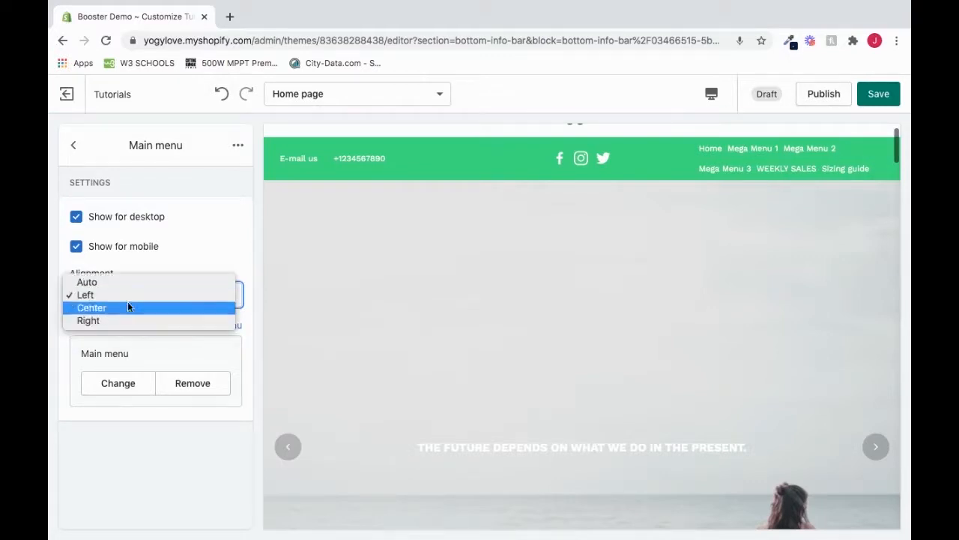
{"action": "left_click", "coordinate": [86, 320]}
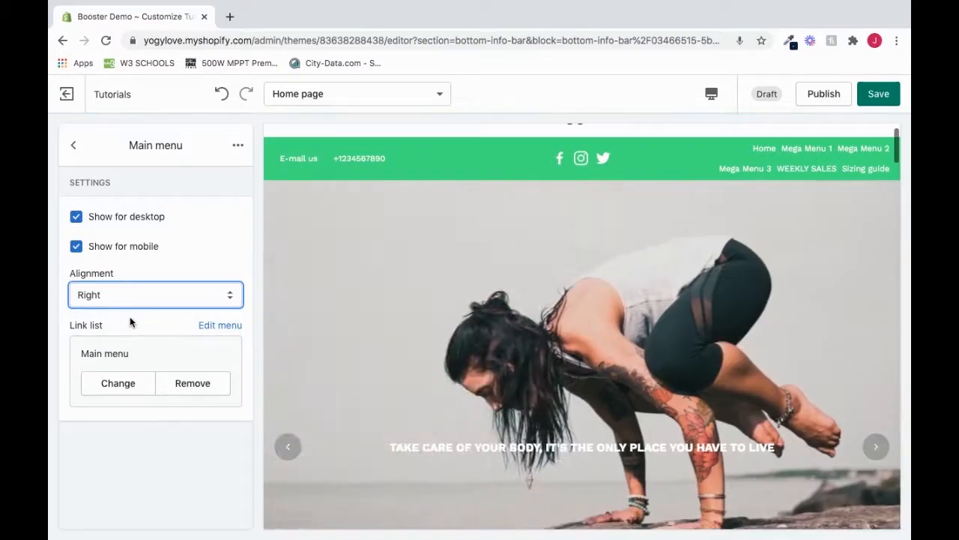
{"action": "mouse_move", "coordinate": [752, 165]}
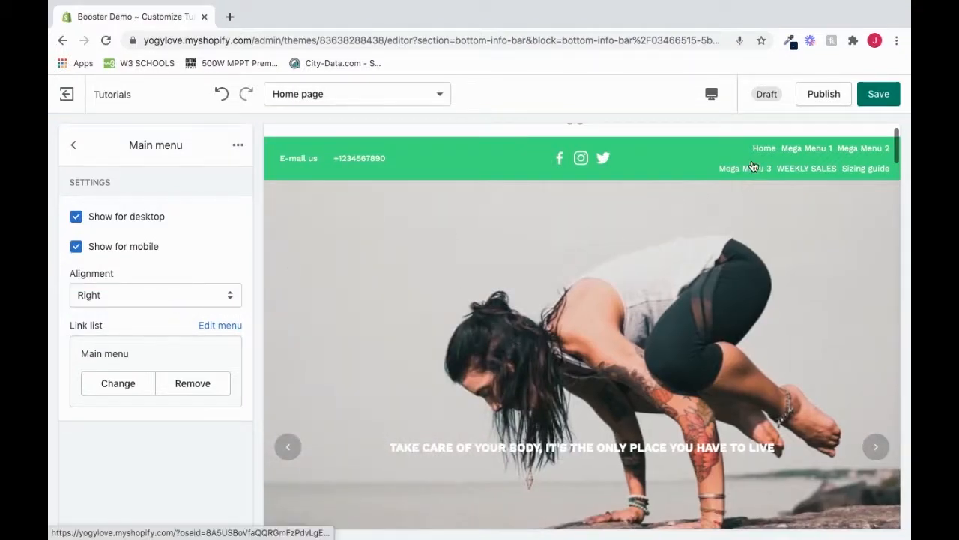
{"action": "left_click", "coordinate": [156, 293]}
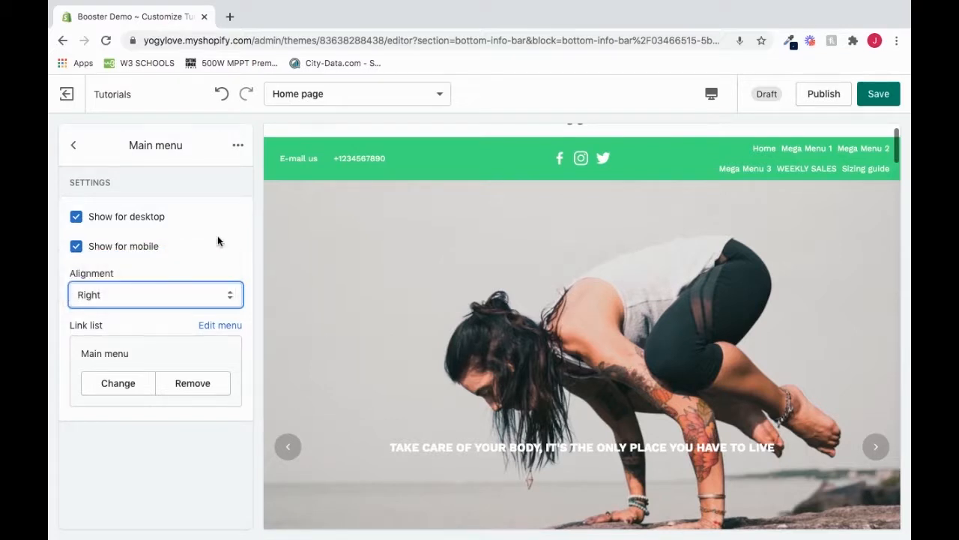
{"action": "mouse_move", "coordinate": [654, 188]}
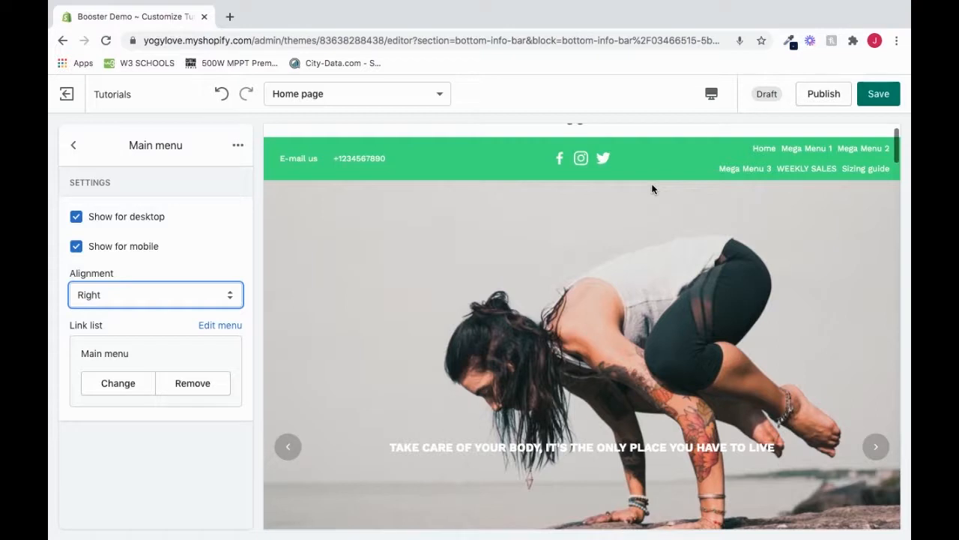
{"action": "mouse_move", "coordinate": [87, 248]}
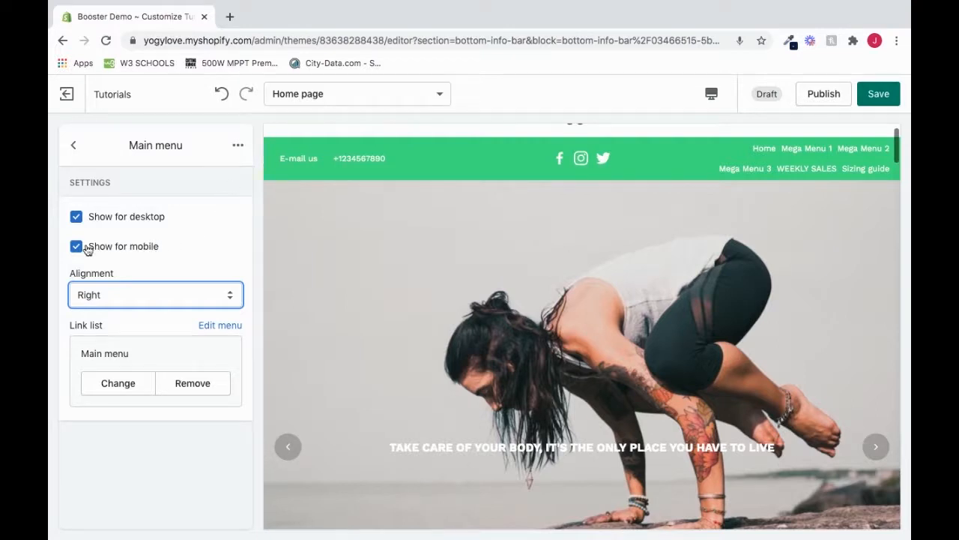
Toggle Show for mobile off and back on so the menu stays visible on mobile
{"action": "left_click", "coordinate": [75, 246]}
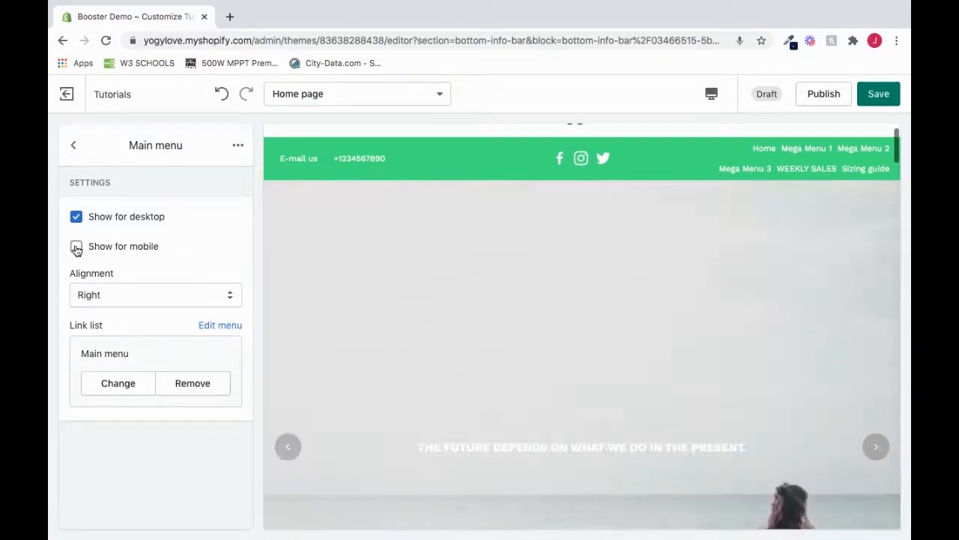
{"action": "left_click", "coordinate": [75, 246]}
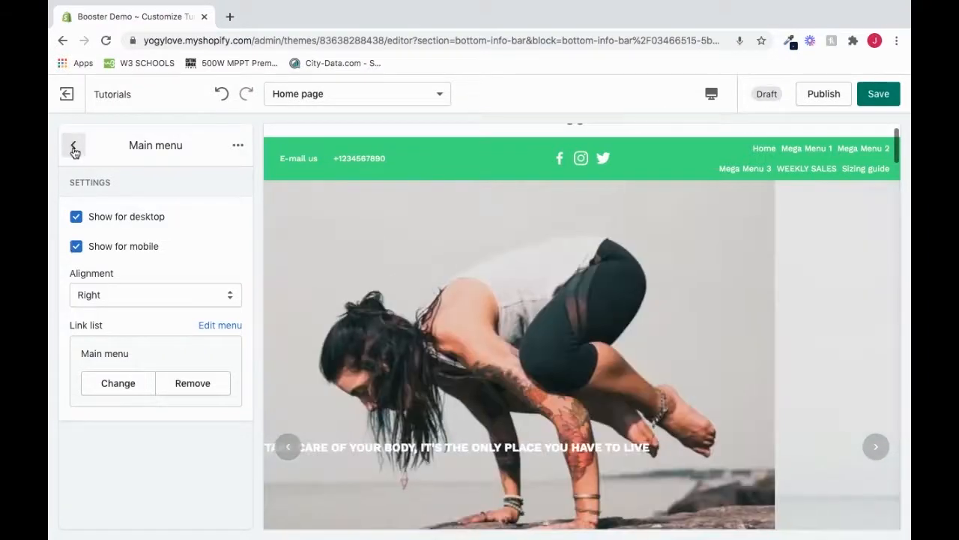
Go back from the Main menu block to the Bottom bar section list
{"action": "left_click", "coordinate": [74, 144]}
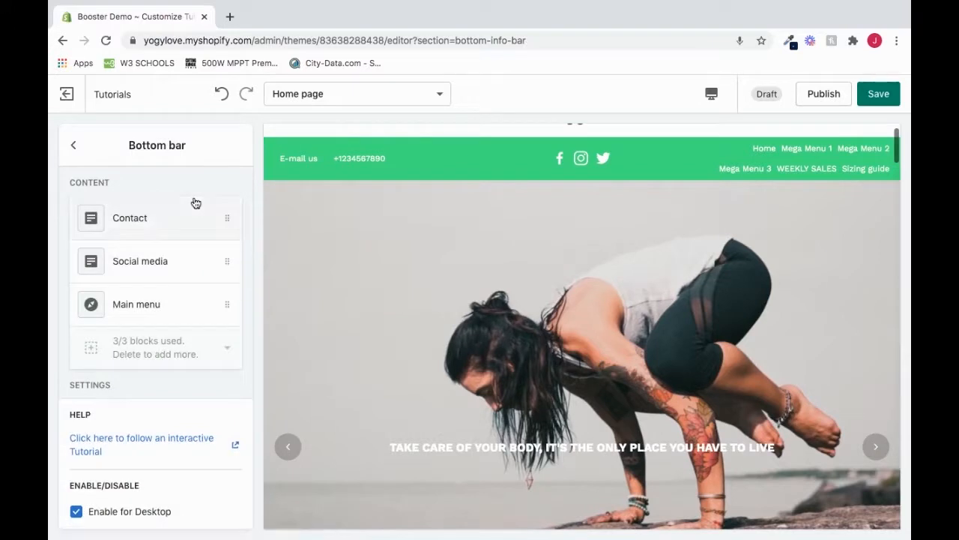
{"action": "mouse_move", "coordinate": [195, 274]}
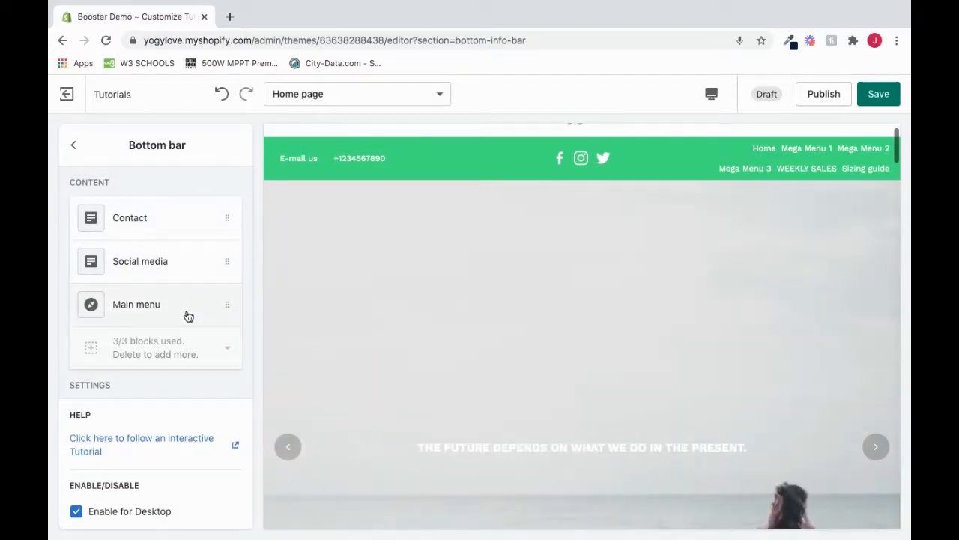
{"action": "mouse_move", "coordinate": [299, 159]}
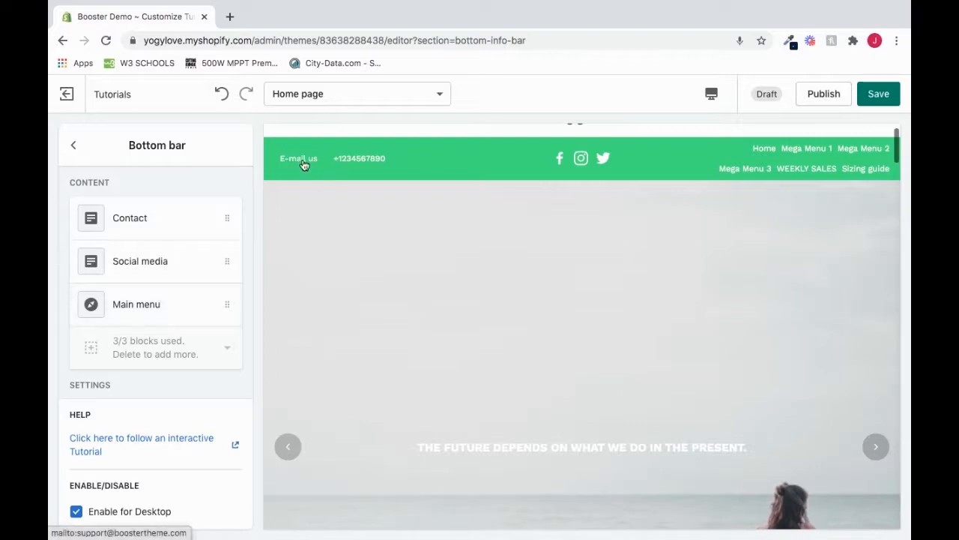
{"action": "mouse_move", "coordinate": [561, 159]}
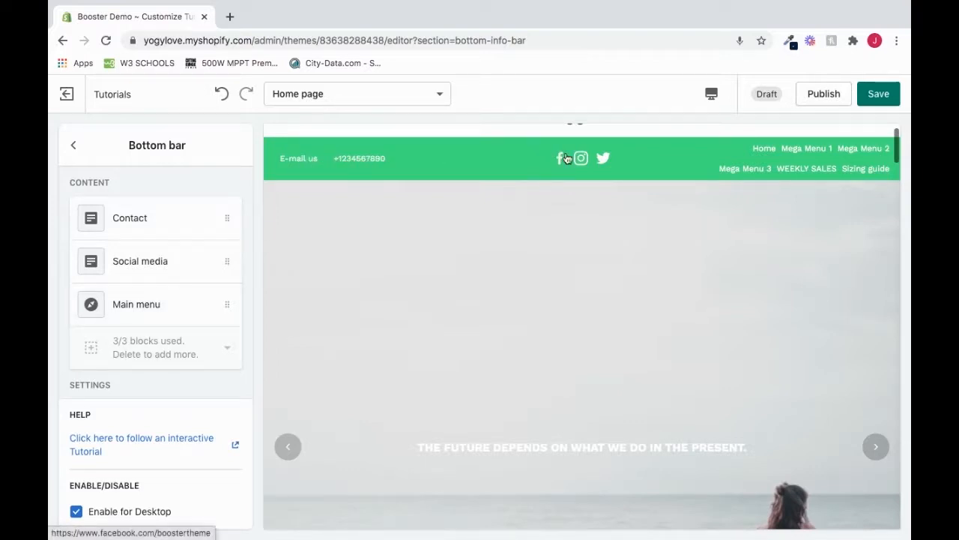
{"action": "mouse_move", "coordinate": [602, 153]}
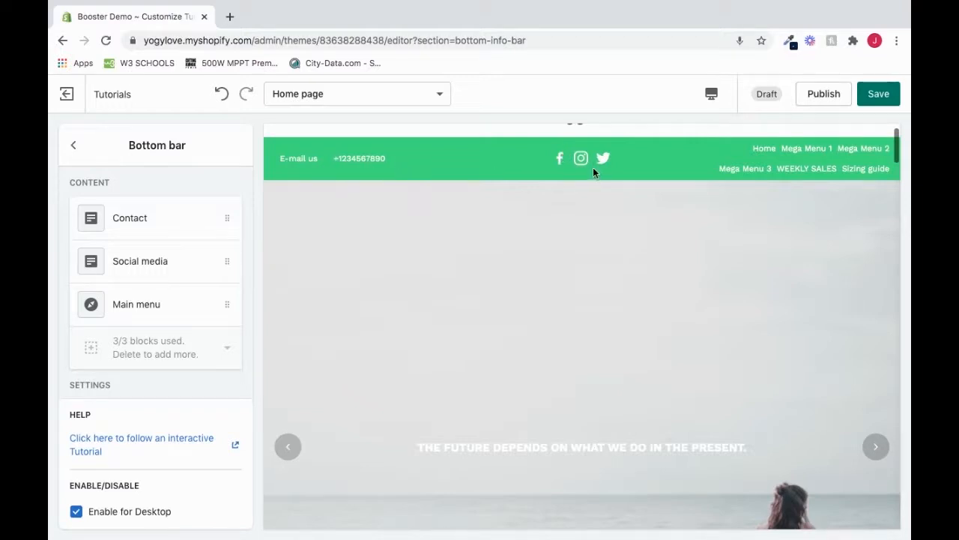
{"action": "mouse_move", "coordinate": [602, 159]}
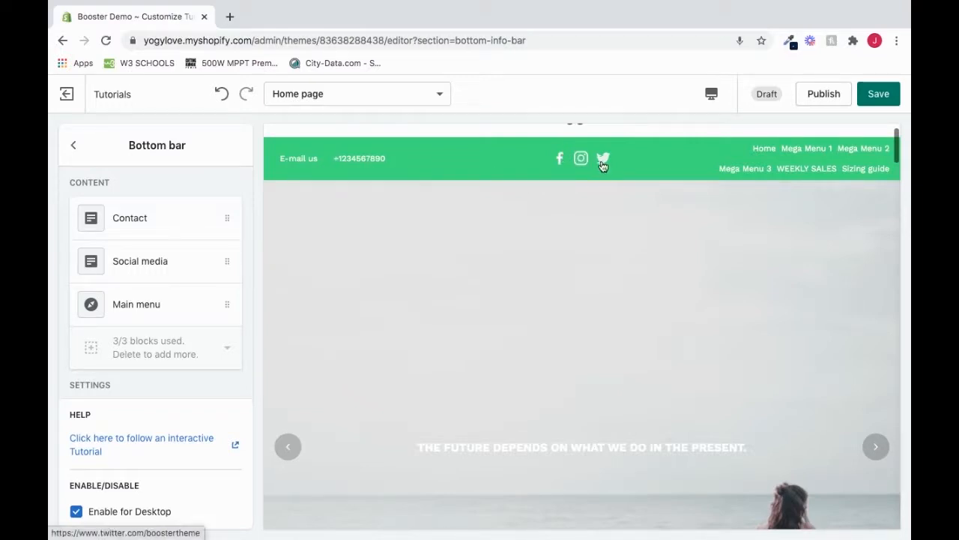
{"action": "mouse_move", "coordinate": [360, 162]}
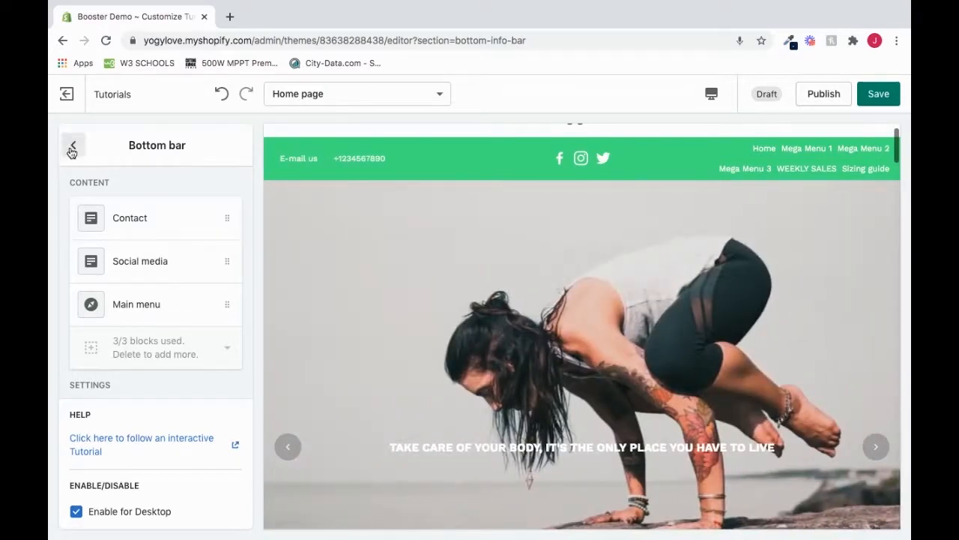
Leave the section list and enter Theme settings (Branding, Layout, Location, Contact & Social media)
{"action": "left_click", "coordinate": [72, 144]}
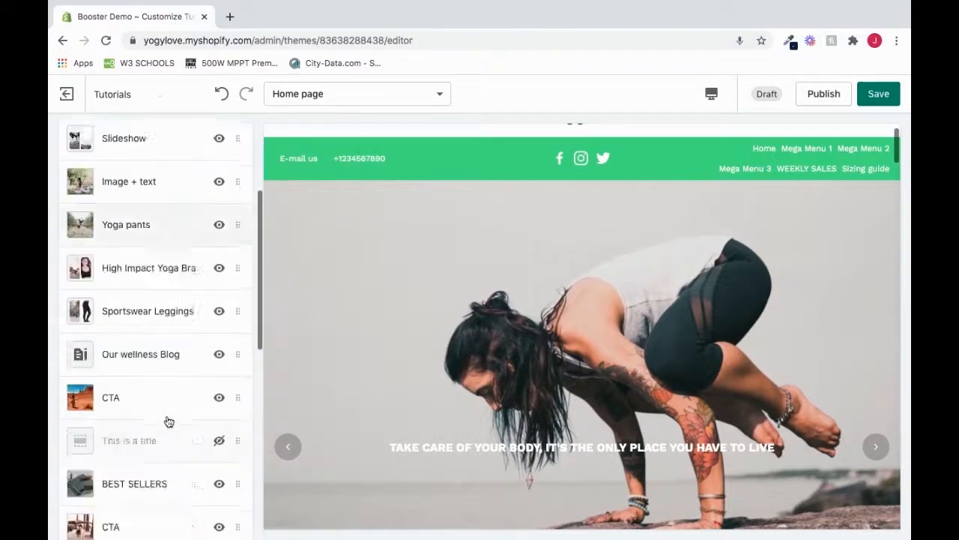
{"action": "scroll", "scroll_direction": "down", "scroll_amount": 3}
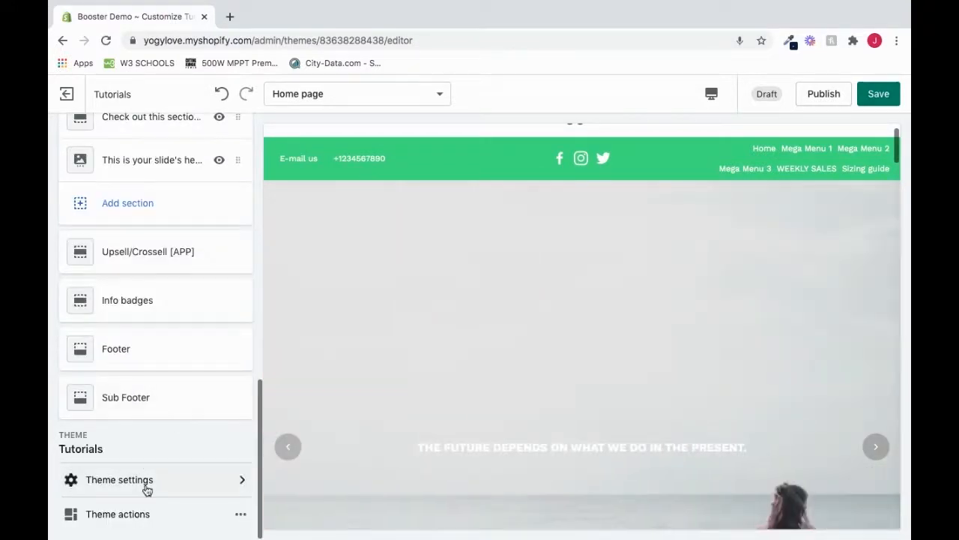
{"action": "left_click", "coordinate": [120, 479]}
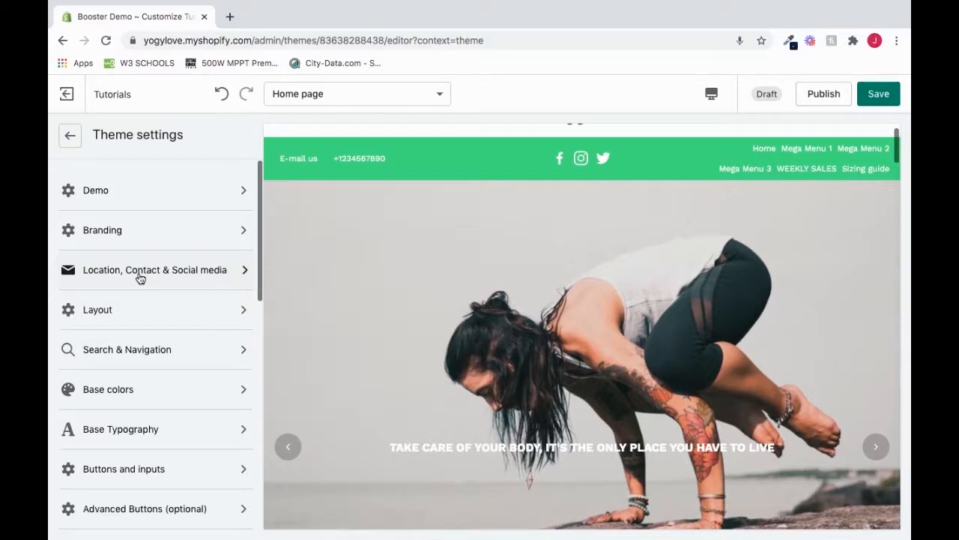
{"action": "left_click", "coordinate": [155, 270]}
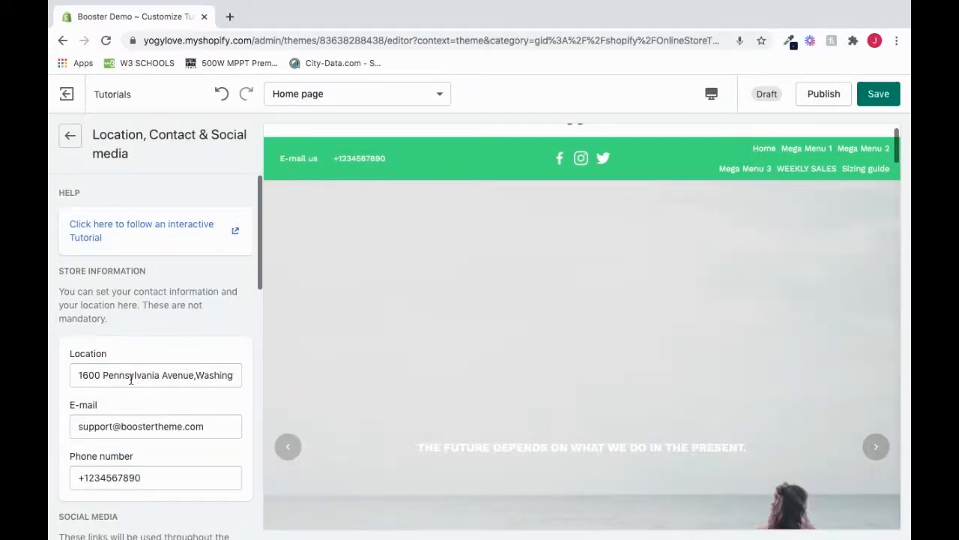
{"action": "scroll", "scroll_direction": "down", "scroll_amount": 3}
{"action": "type", "text": "inf"}
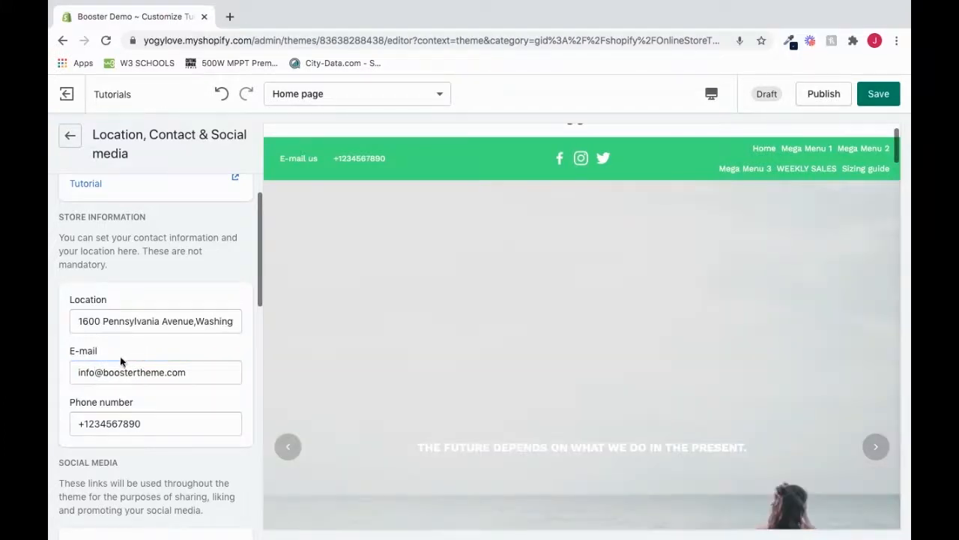
{"action": "left_click", "coordinate": [156, 372]}
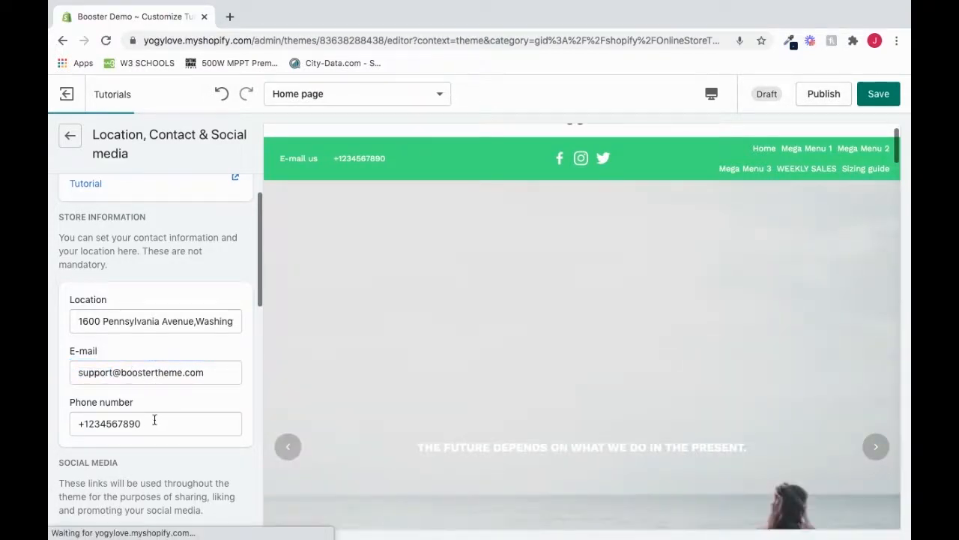
{"action": "triple_click", "coordinate": [156, 423]}
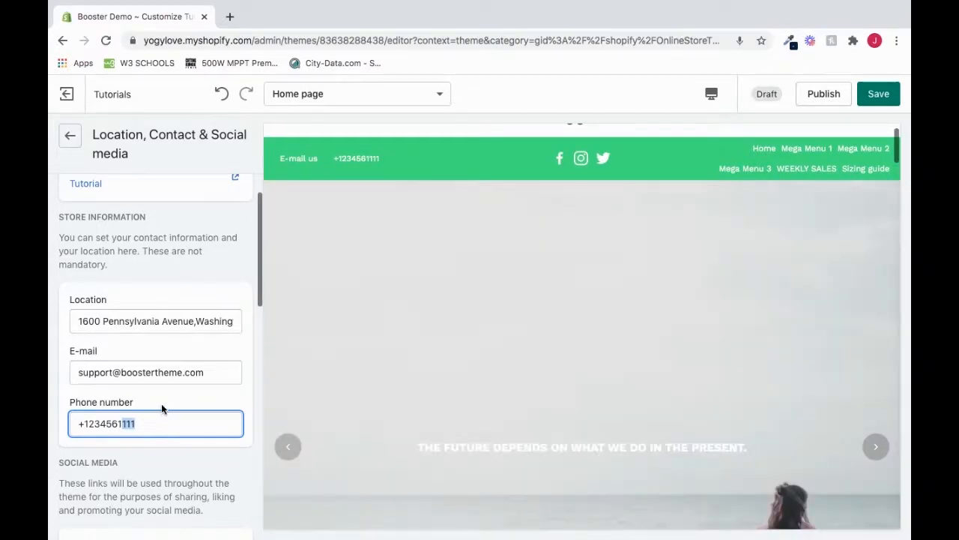
{"action": "scroll", "scroll_direction": "down", "scroll_amount": 3}
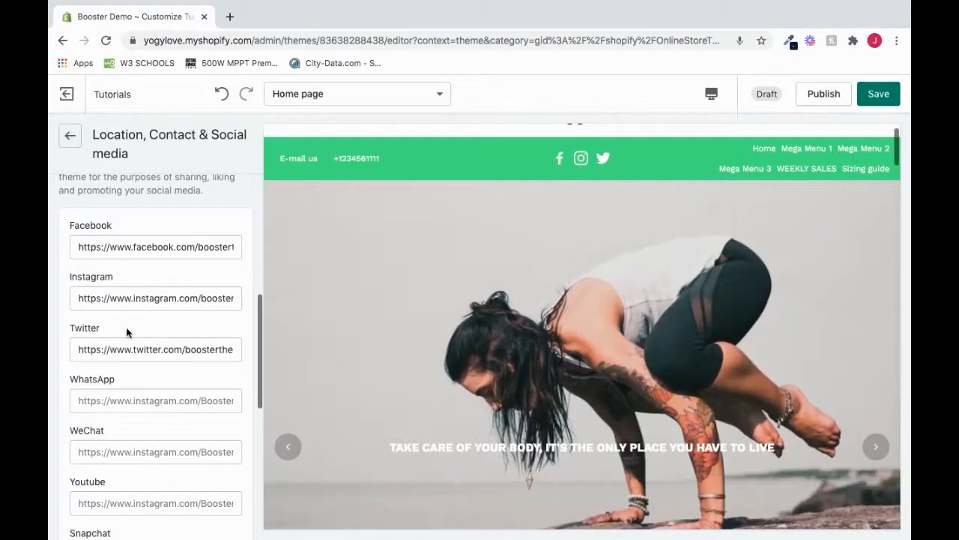
{"action": "left_click", "coordinate": [155, 246]}
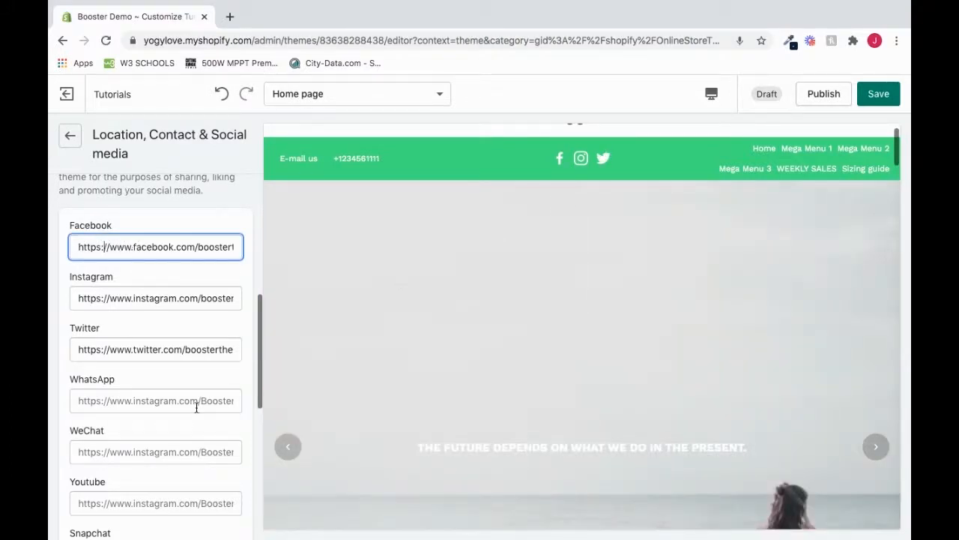
{"action": "scroll", "scroll_direction": "down", "scroll_amount": 3}
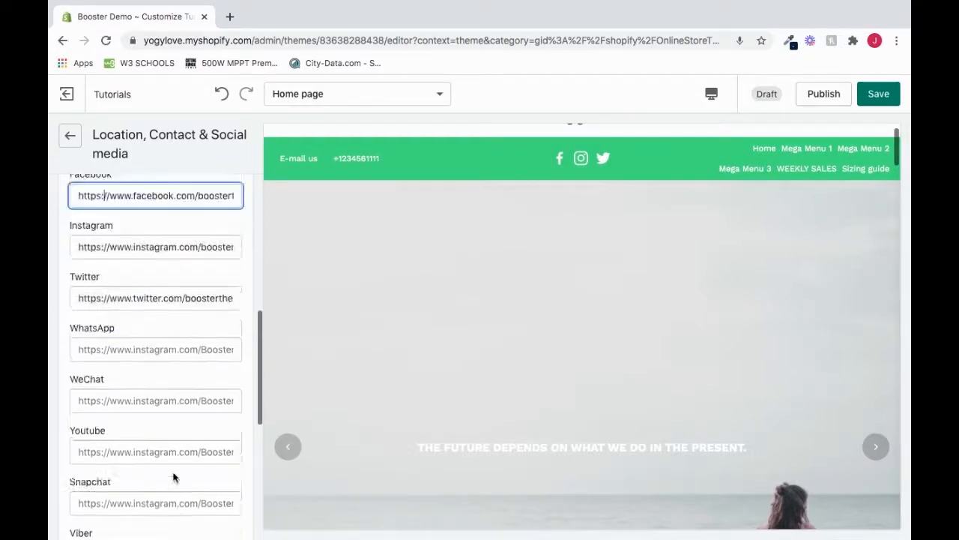
{"action": "scroll", "scroll_direction": "up", "scroll_amount": 3}
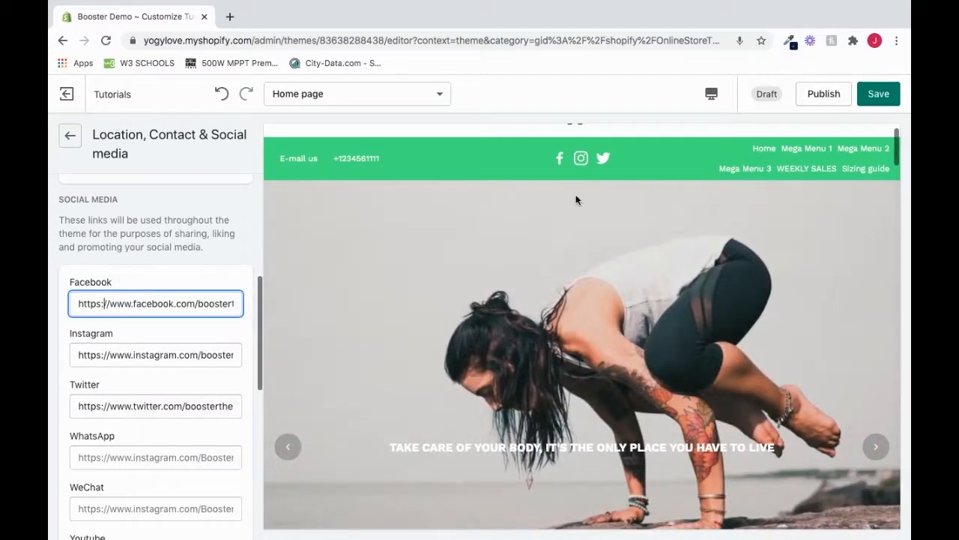
{"action": "mouse_move", "coordinate": [651, 186]}
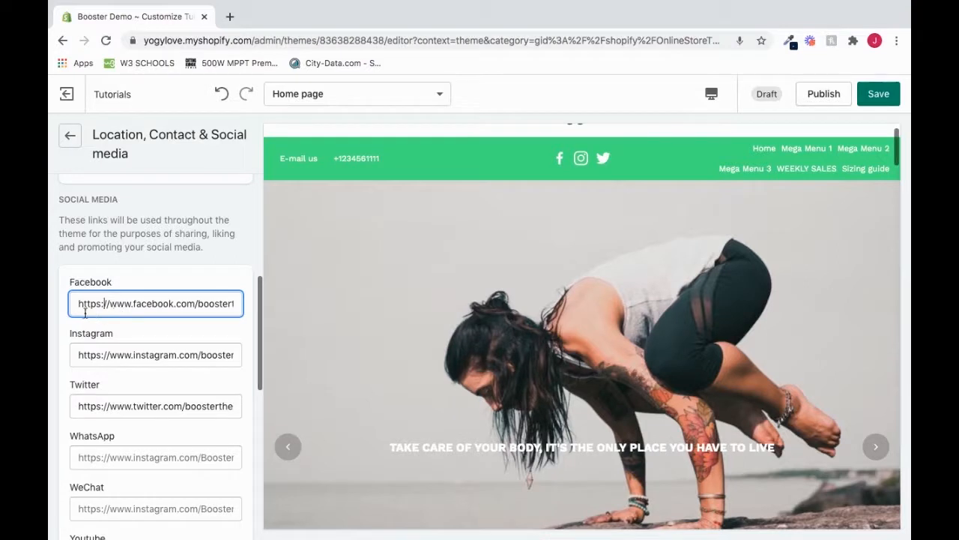
{"action": "left_click", "coordinate": [156, 354]}
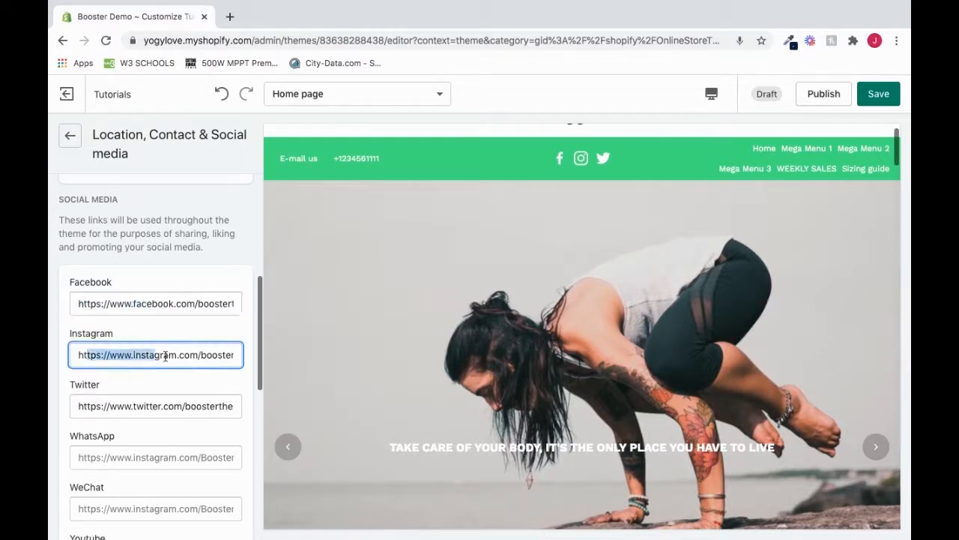
{"action": "left_click", "coordinate": [156, 405]}
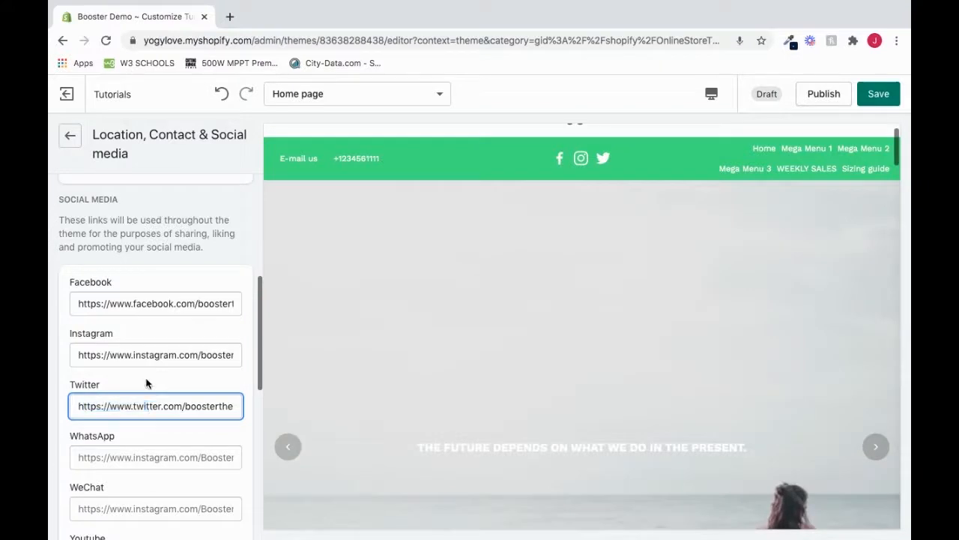
{"action": "mouse_move", "coordinate": [69, 135]}
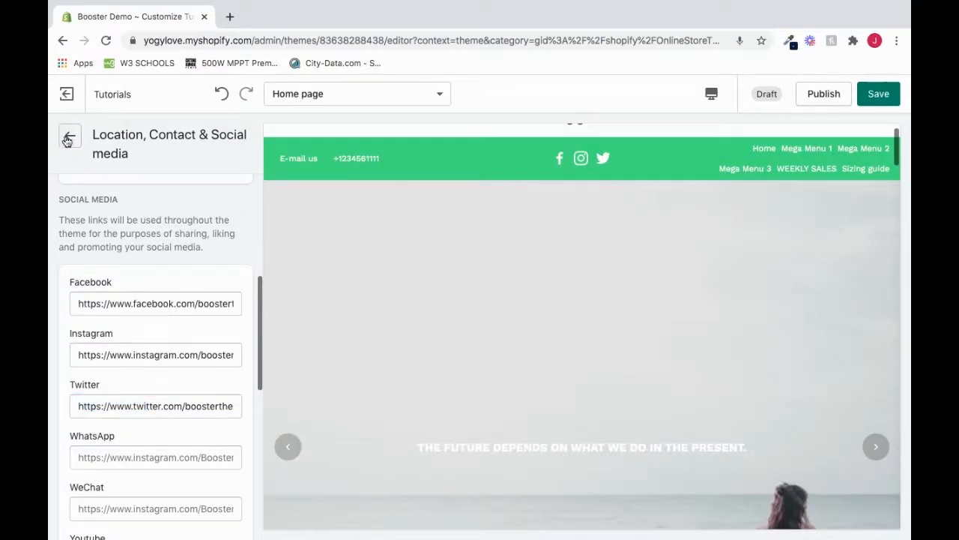
Return to the Bottom bar section and bring its Layout settings (height, font size, color combination) into view
{"action": "left_click", "coordinate": [69, 138]}
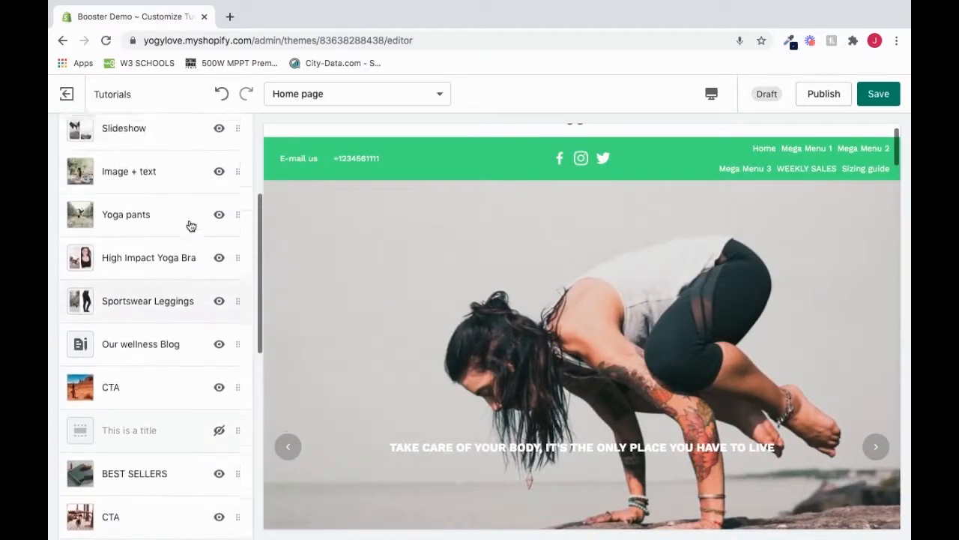
{"action": "scroll", "scroll_direction": "up", "scroll_amount": 3}
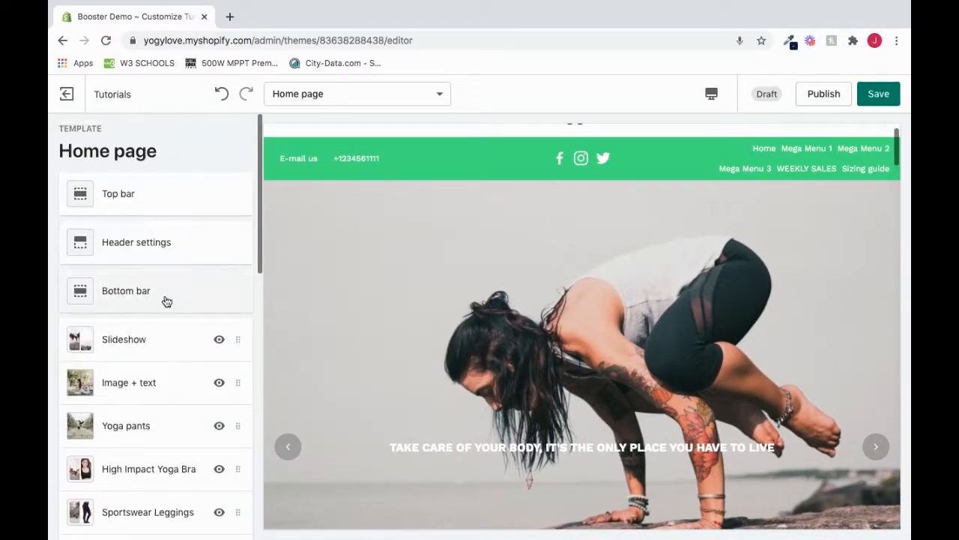
{"action": "left_click", "coordinate": [126, 291]}
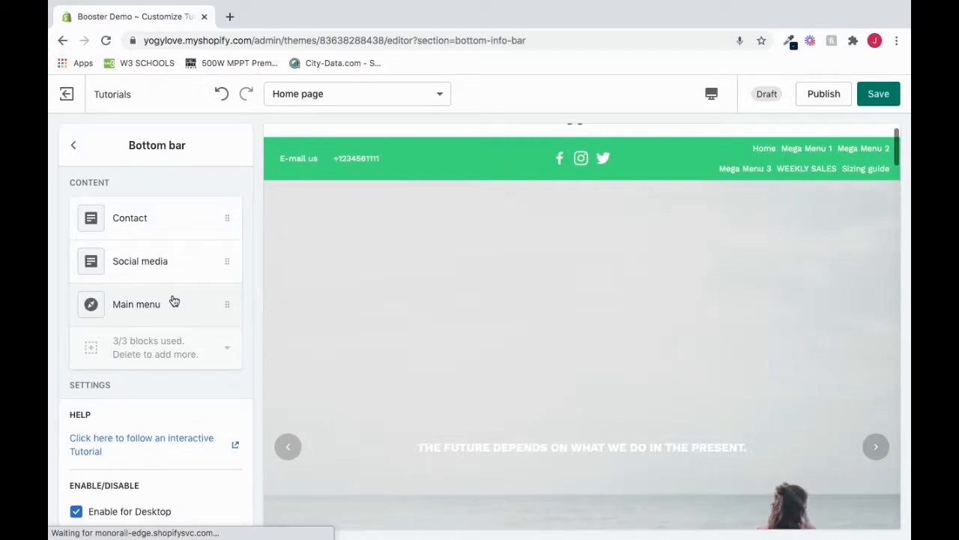
{"action": "mouse_move", "coordinate": [180, 217]}
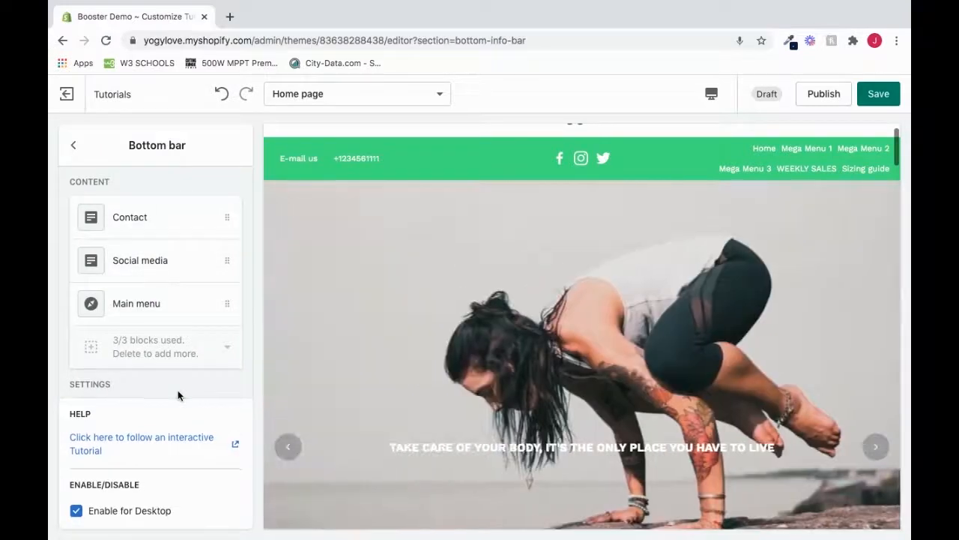
{"action": "scroll", "scroll_direction": "down", "scroll_amount": 3}
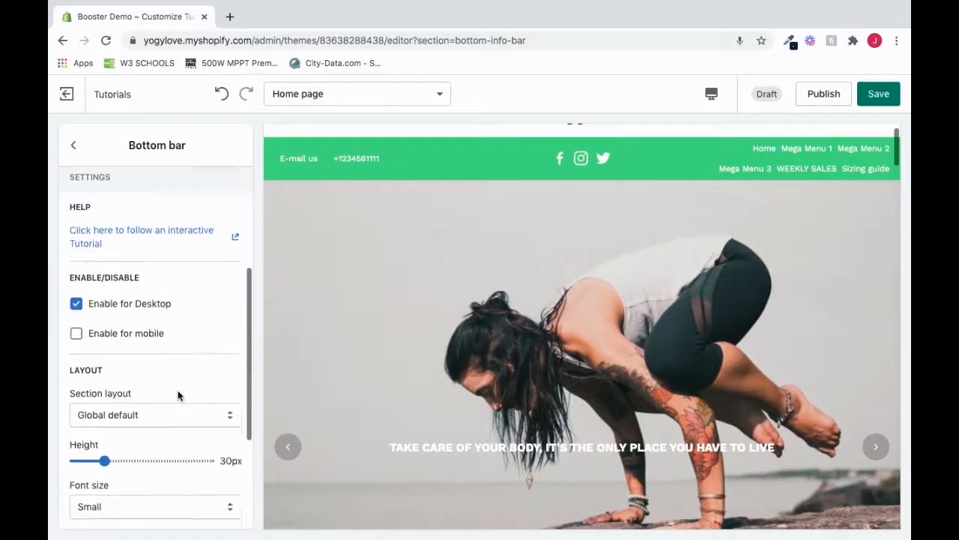
{"action": "scroll", "scroll_direction": "down", "scroll_amount": 3}
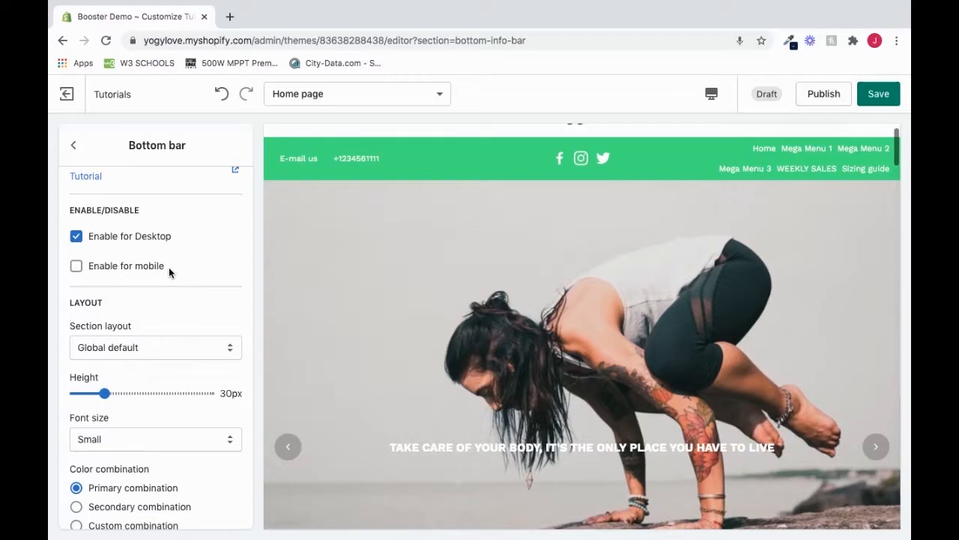
{"action": "mouse_move", "coordinate": [157, 279]}
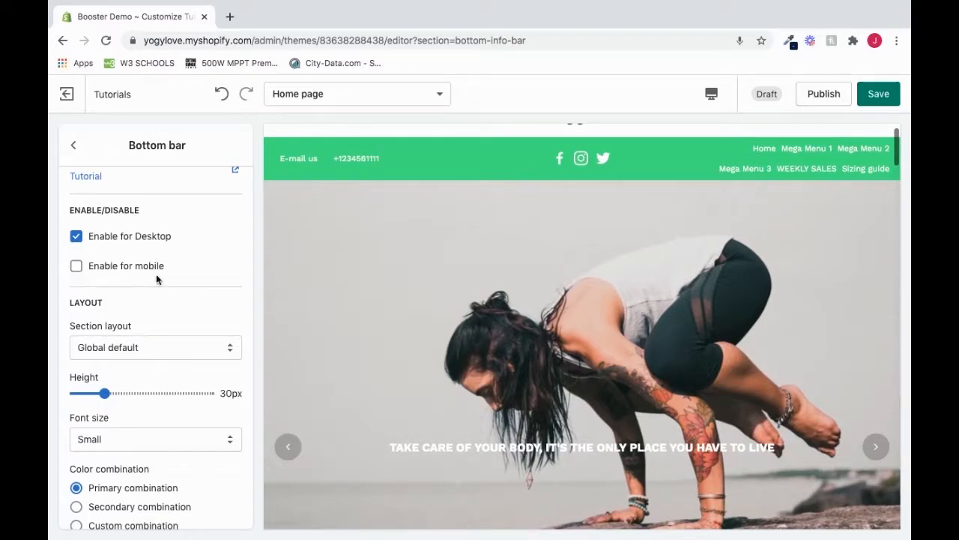
{"action": "scroll", "scroll_direction": "down", "scroll_amount": 3}
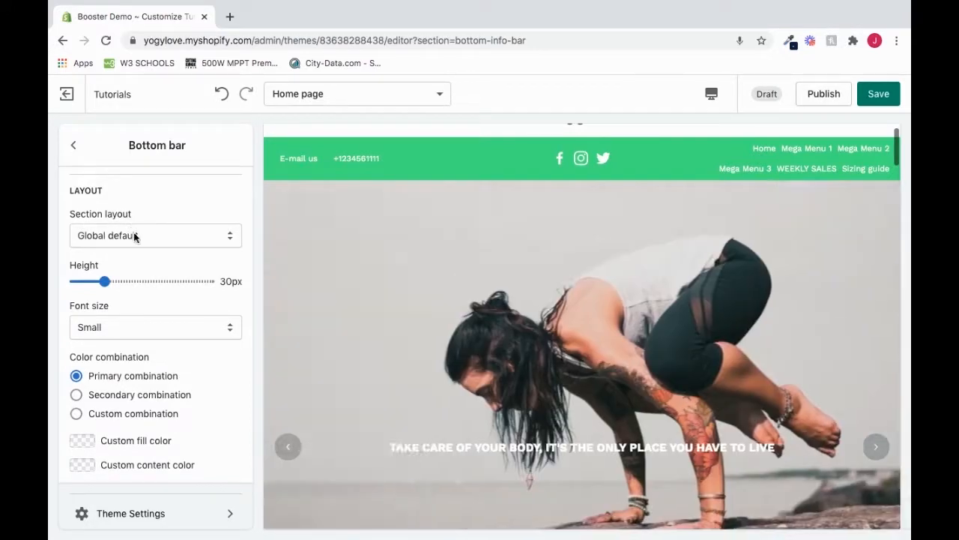
{"action": "left_click", "coordinate": [155, 235]}
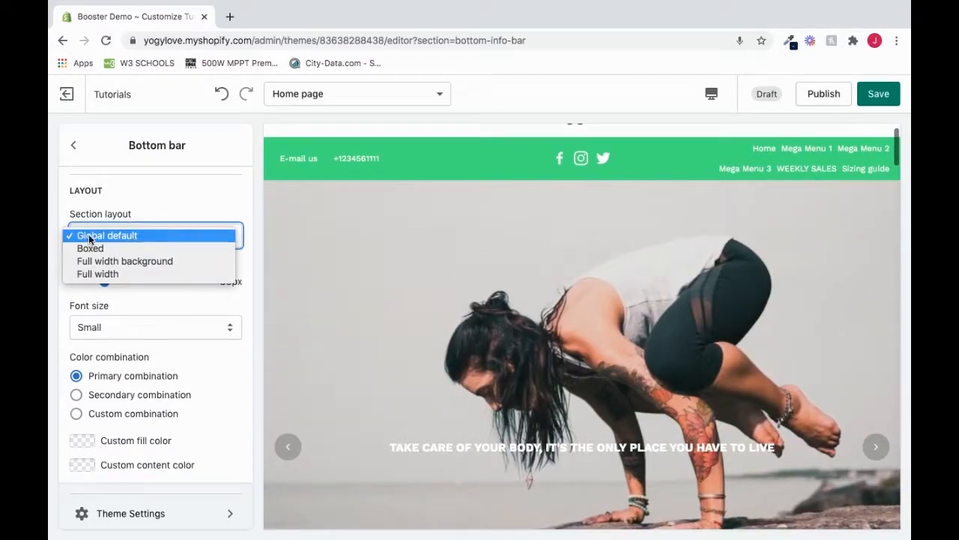
{"action": "left_click", "coordinate": [108, 234]}
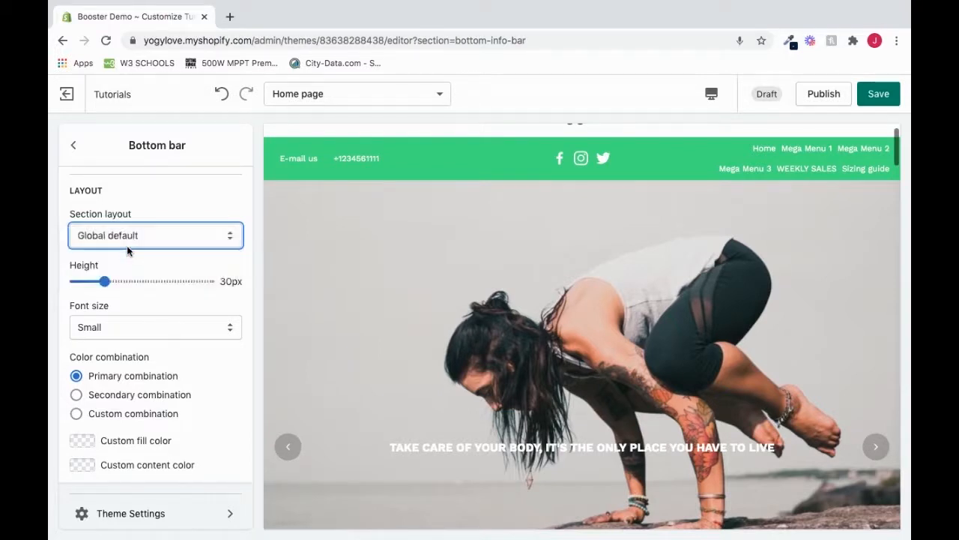
{"action": "left_click", "coordinate": [156, 234]}
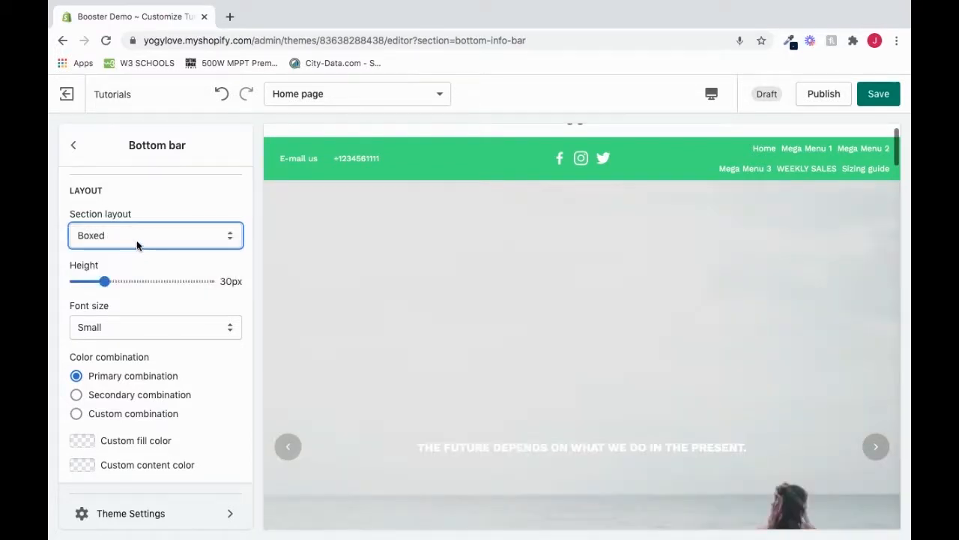
{"action": "left_click", "coordinate": [156, 233]}
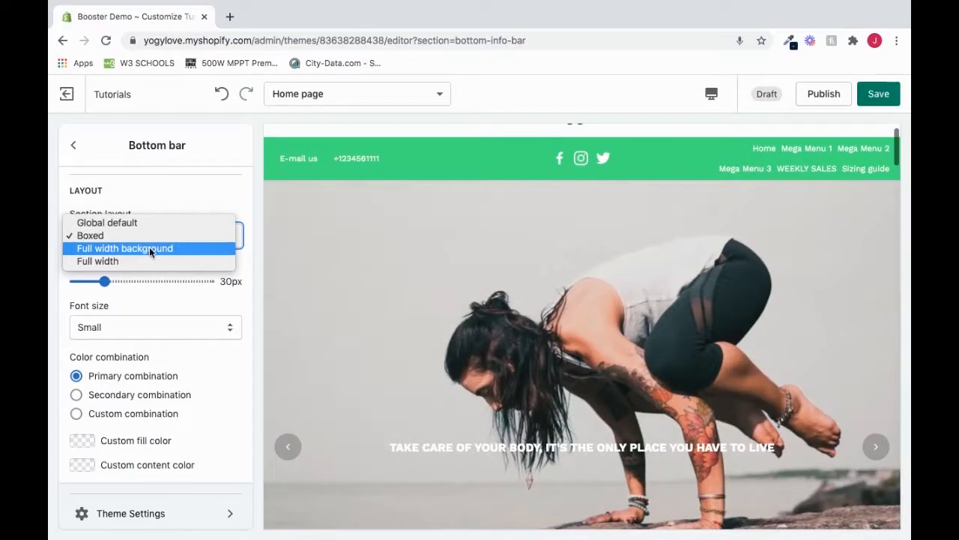
{"action": "left_click", "coordinate": [125, 249]}
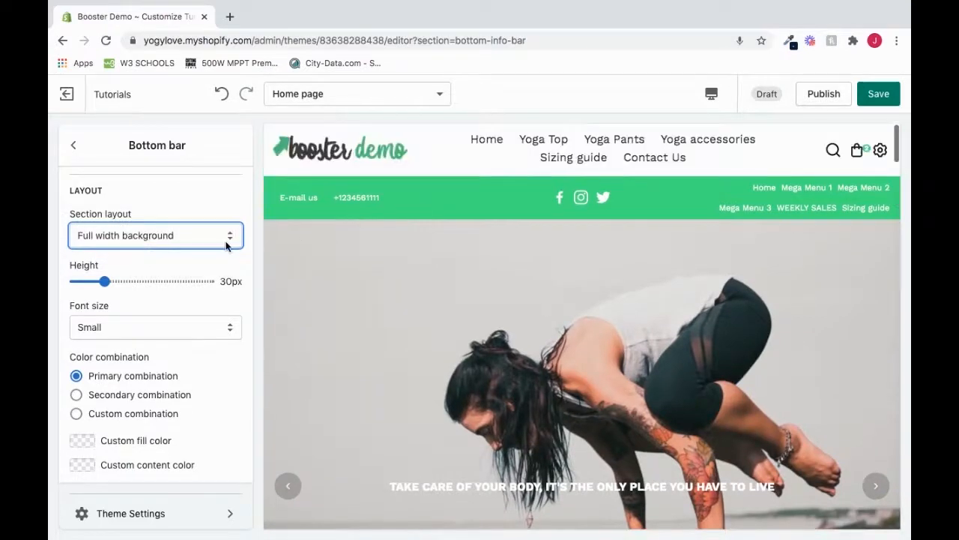
{"action": "mouse_move", "coordinate": [196, 252]}
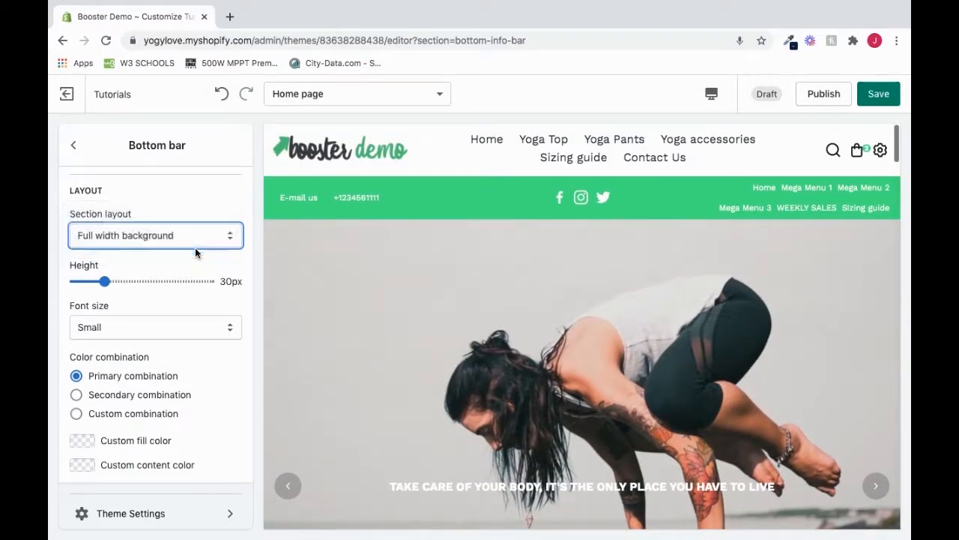
{"action": "left_click", "coordinate": [156, 234]}
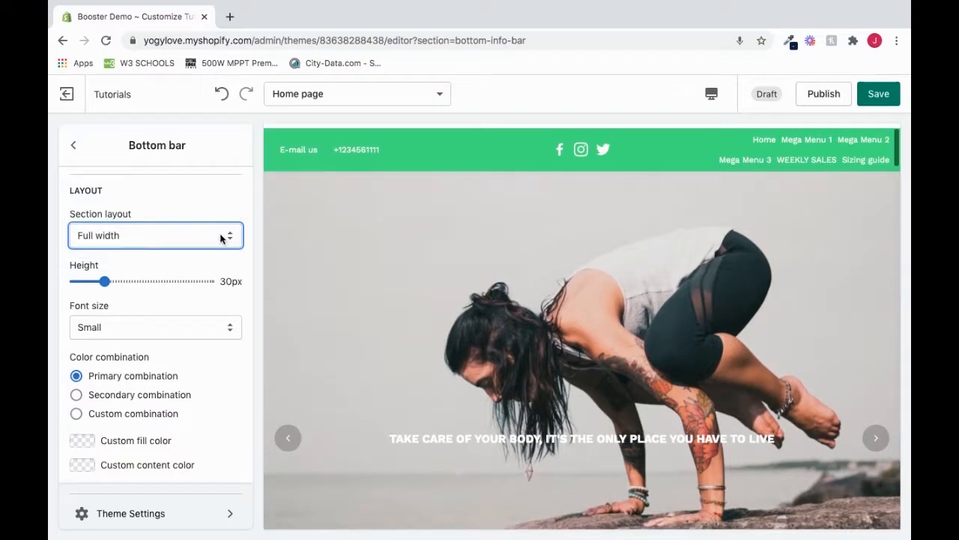
{"action": "left_click", "coordinate": [156, 234]}
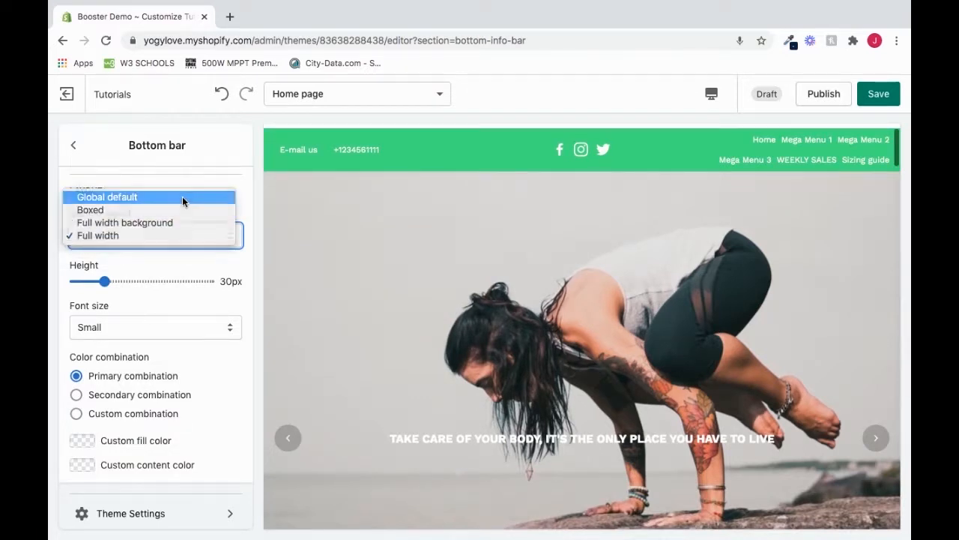
{"action": "left_click", "coordinate": [106, 196]}
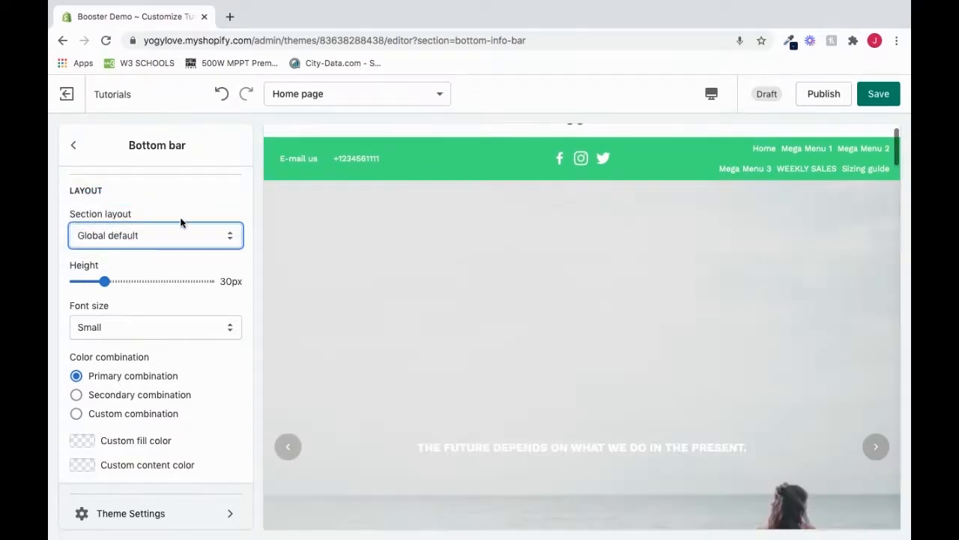
{"action": "mouse_move", "coordinate": [105, 282]}
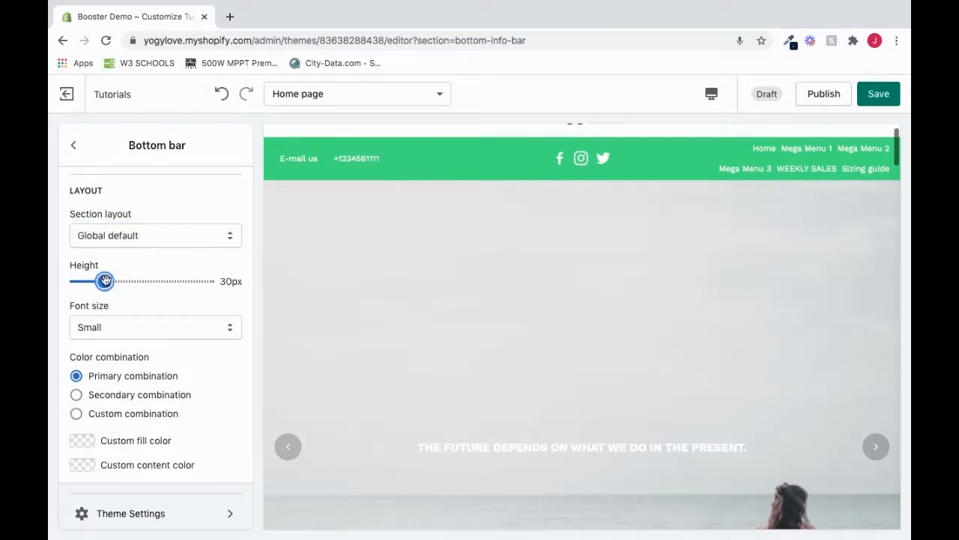
{"action": "left_click_drag", "start_coordinate": [105, 280], "coordinate": [148, 280]}
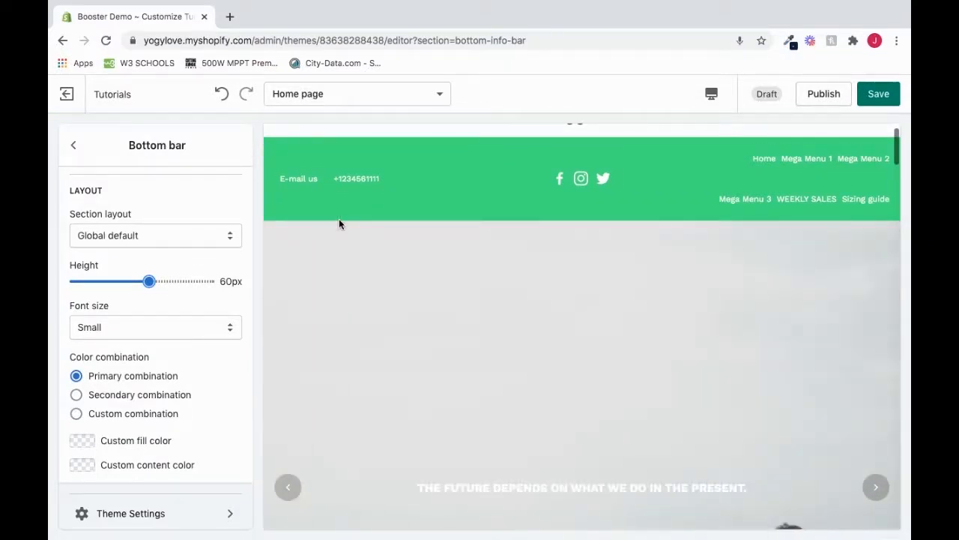
{"action": "left_click_drag", "start_coordinate": [150, 282], "coordinate": [141, 282]}
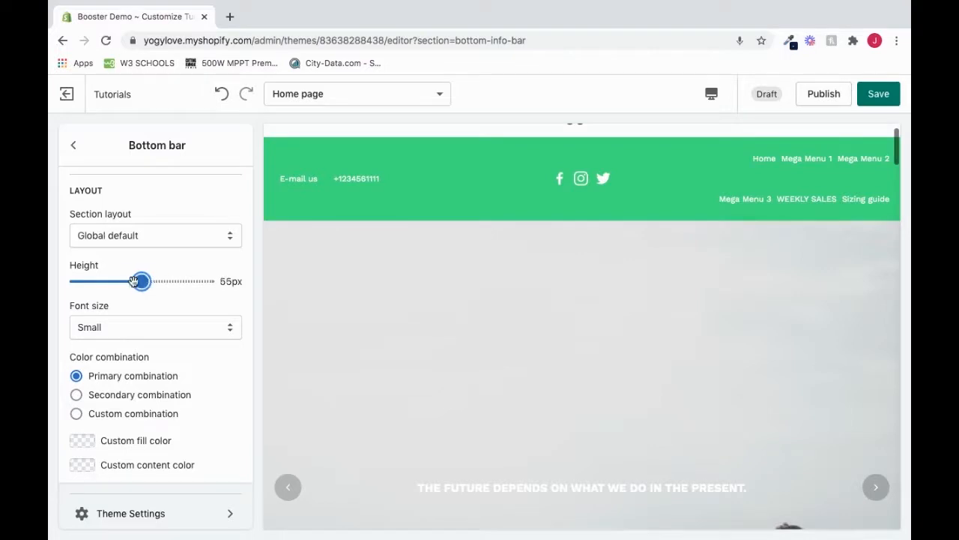
{"action": "left_click_drag", "start_coordinate": [141, 281], "coordinate": [96, 281]}
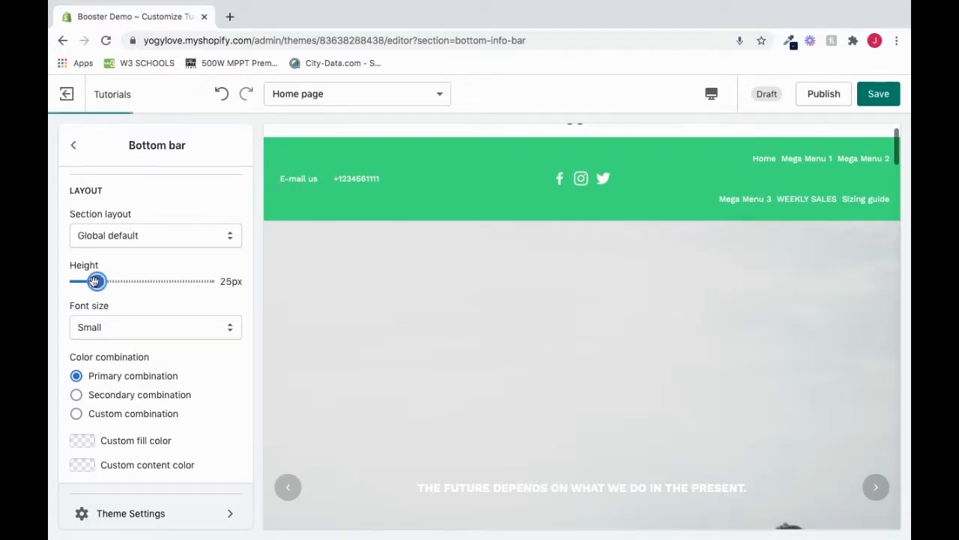
{"action": "left_click_drag", "start_coordinate": [95, 281], "coordinate": [90, 282]}
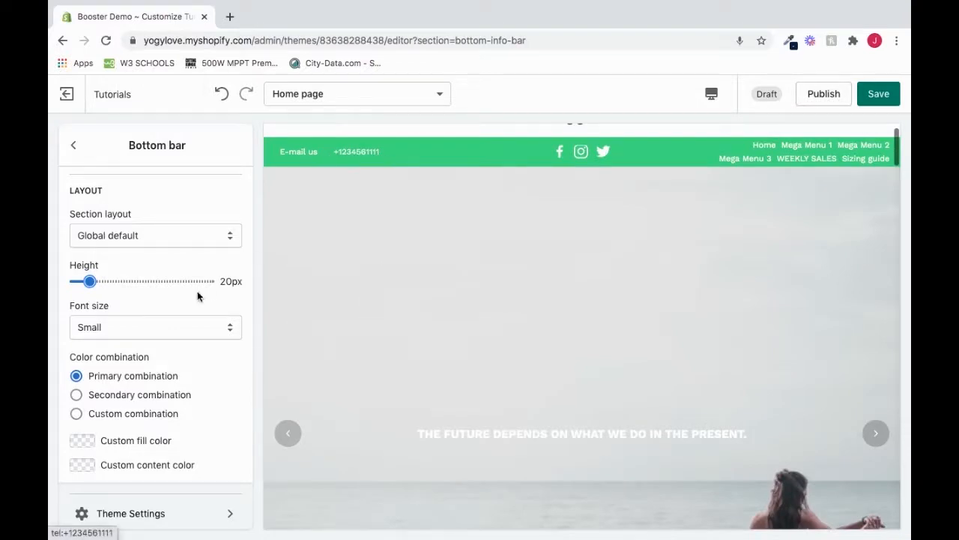
{"action": "left_click_drag", "start_coordinate": [90, 281], "coordinate": [111, 282]}
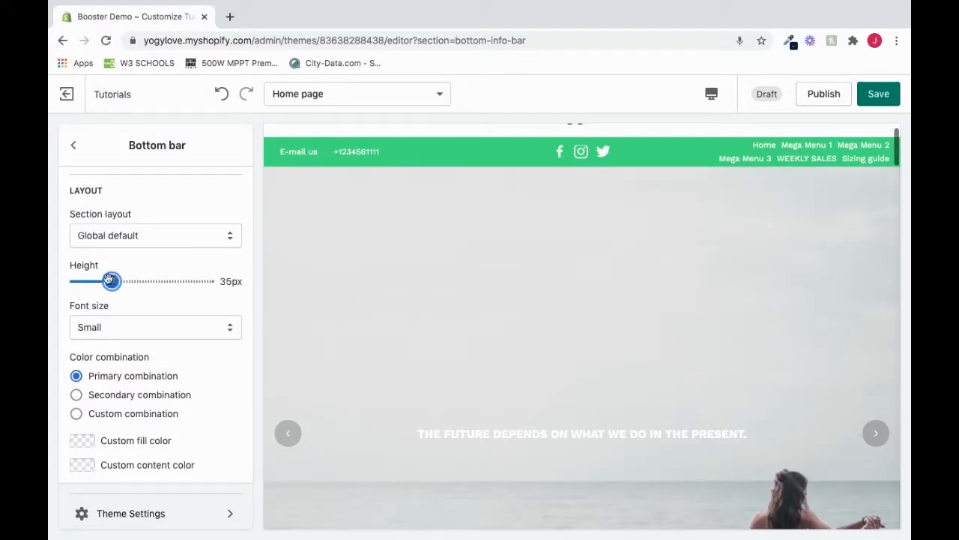
{"action": "left_click_drag", "start_coordinate": [111, 282], "coordinate": [105, 282]}
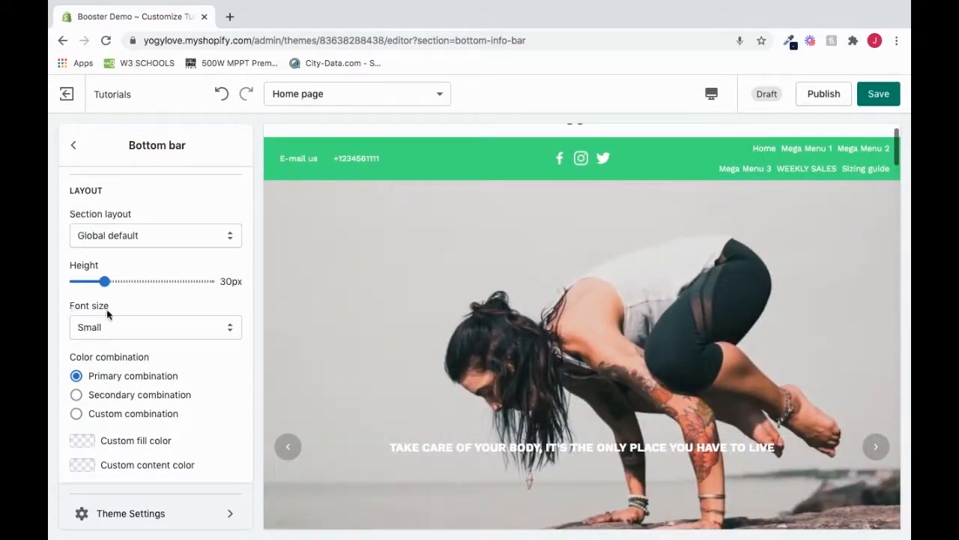
{"action": "left_click", "coordinate": [156, 327]}
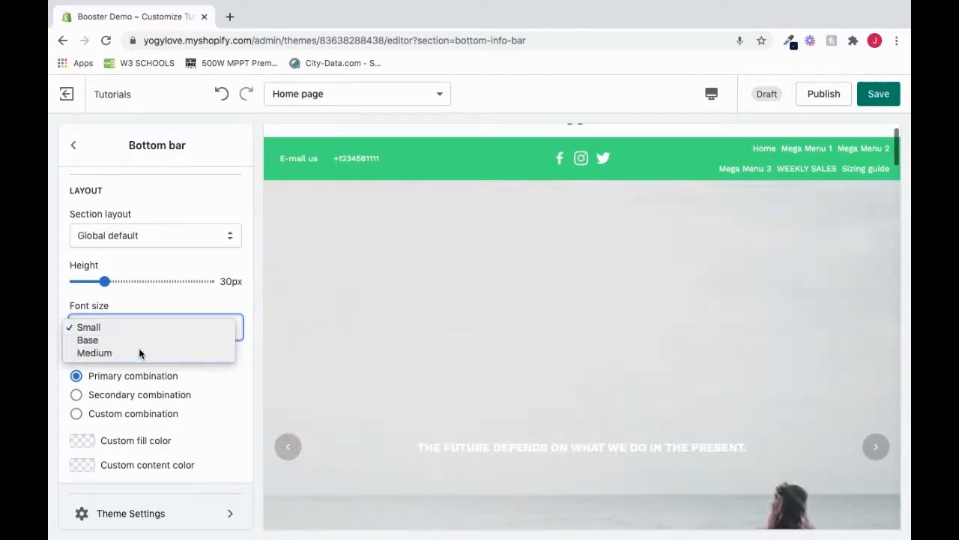
{"action": "left_click", "coordinate": [94, 352]}
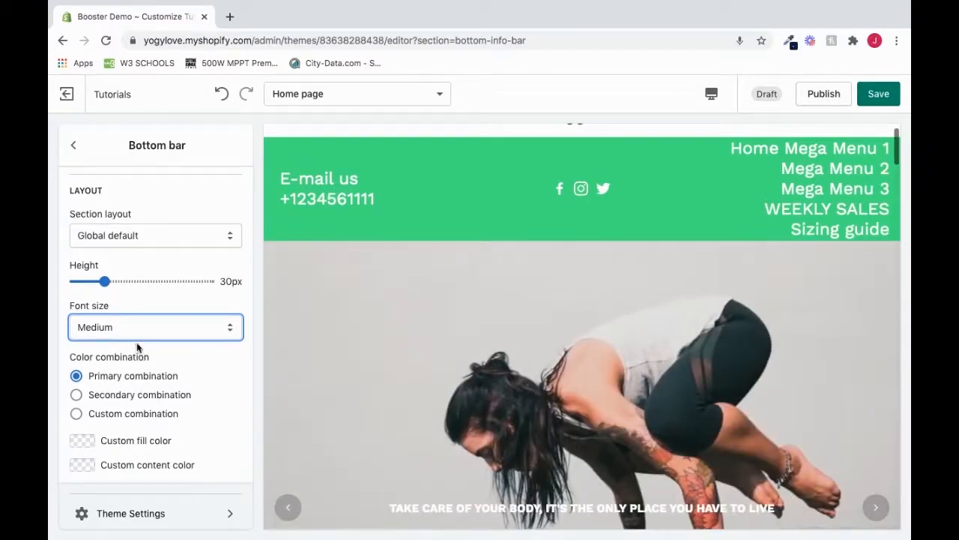
{"action": "left_click", "coordinate": [156, 327]}
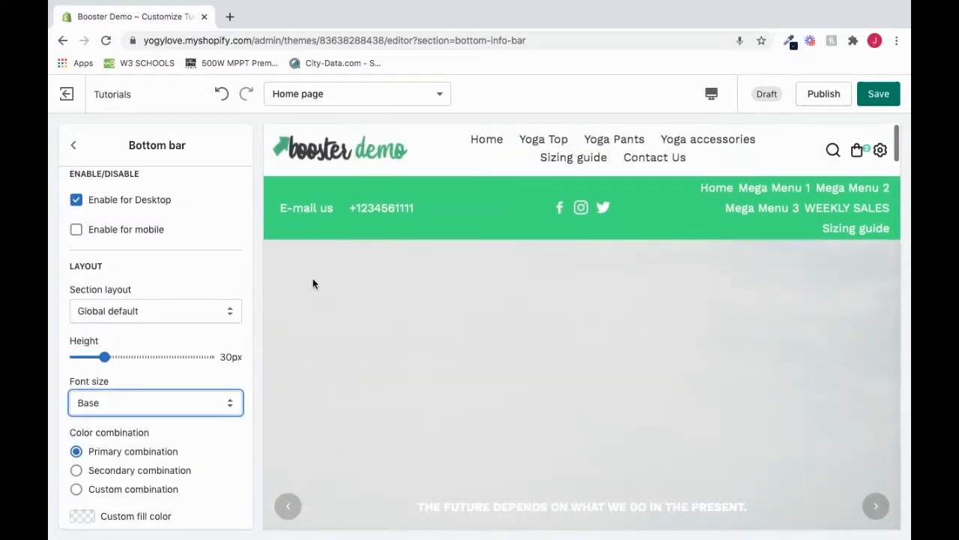
{"action": "left_click", "coordinate": [156, 401]}
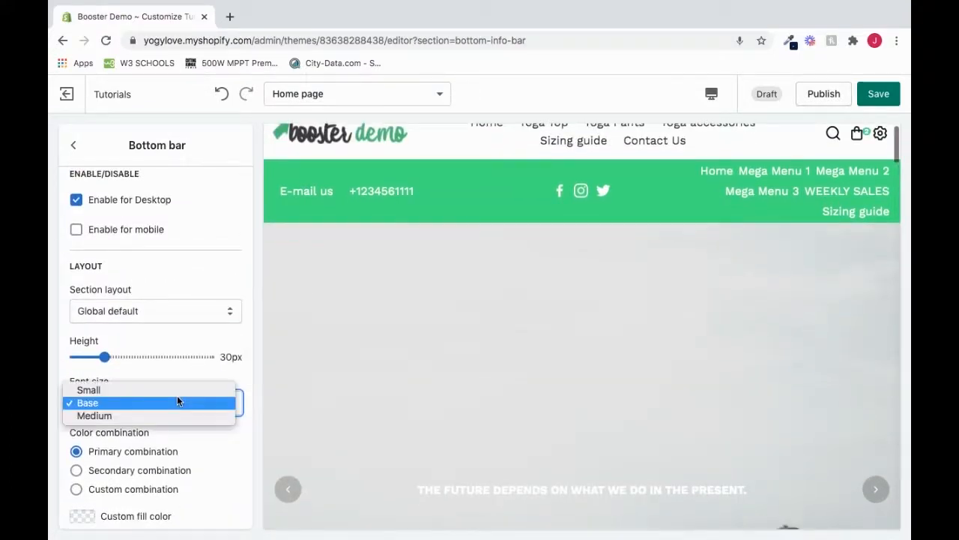
{"action": "left_click", "coordinate": [89, 389]}
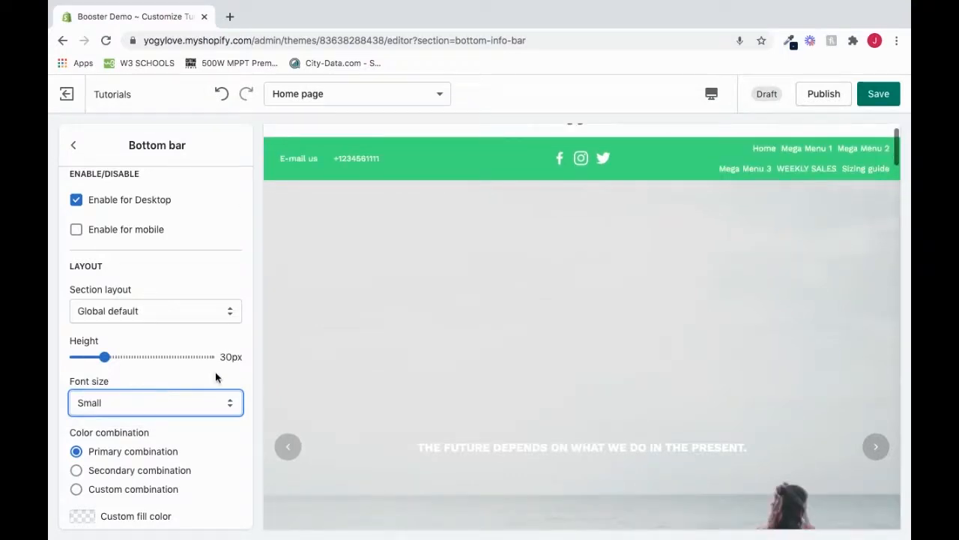
{"action": "scroll", "scroll_direction": "down", "scroll_amount": 3}
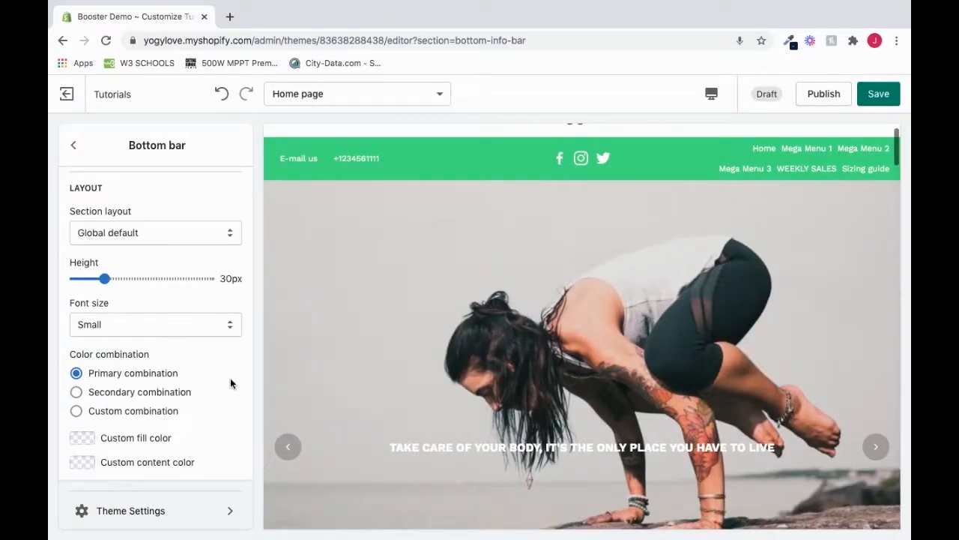
Select the Secondary color combination so the bottom bar turns from green to black
{"action": "left_click", "coordinate": [875, 447]}
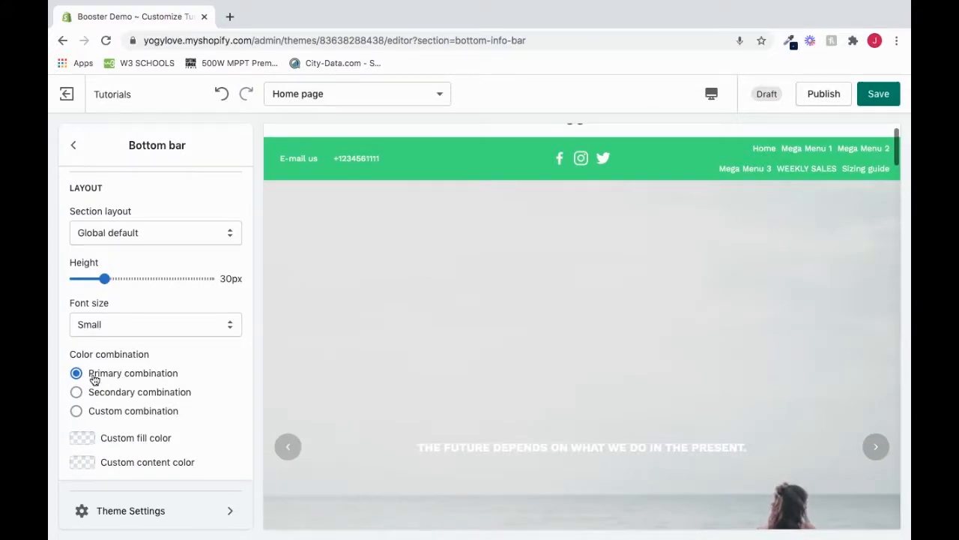
{"action": "mouse_move", "coordinate": [108, 396]}
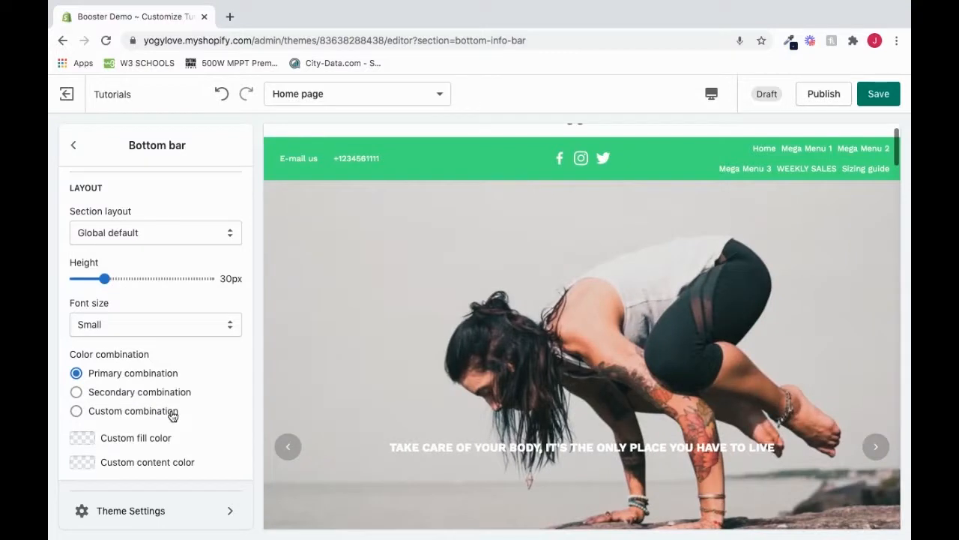
{"action": "mouse_move", "coordinate": [156, 378]}
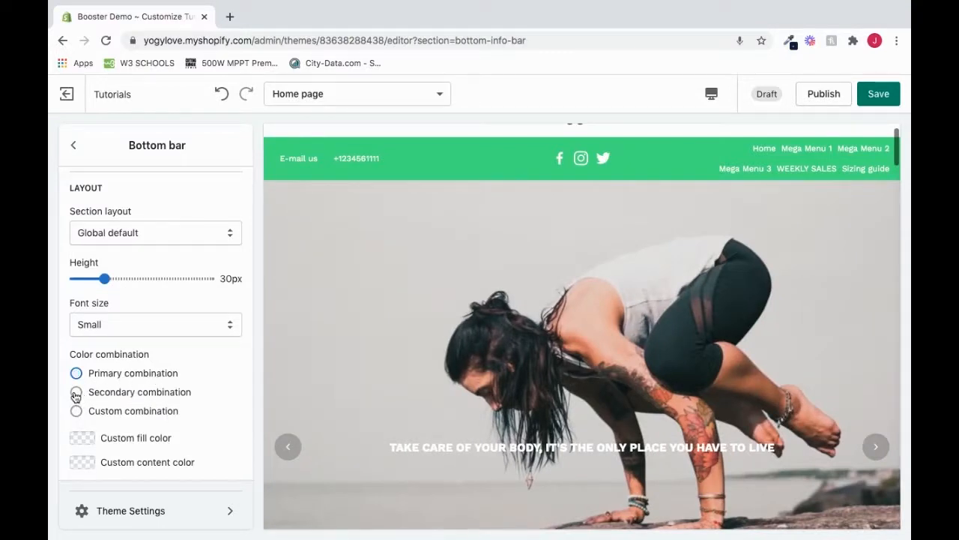
{"action": "left_click", "coordinate": [75, 391]}
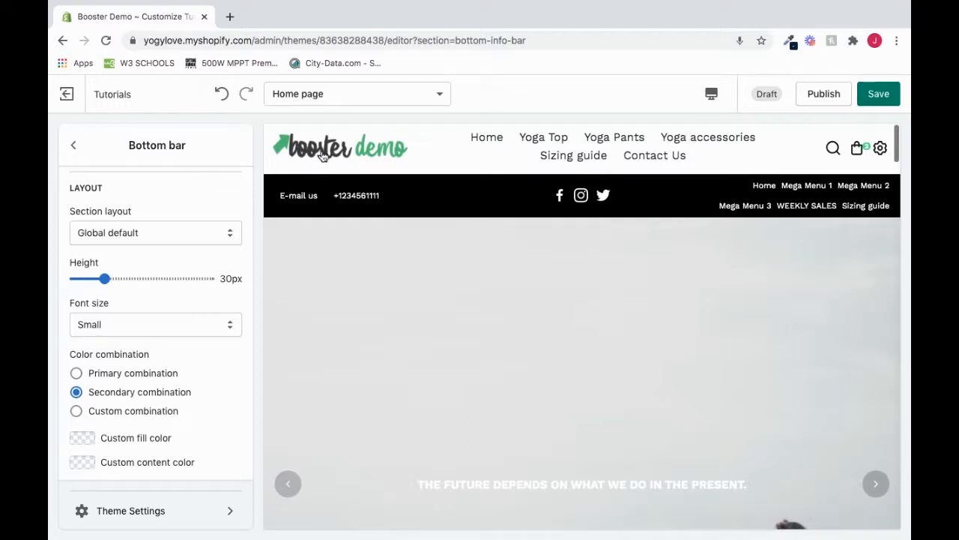
{"action": "scroll", "scroll_direction": "down", "scroll_amount": 3}
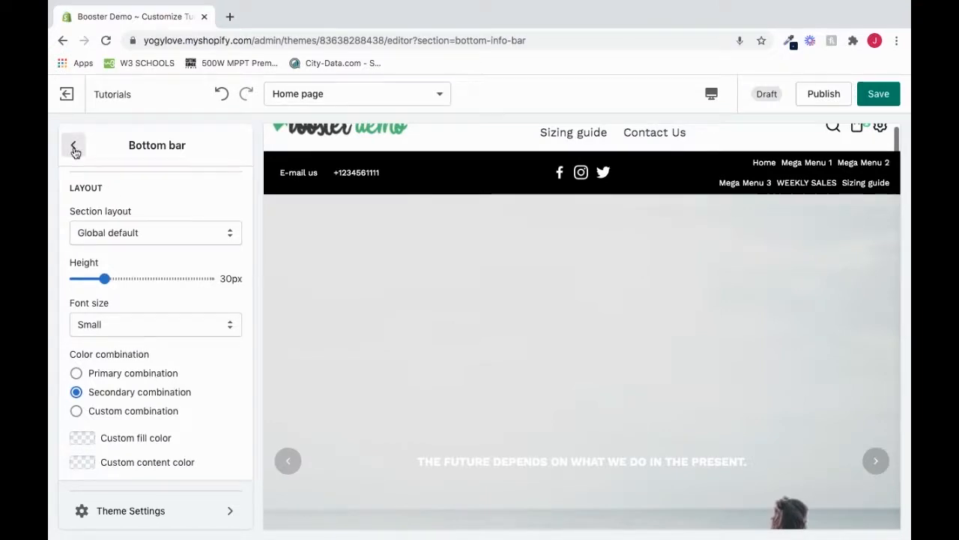
Leave the section and navigate down to Theme settings > Base colors
{"action": "left_click", "coordinate": [75, 147]}
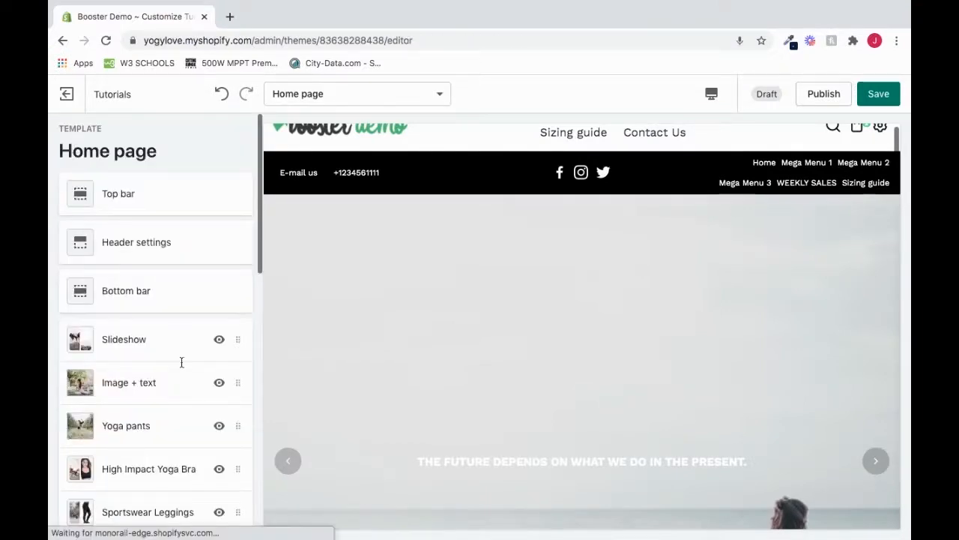
{"action": "scroll", "scroll_direction": "down", "scroll_amount": 3}
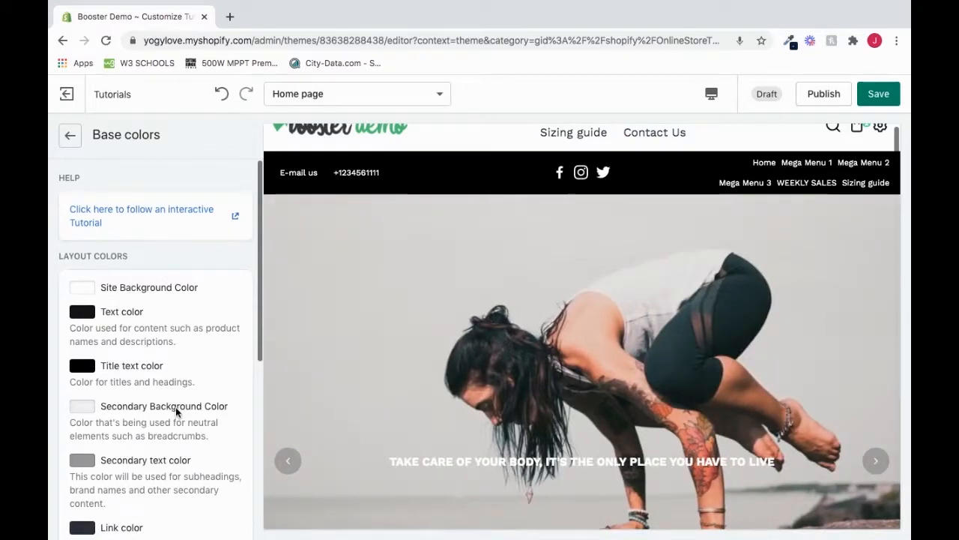
{"action": "scroll", "scroll_direction": "down", "scroll_amount": 3}
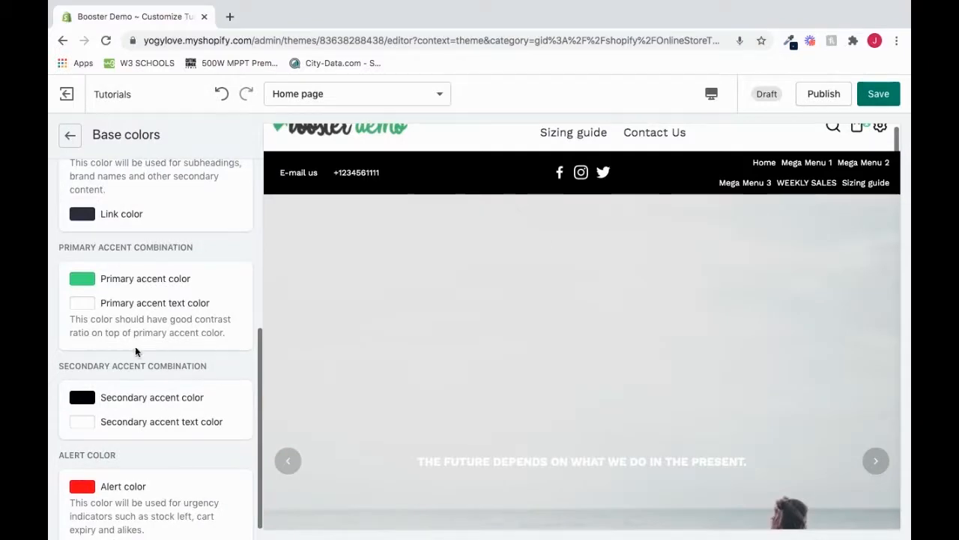
{"action": "mouse_move", "coordinate": [186, 294]}
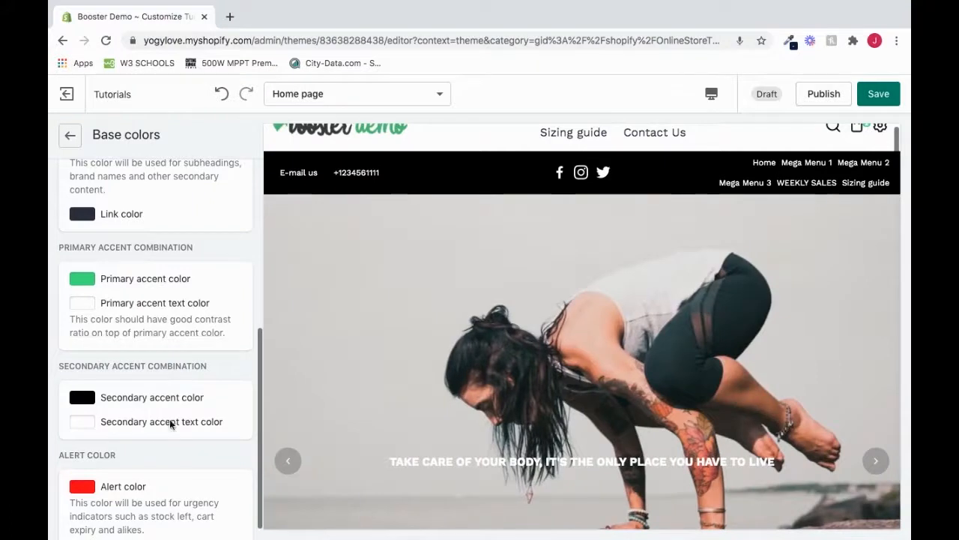
{"action": "mouse_move", "coordinate": [129, 378]}
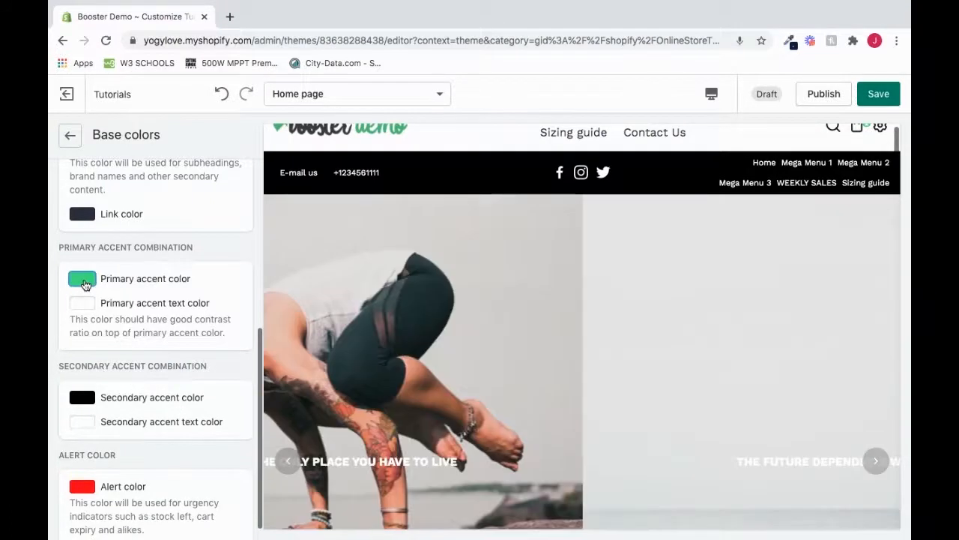
View the accent colour combinations and inspect the accent colour in its picker
{"action": "left_click", "coordinate": [81, 277]}
{"action": "type", "text": "#000000"}
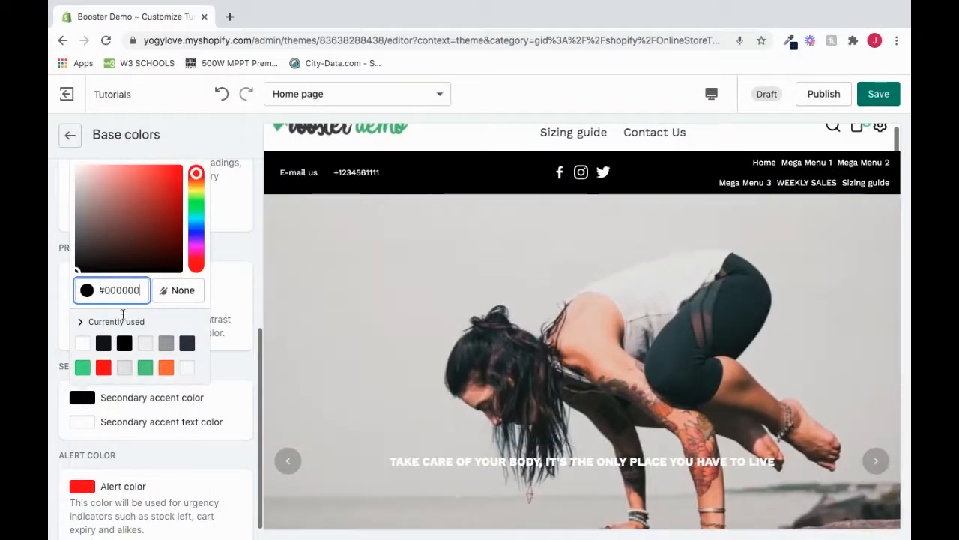
{"action": "left_click_drag", "start_coordinate": [196, 174], "coordinate": [196, 253]}
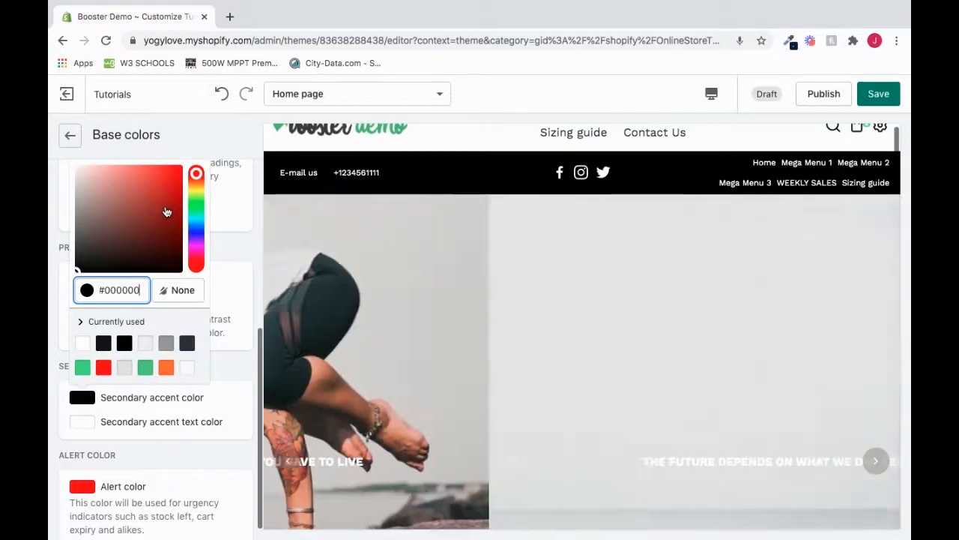
{"action": "left_click", "coordinate": [876, 461]}
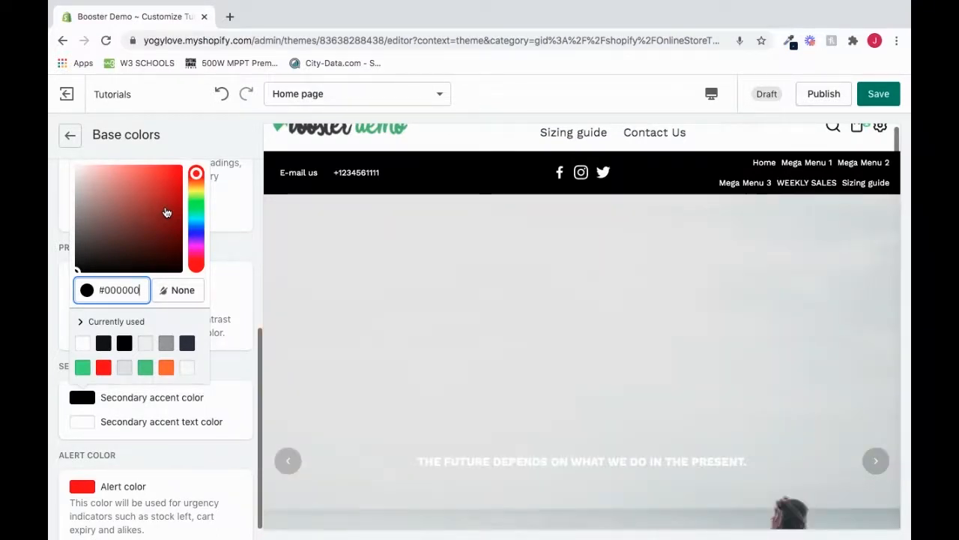
{"action": "mouse_move", "coordinate": [237, 243]}
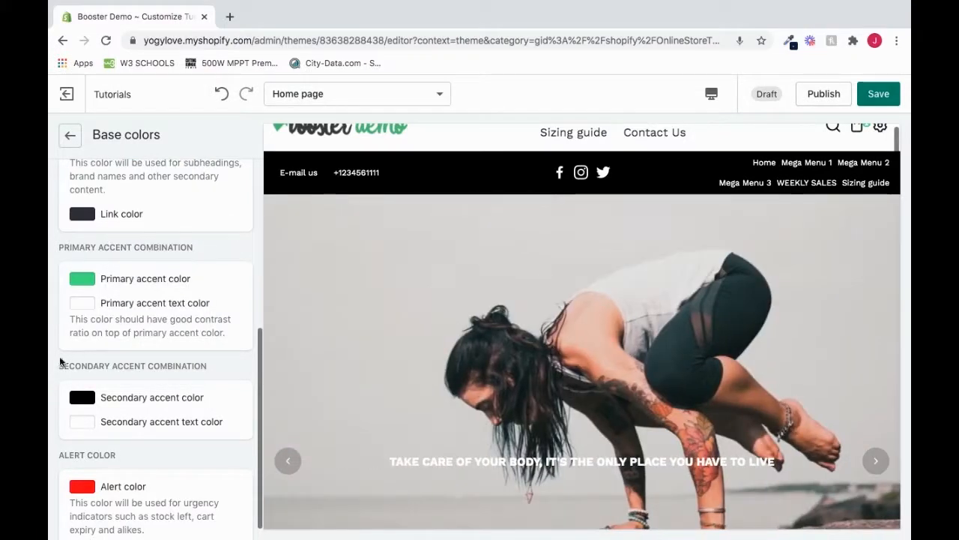
{"action": "mouse_move", "coordinate": [129, 382]}
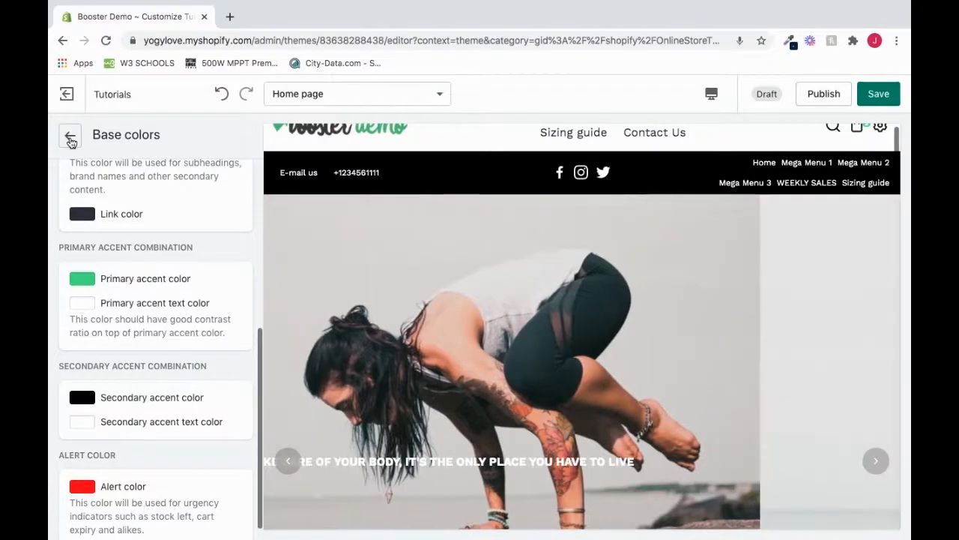
Return to the Home page Bottom bar's Layout settings, still on the Secondary combination
{"action": "left_click", "coordinate": [69, 135]}
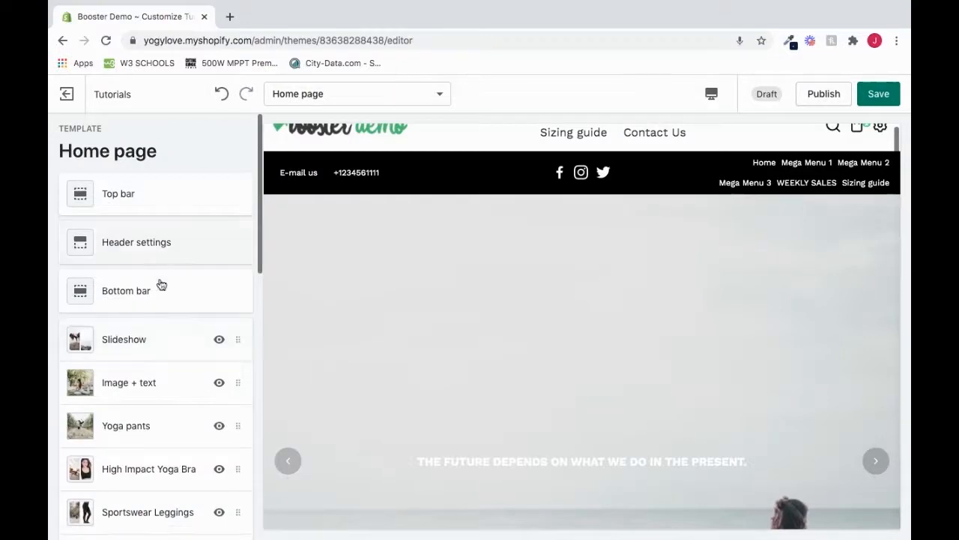
{"action": "left_click", "coordinate": [126, 291]}
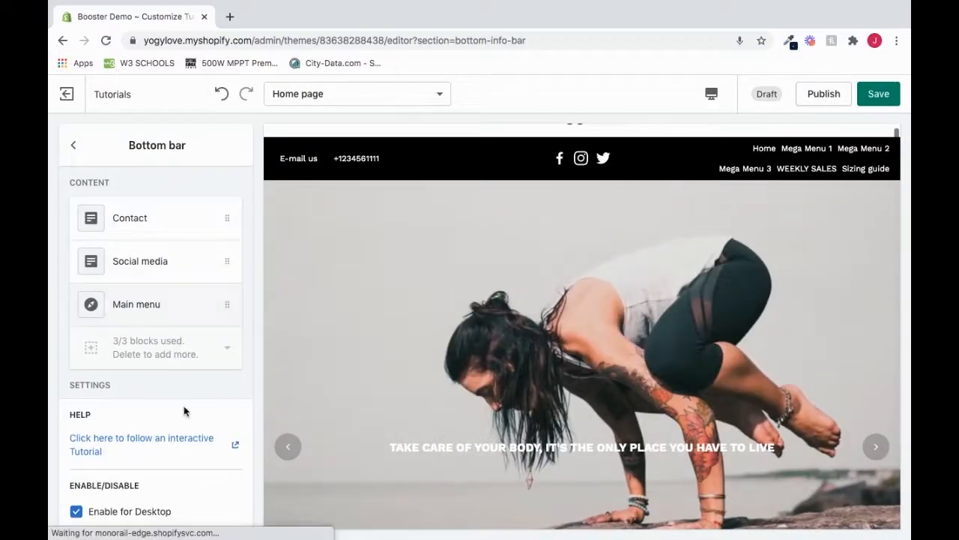
{"action": "scroll", "scroll_direction": "down", "scroll_amount": 3}
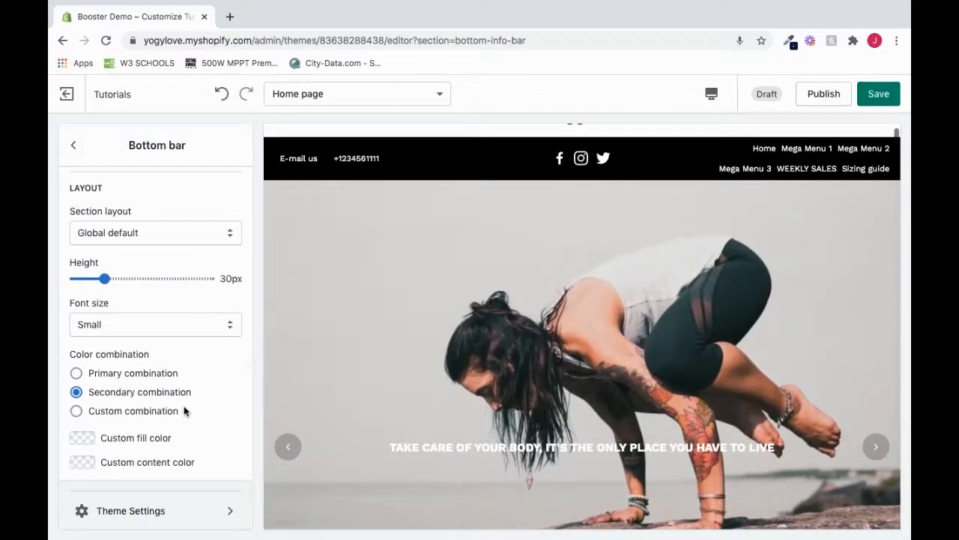
{"action": "left_click", "coordinate": [875, 447]}
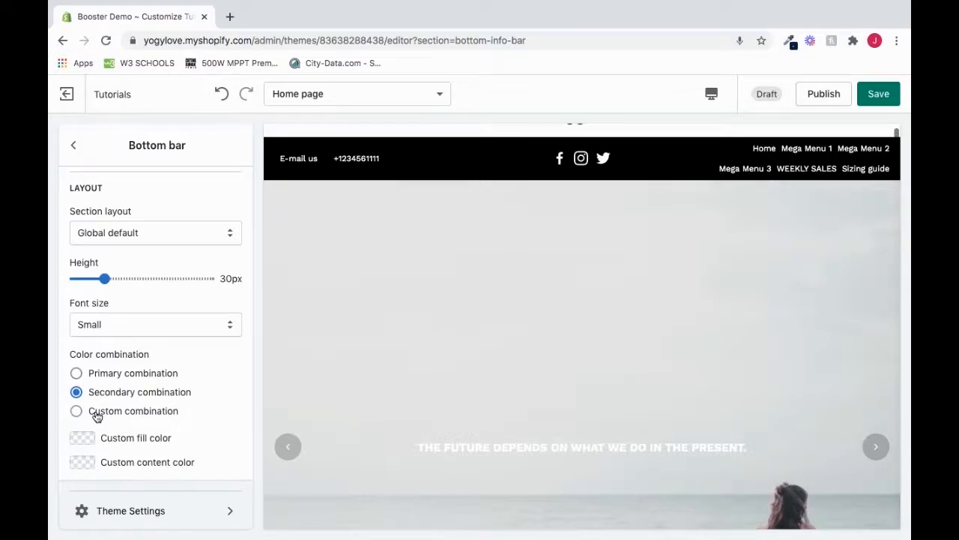
Try a Custom combination with red fill and green content colour, then revert to Secondary
{"action": "left_click", "coordinate": [75, 410]}
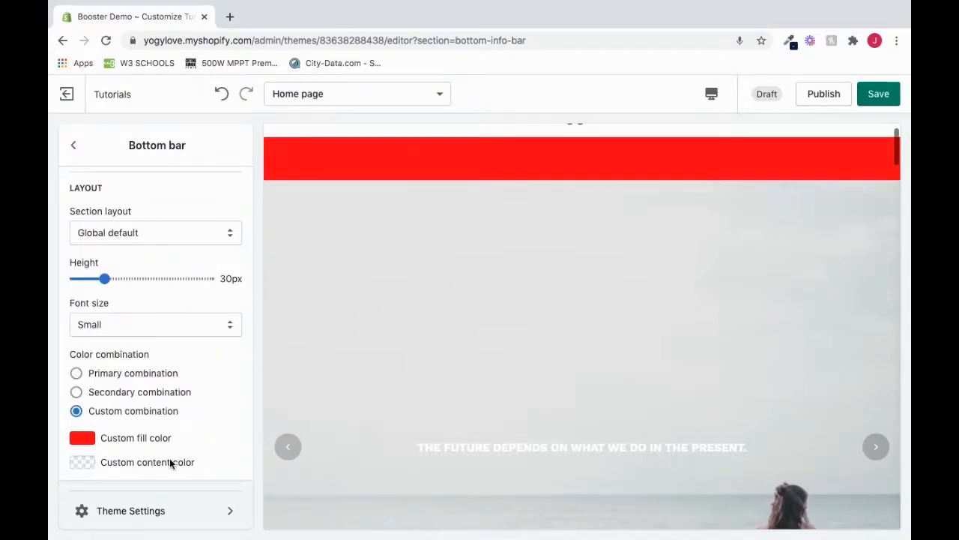
{"action": "left_click", "coordinate": [81, 438]}
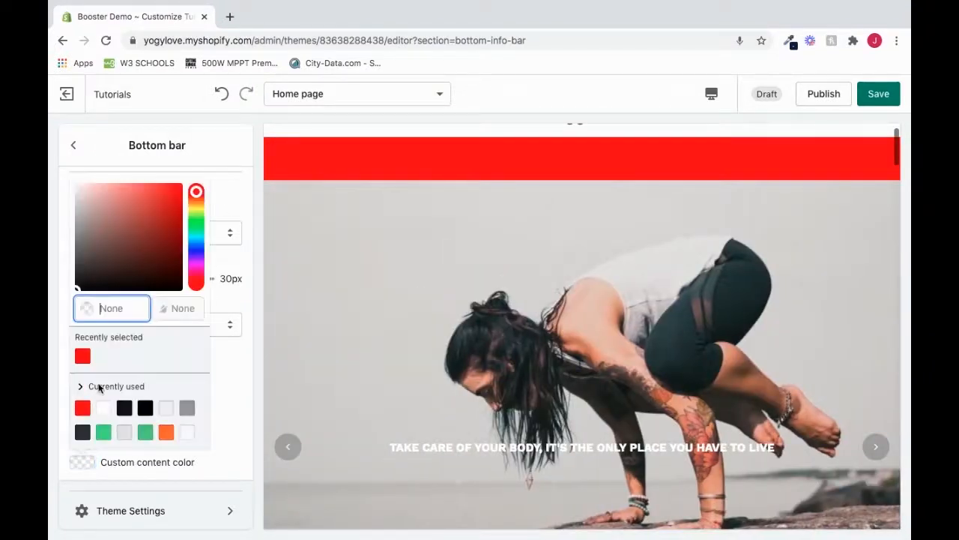
{"action": "left_click", "coordinate": [157, 228]}
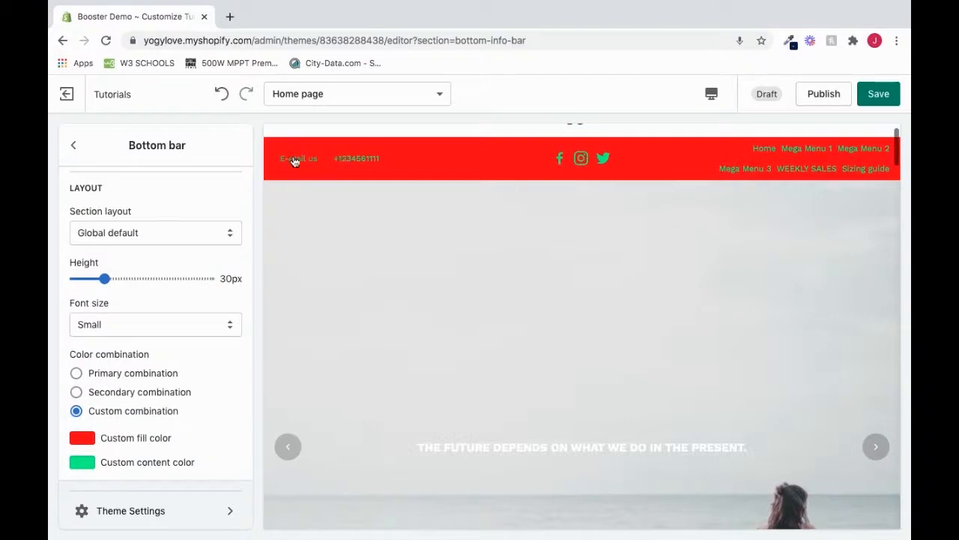
{"action": "mouse_move", "coordinate": [159, 397]}
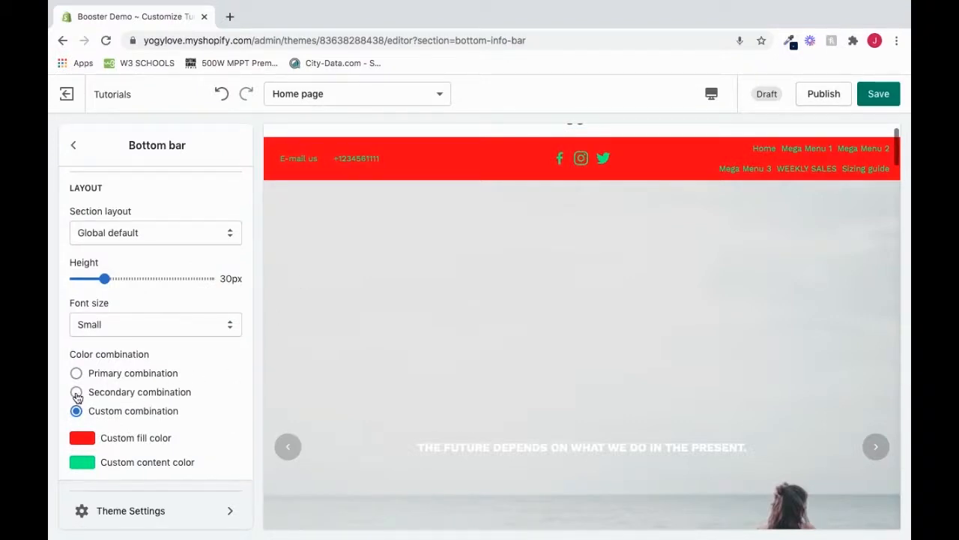
{"action": "left_click", "coordinate": [74, 391]}
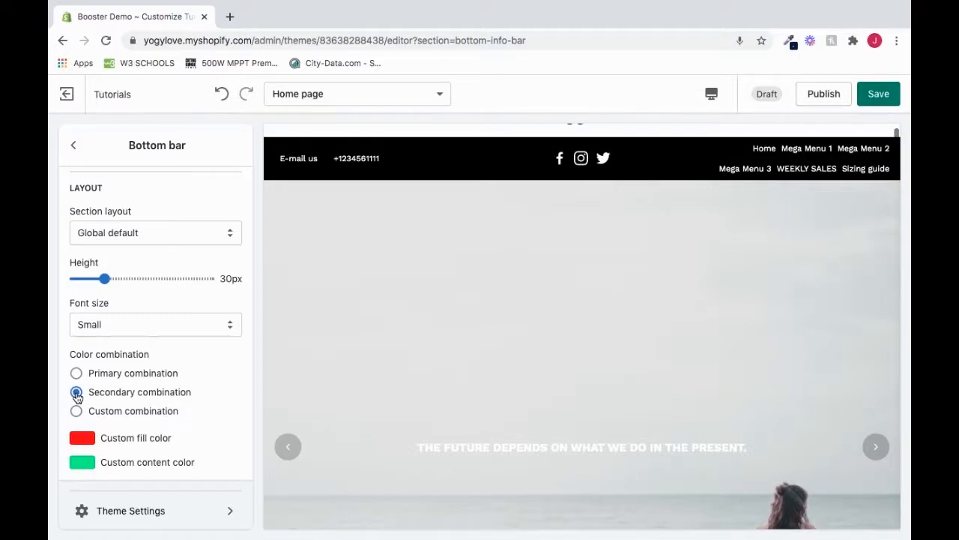